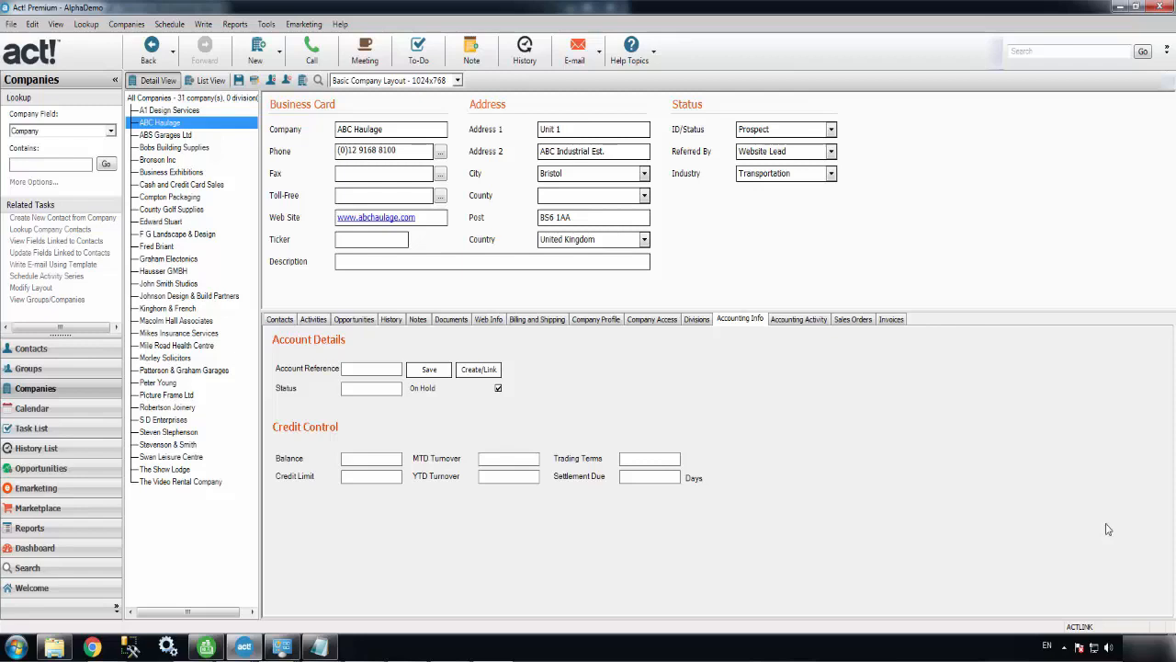
mouse_move(785, 331)
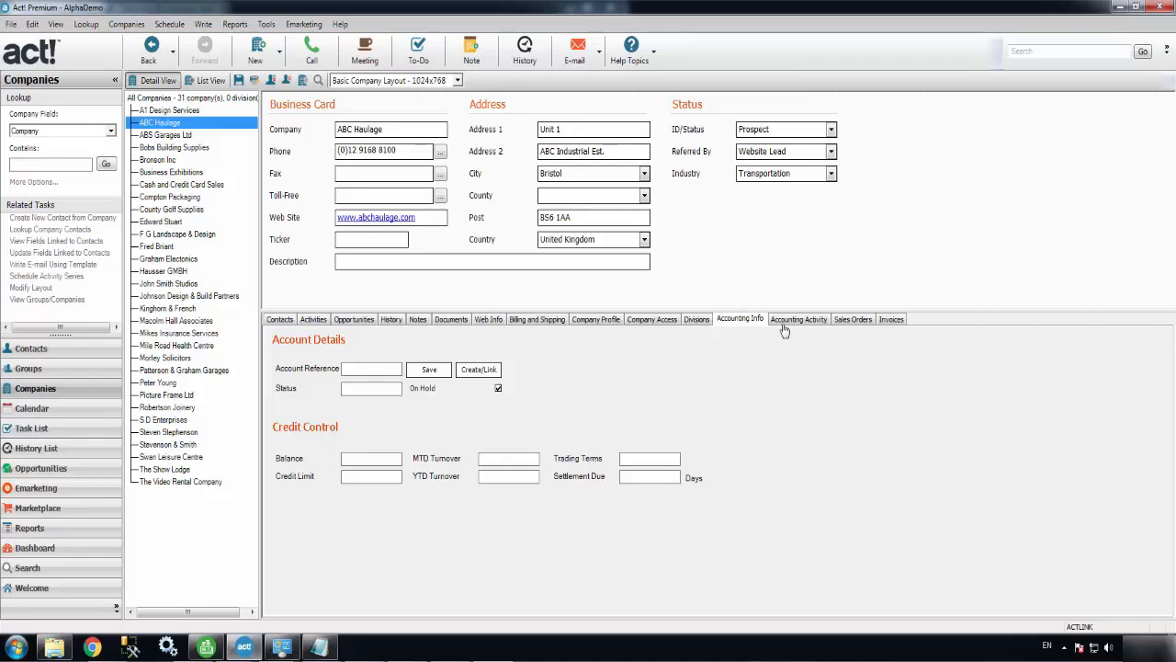
mouse_move(735, 295)
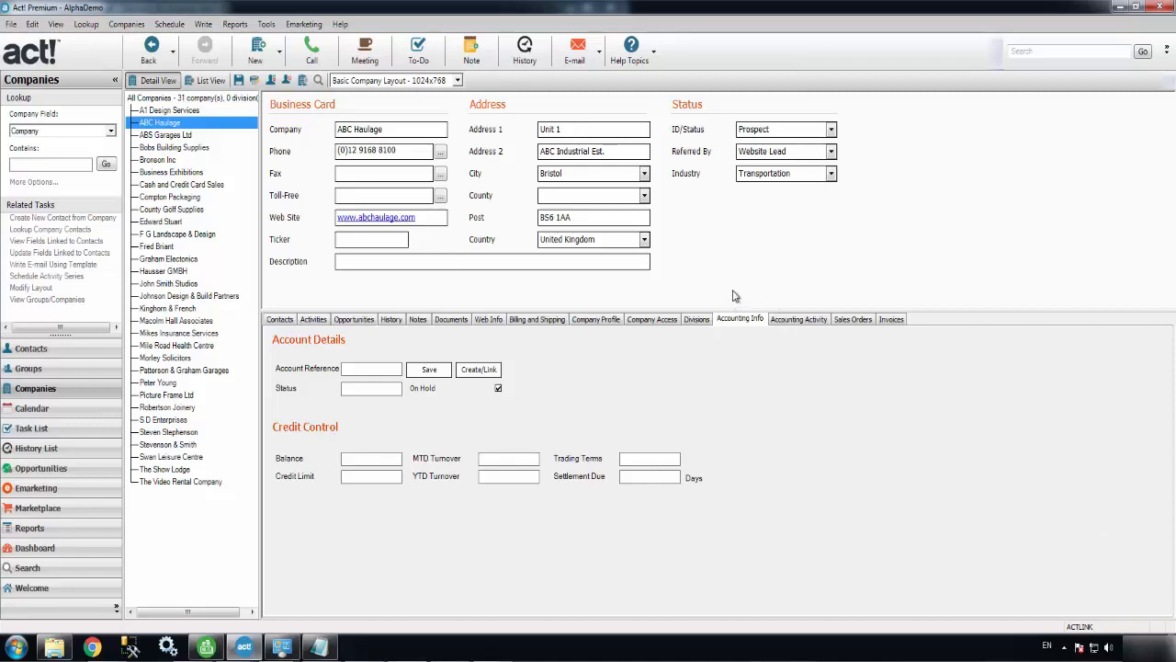
mouse_move(744, 298)
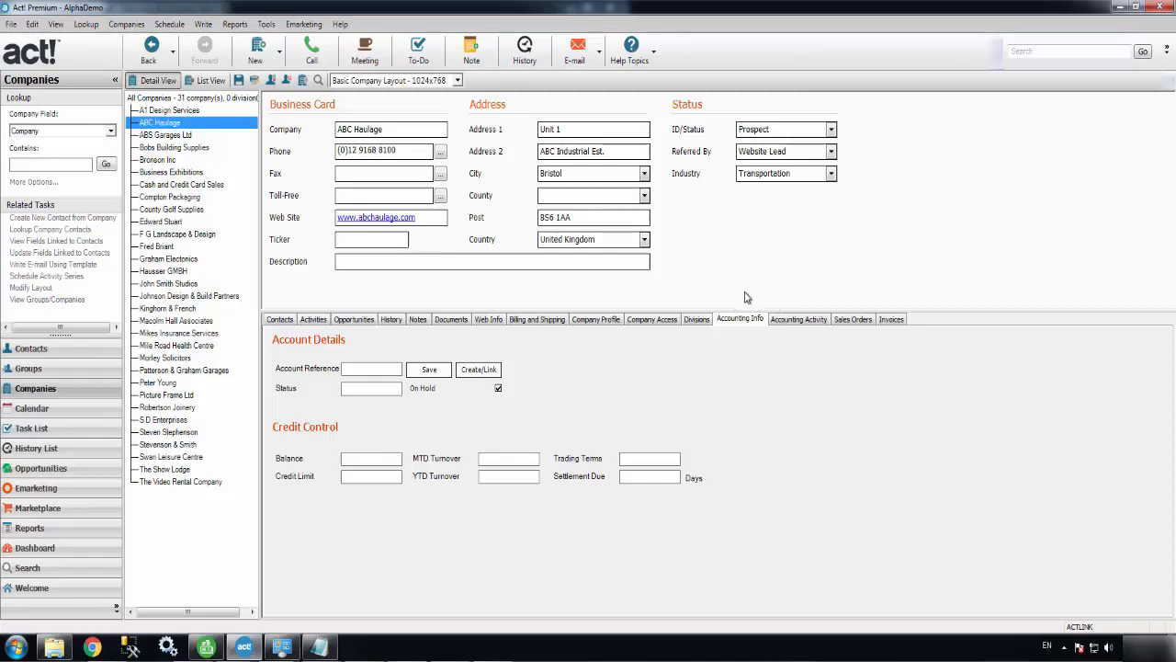
mouse_move(716, 363)
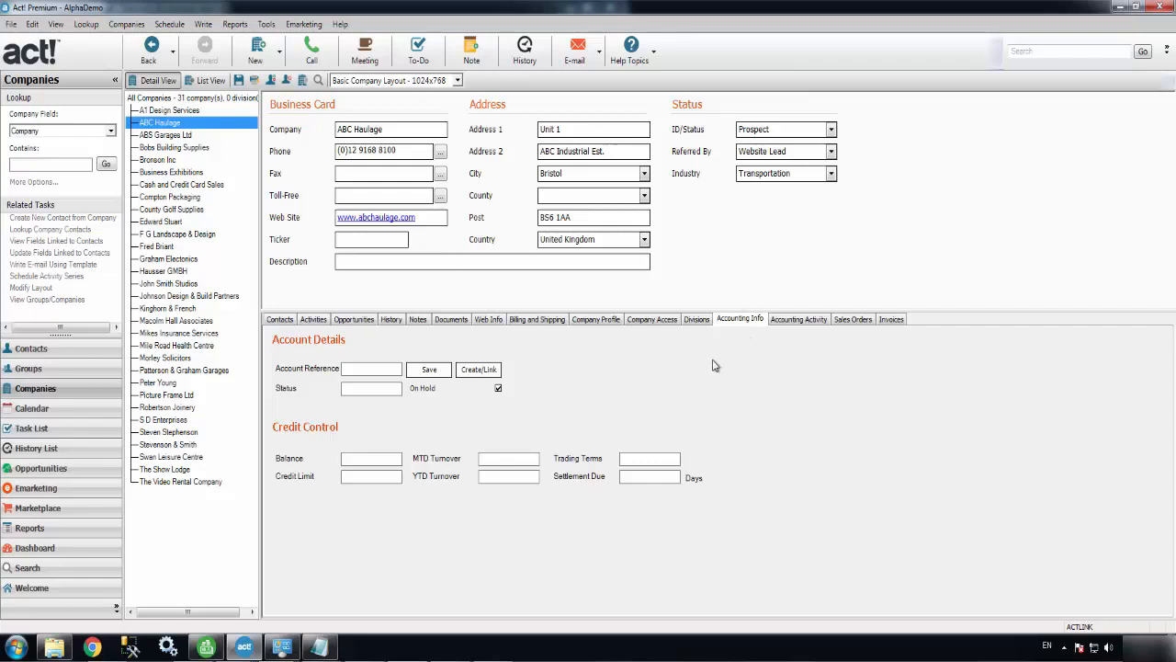
mouse_move(540, 371)
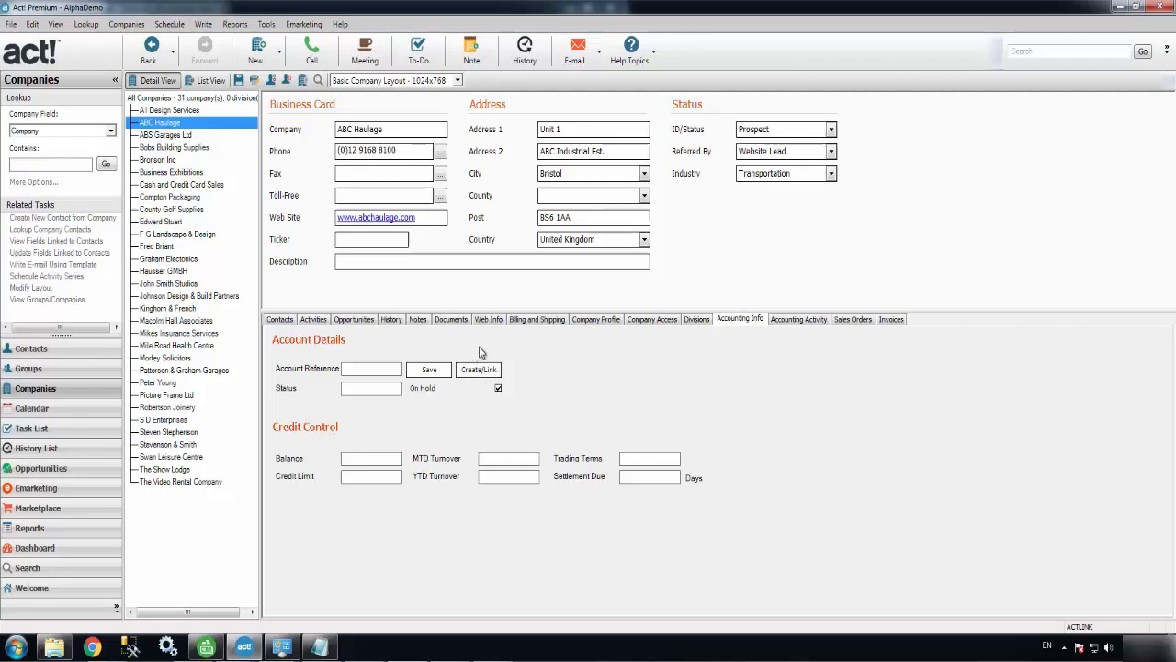
mouse_move(486, 414)
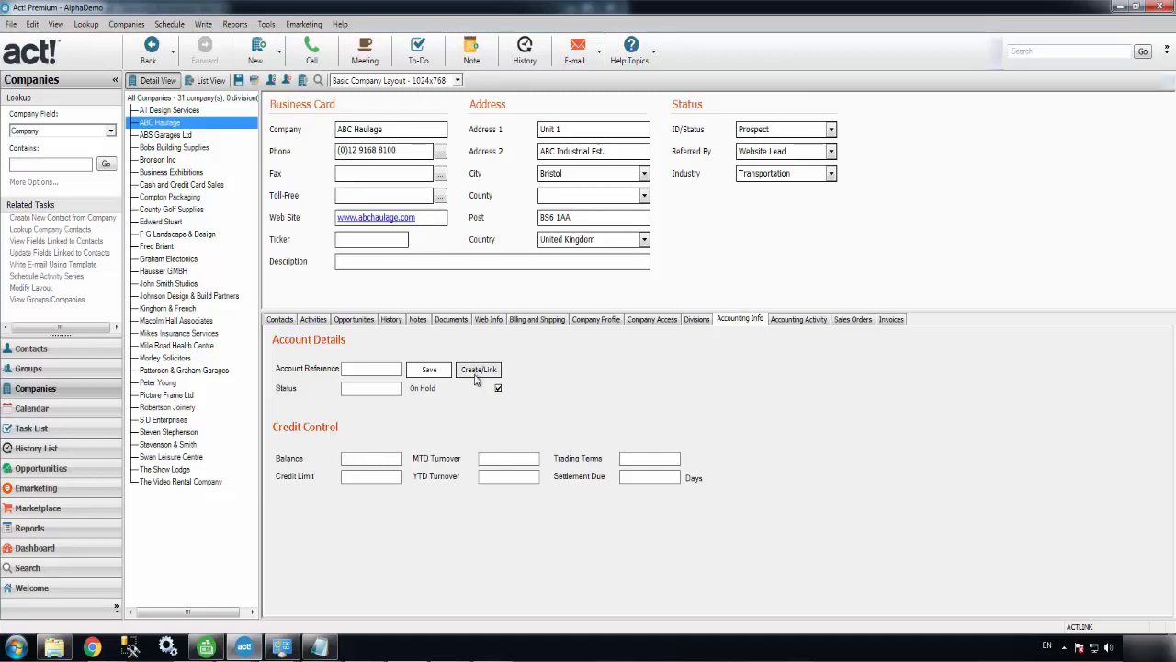
Look up Sage accounts for ABC via Create/Link and dismiss the no-results message.
left_click(478, 370)
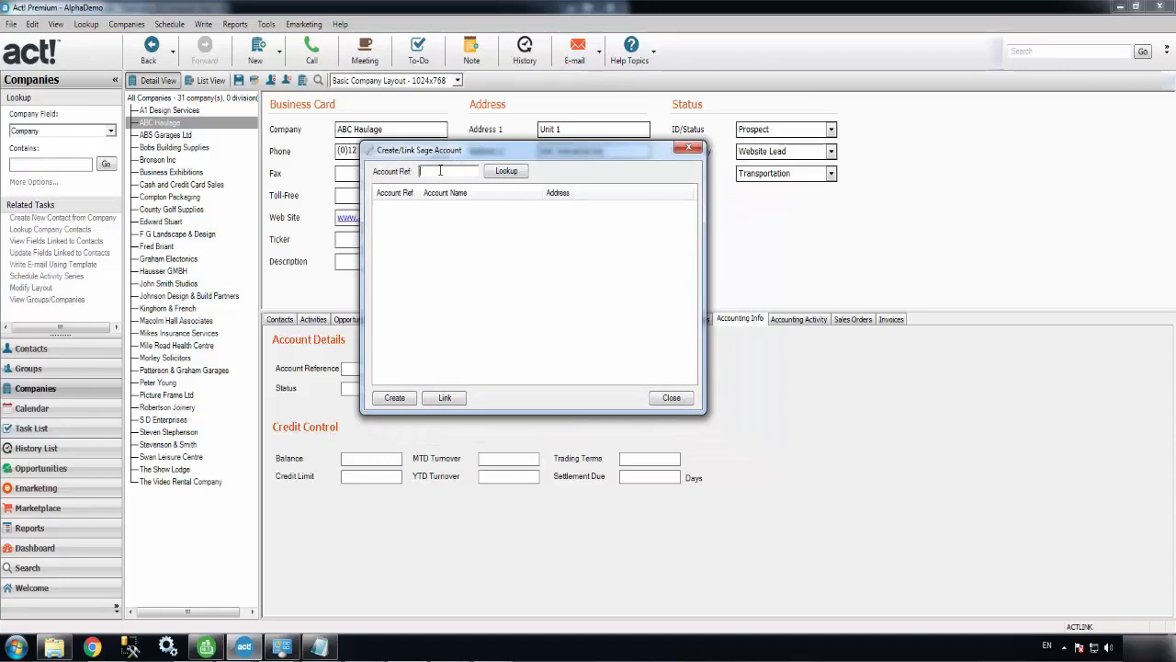
type("A")
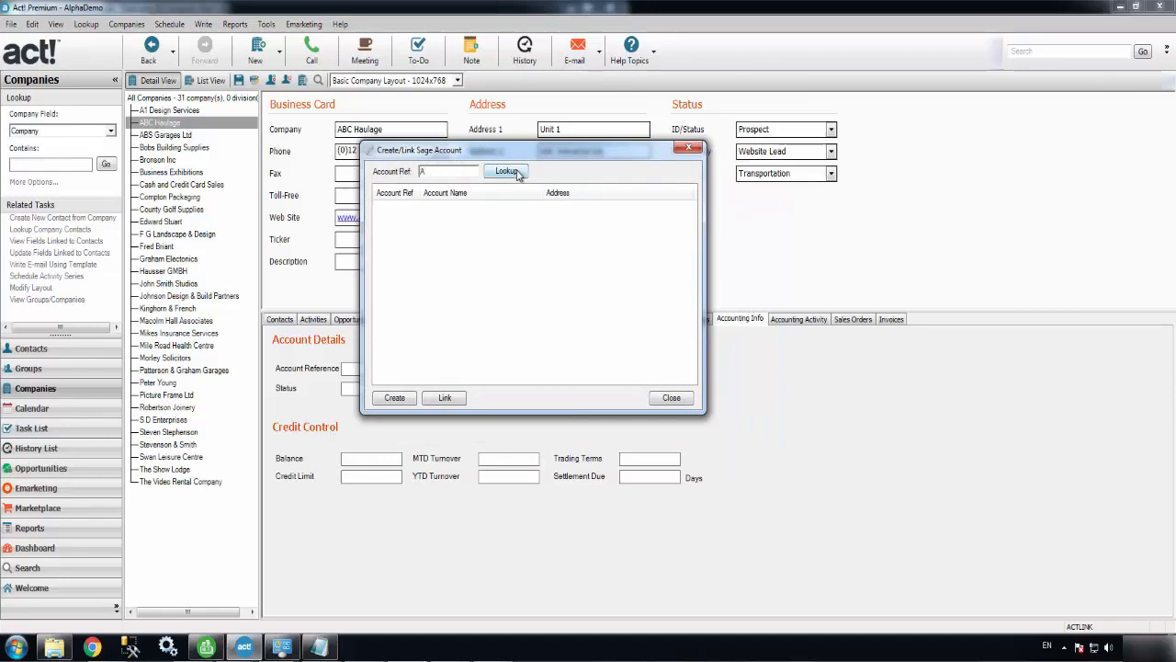
left_click(506, 171)
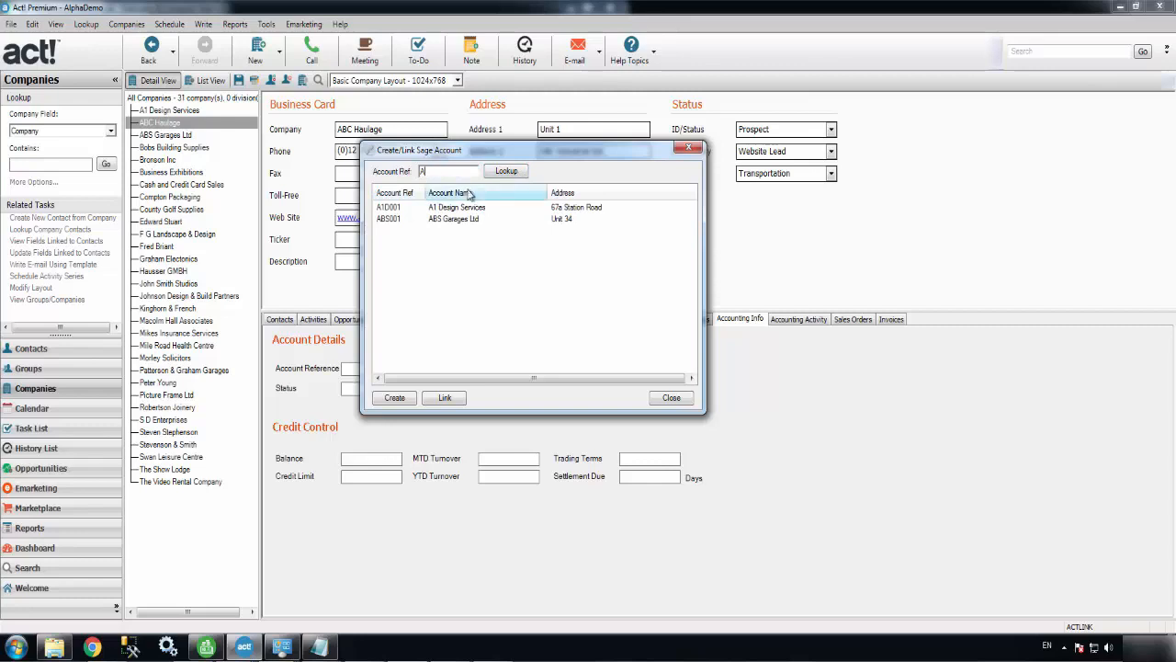
type("BC001")
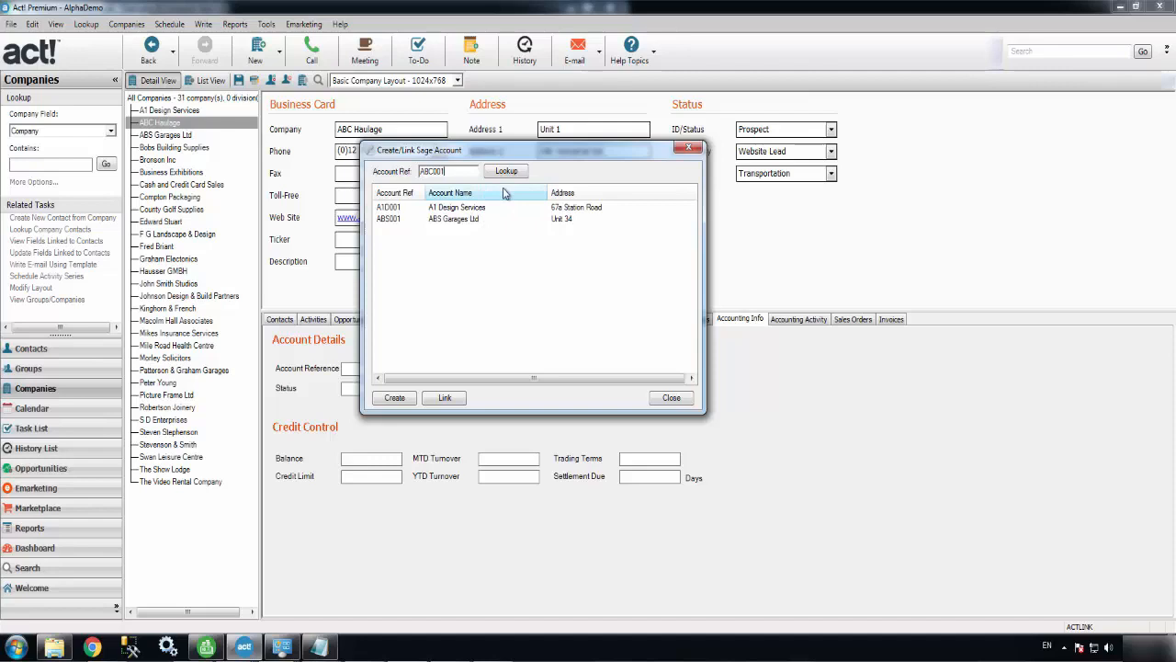
left_click(506, 171)
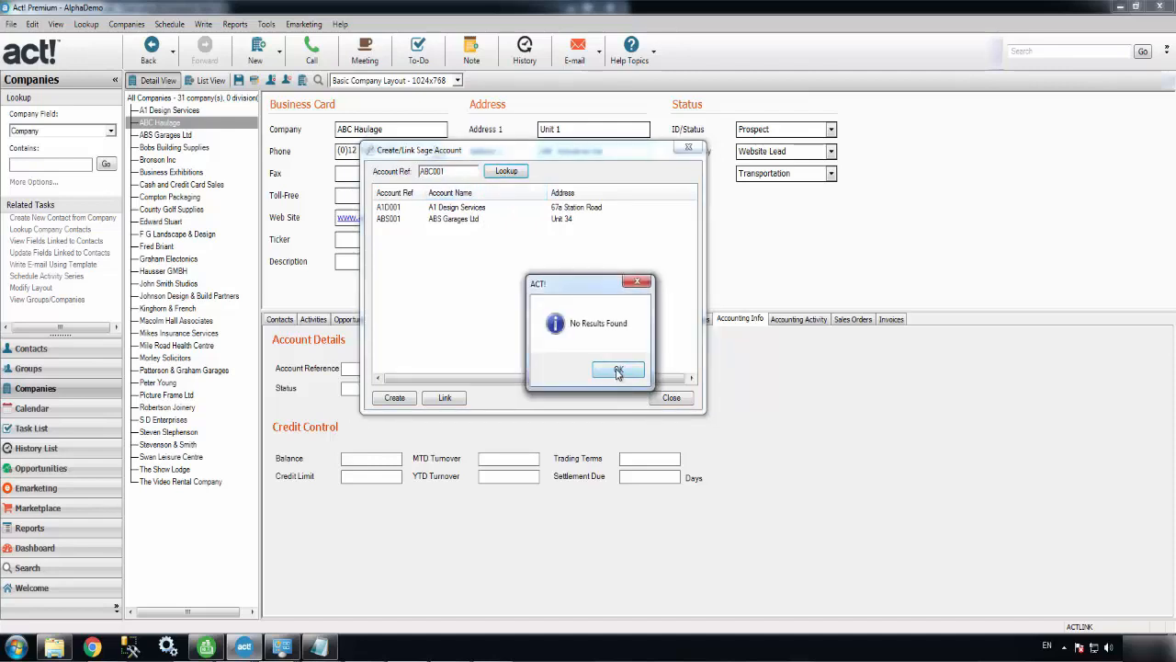
left_click(618, 369)
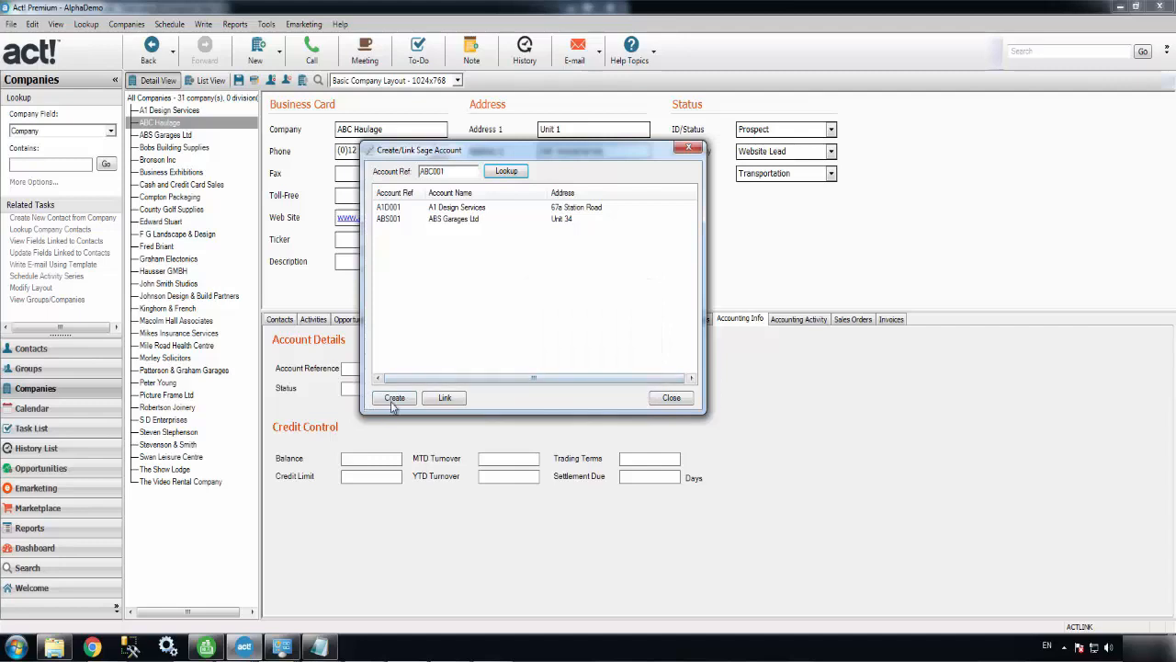
Create a new Sage account for ABC Haulage and link it to the Act! record.
left_click(393, 397)
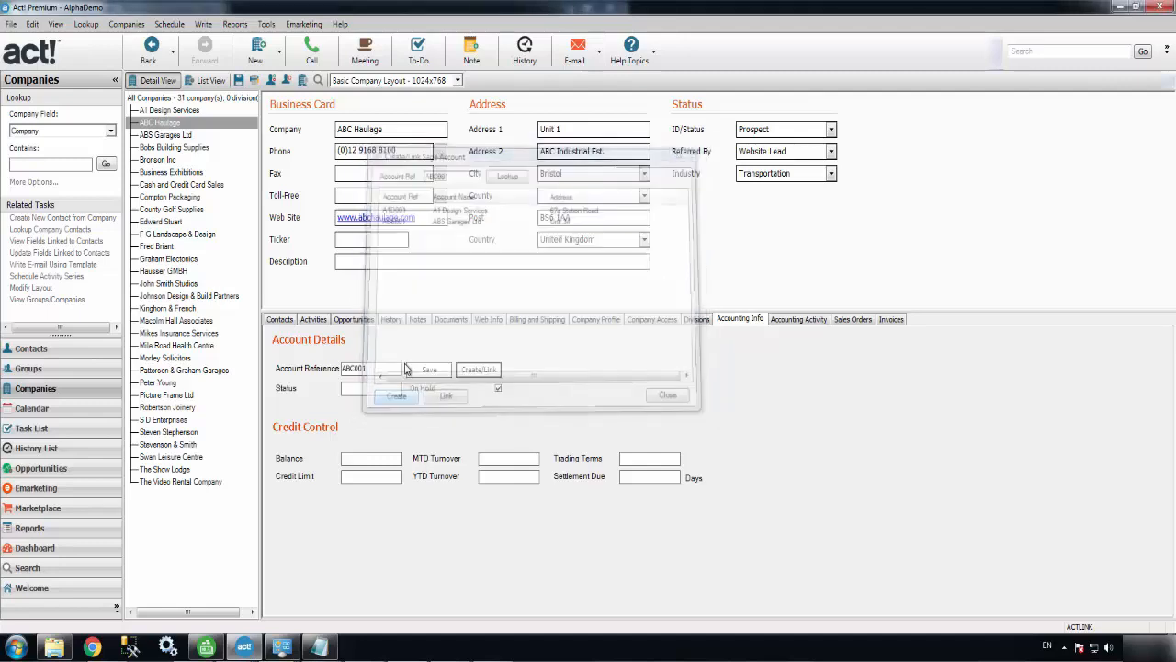
left_click(667, 395)
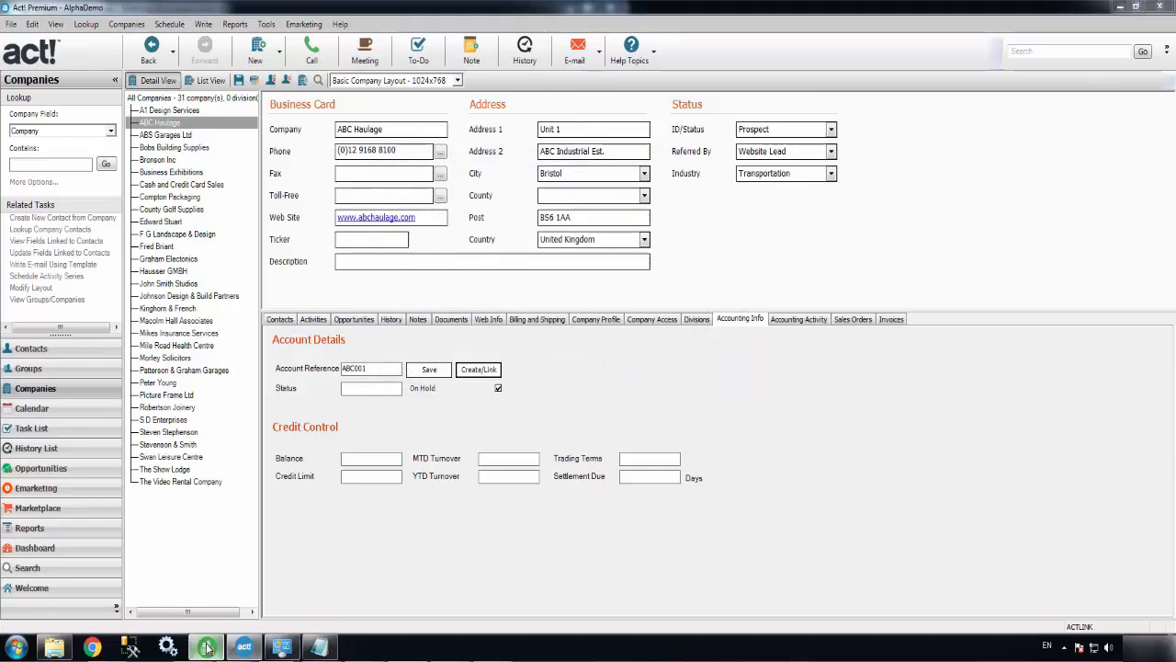
In Sage 50, filter Customers by 'ab' and open ABC Haulage, acknowledging the terms warning.
left_click(206, 647)
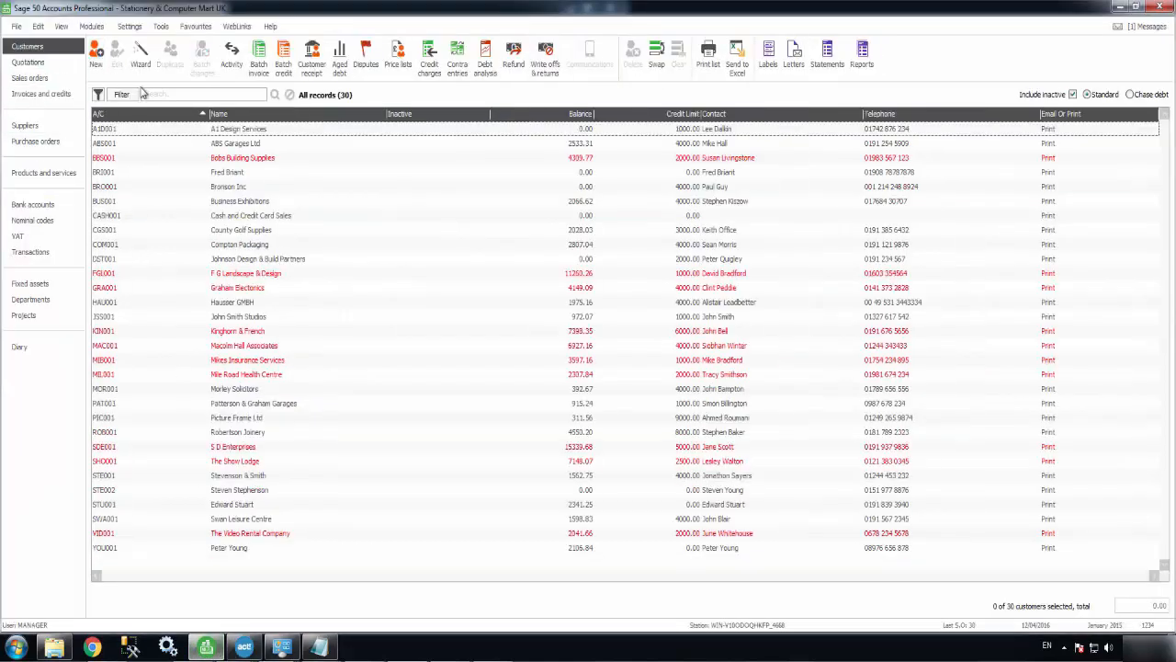
type("abc001")
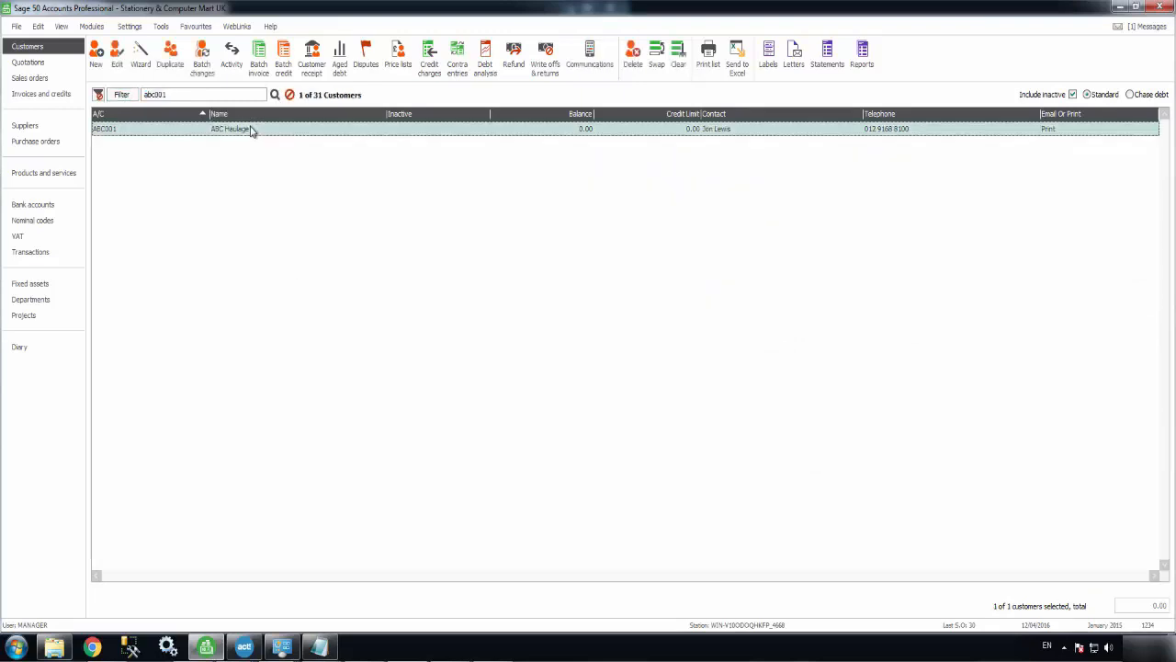
double_click(229, 129)
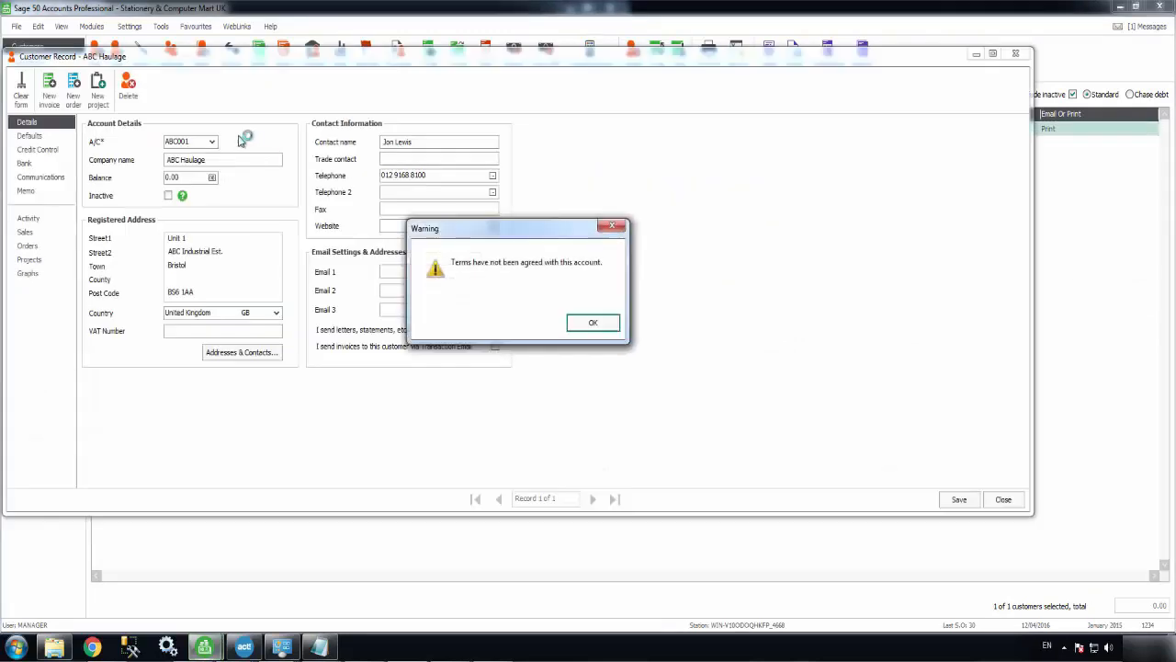
left_click(591, 323)
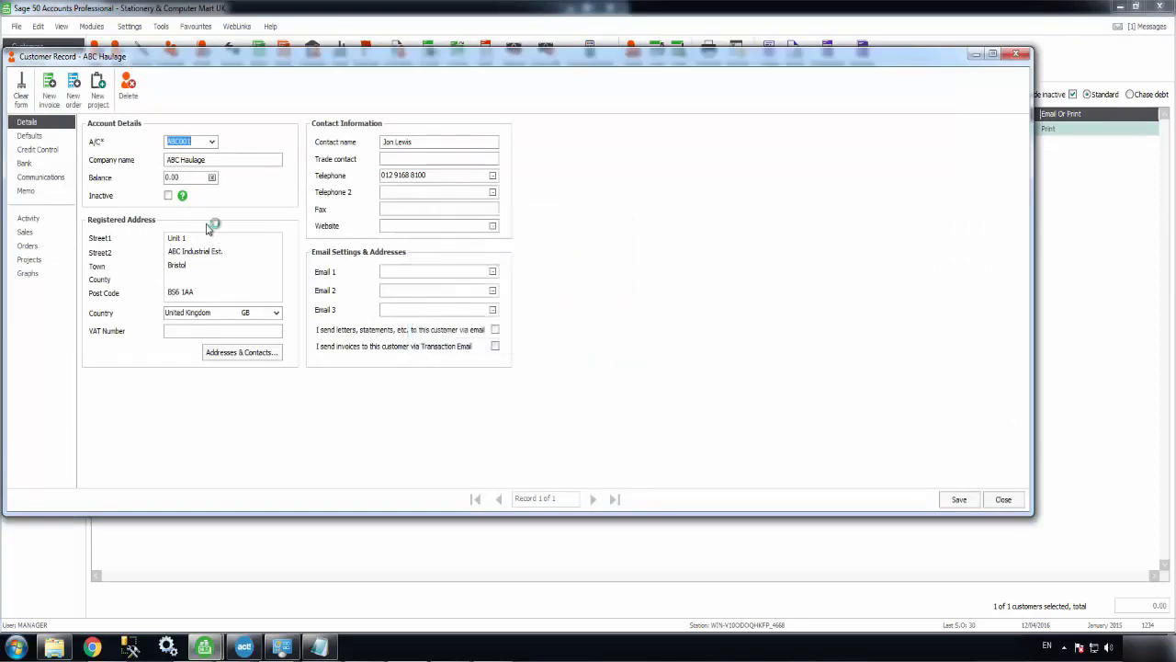
mouse_move(540, 140)
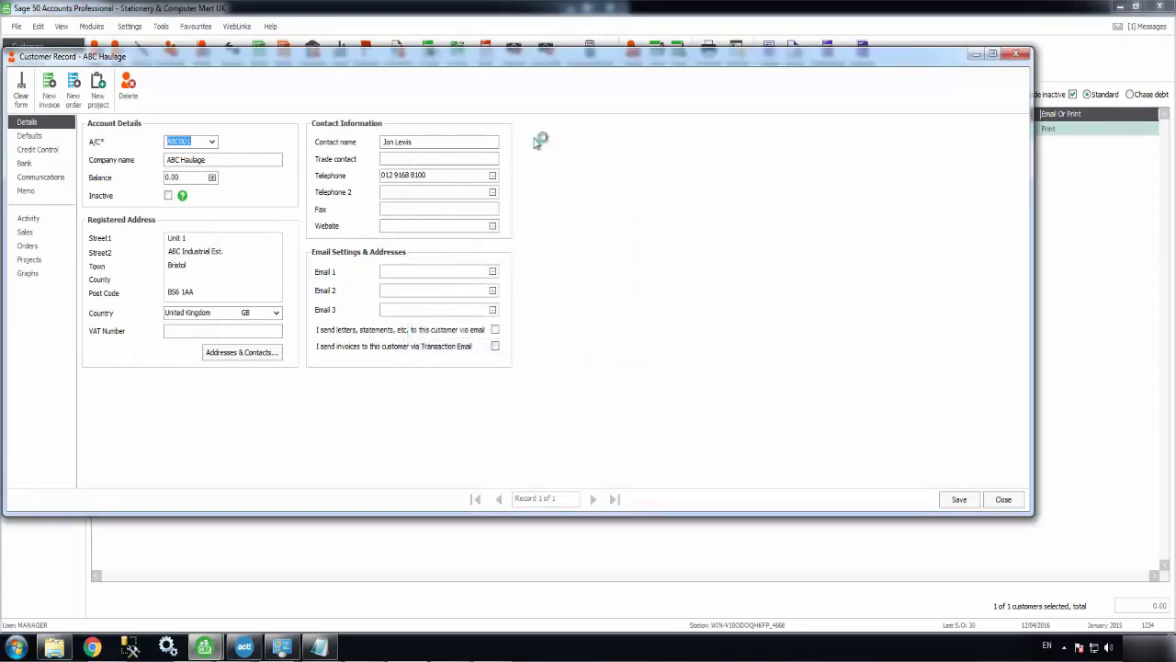
left_click(1004, 500)
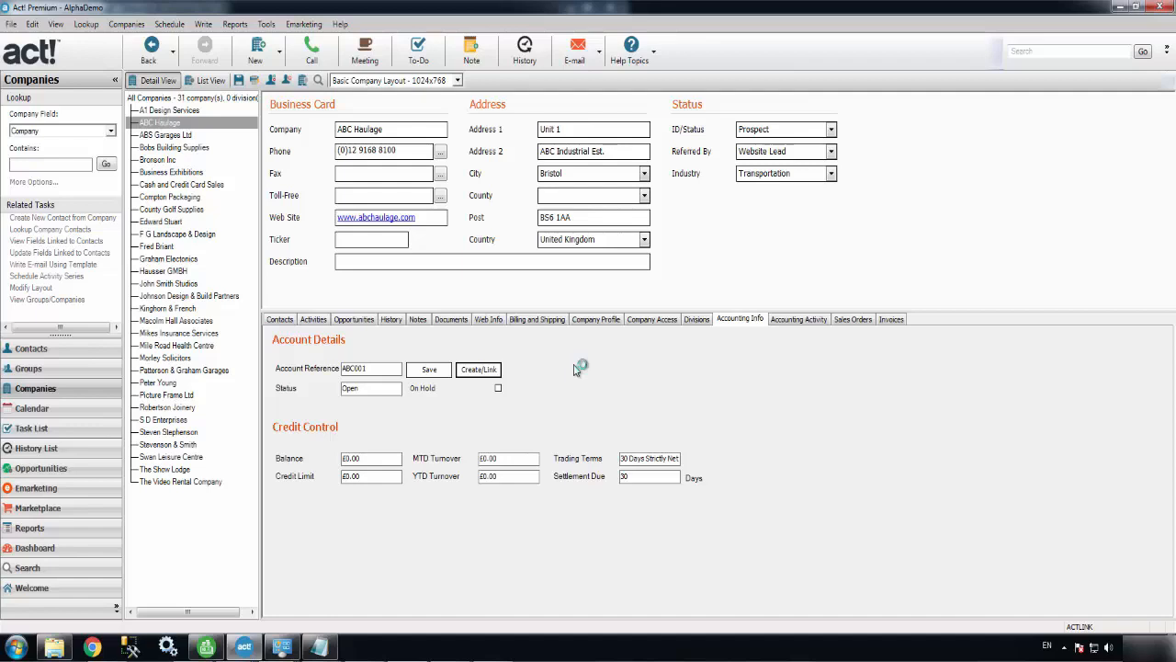
mouse_move(550, 474)
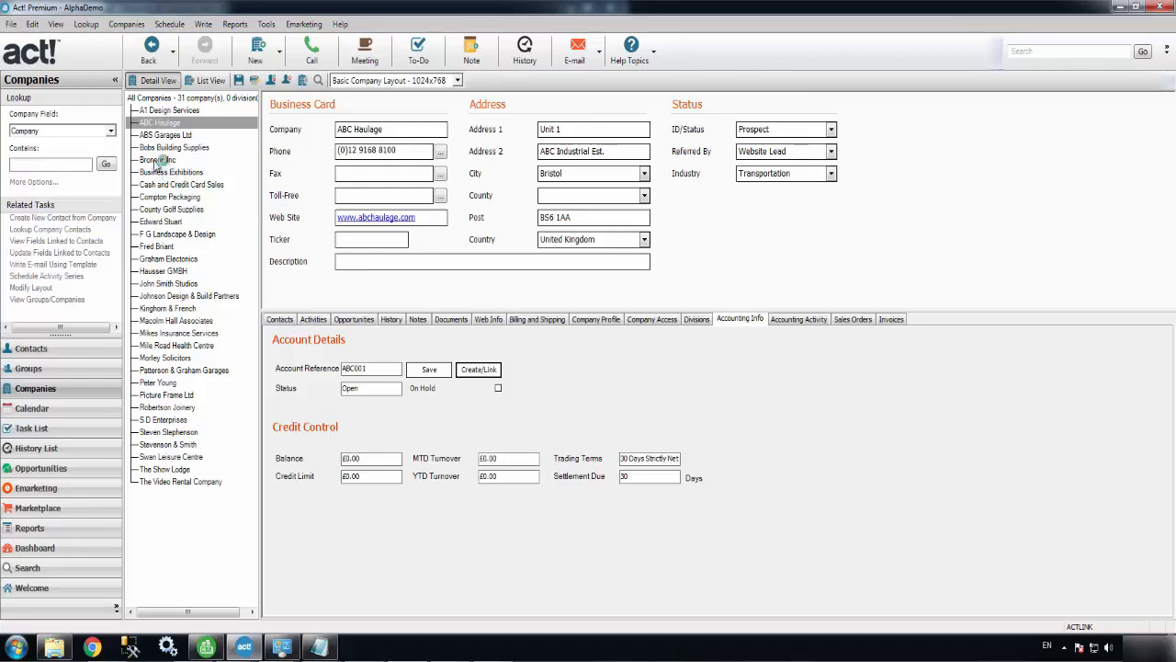
Show Bronson Inc's Accounting Info with Sage account BRO001, credit limit and turnover.
left_click(156, 160)
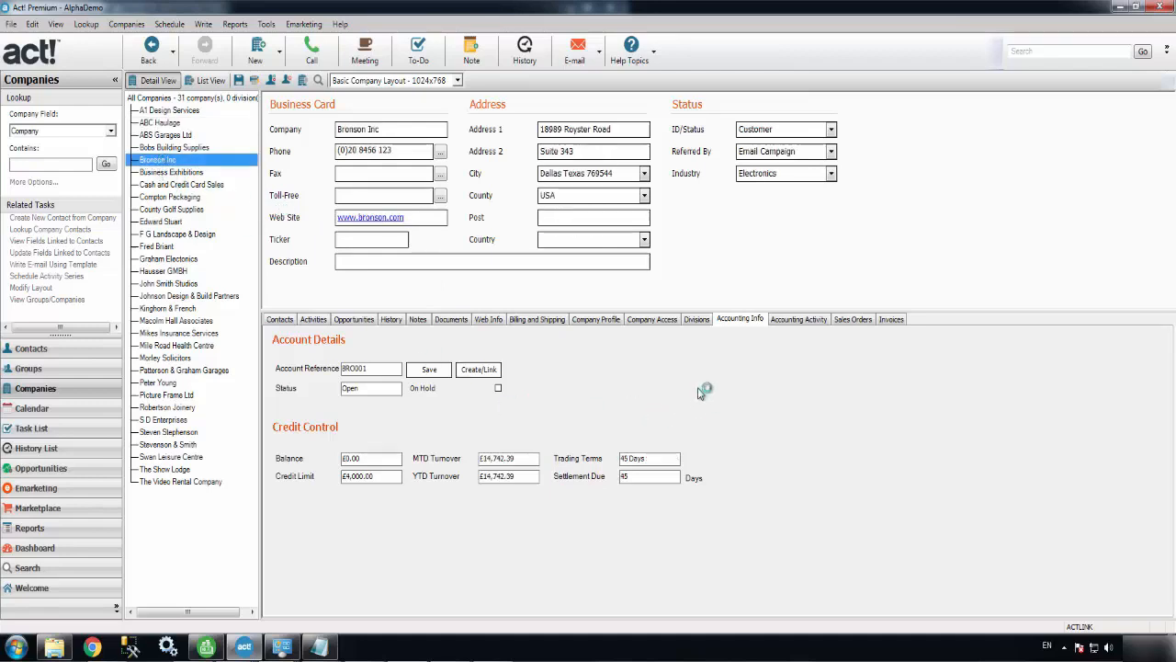
mouse_move(402, 410)
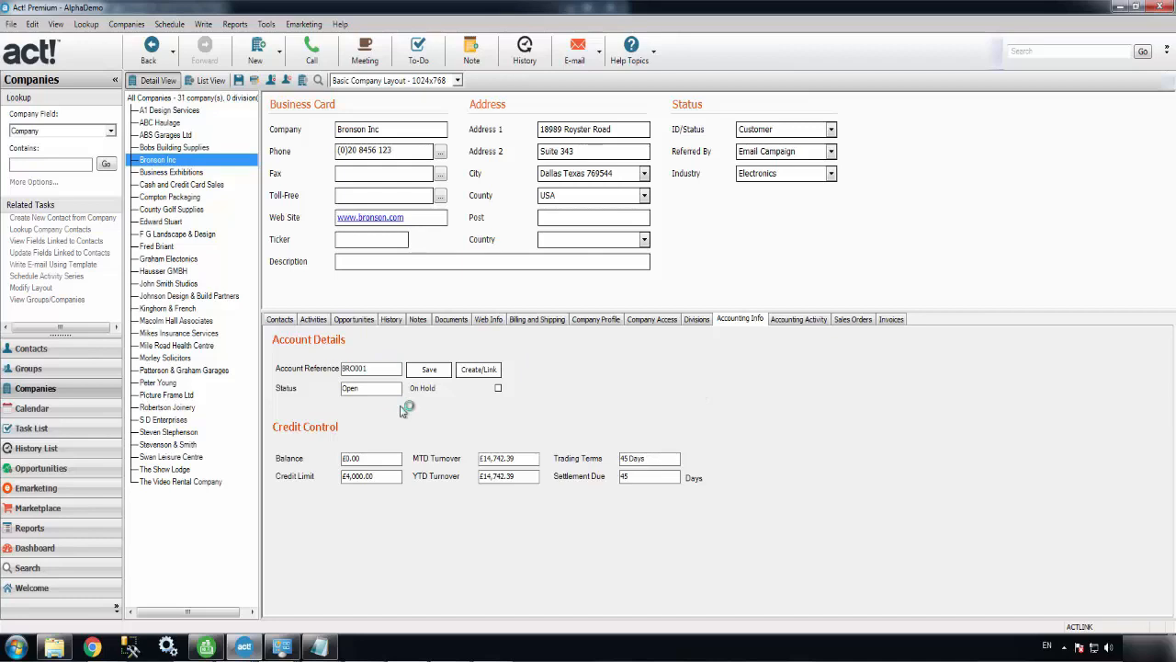
mouse_move(763, 349)
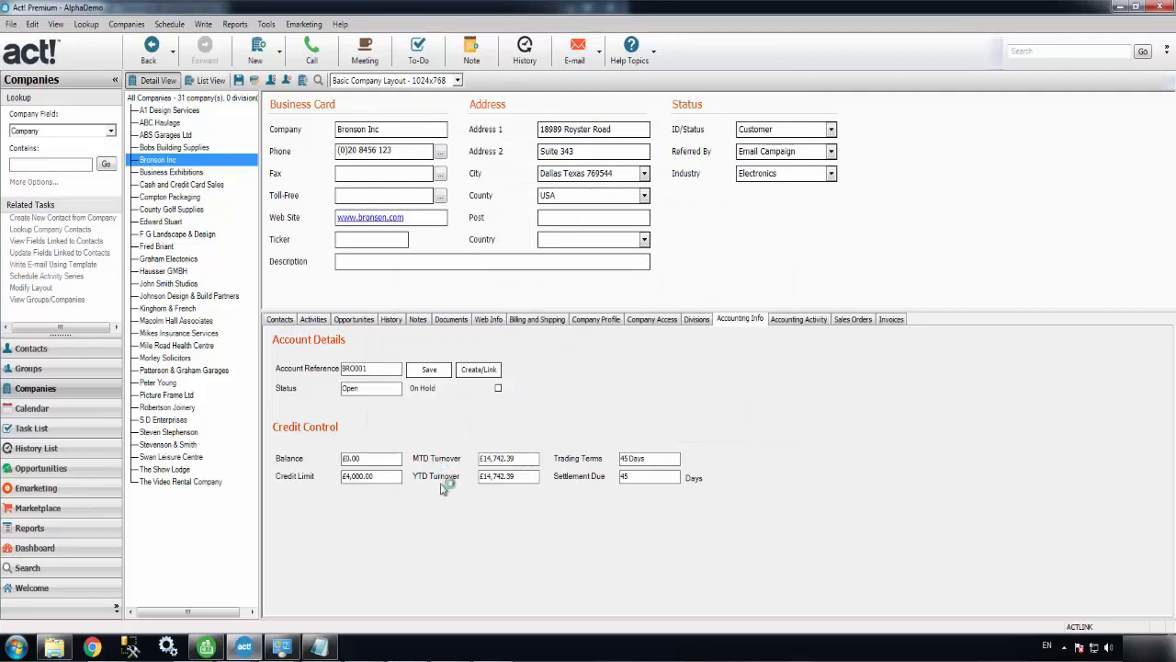
mouse_move(622, 489)
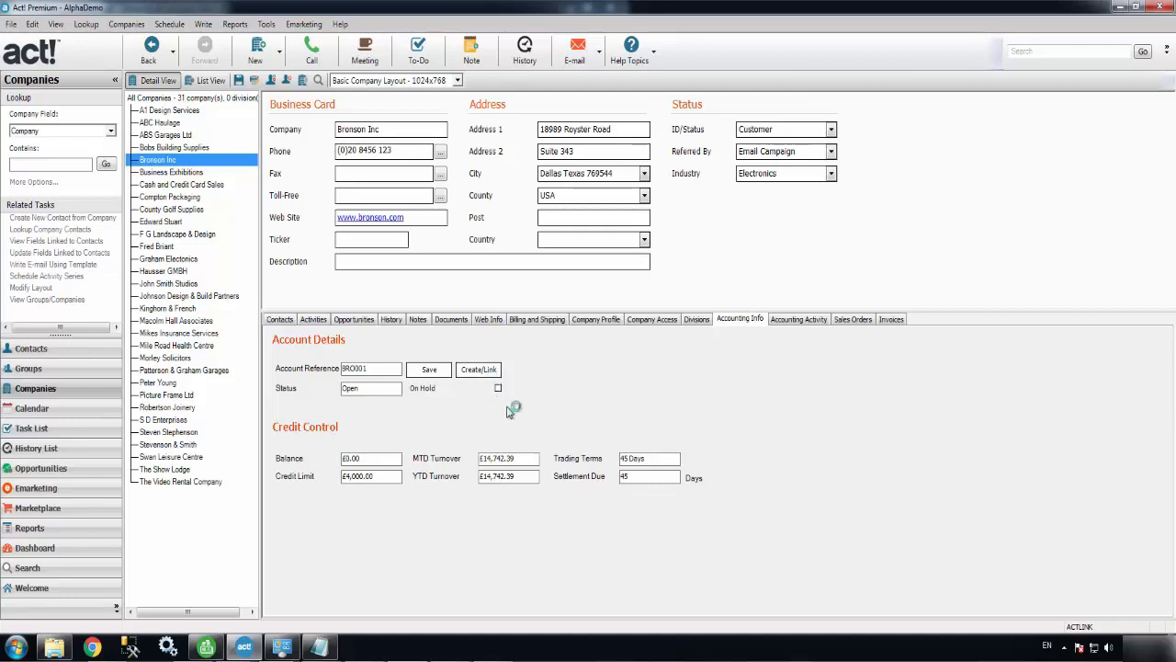
mouse_move(511, 400)
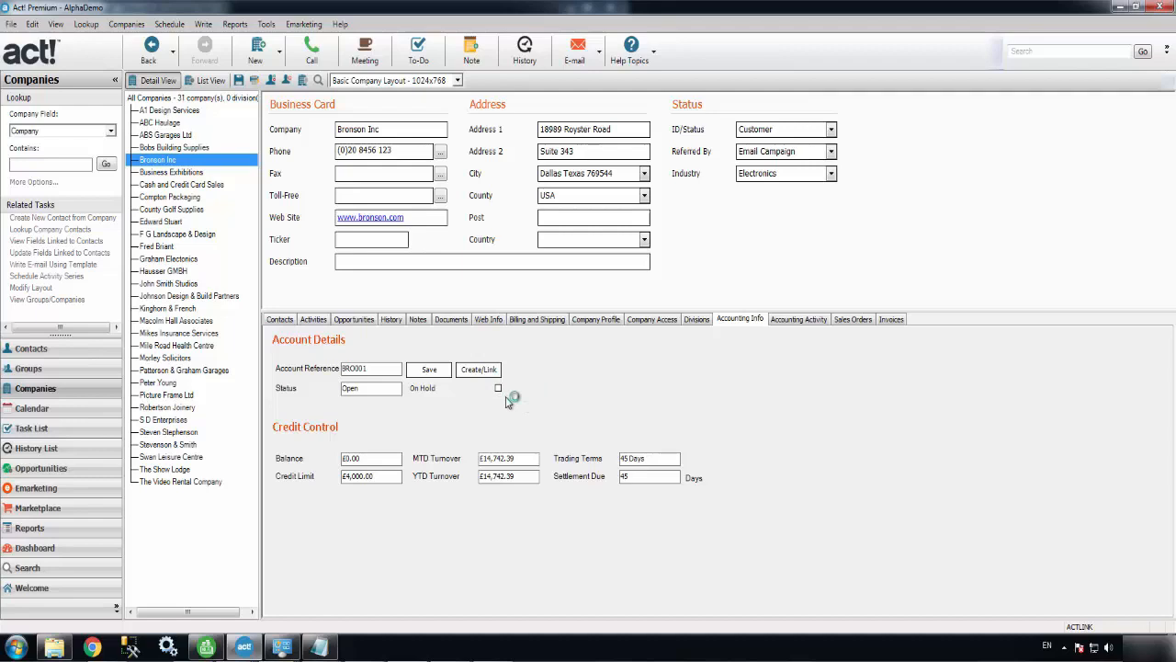
mouse_move(547, 378)
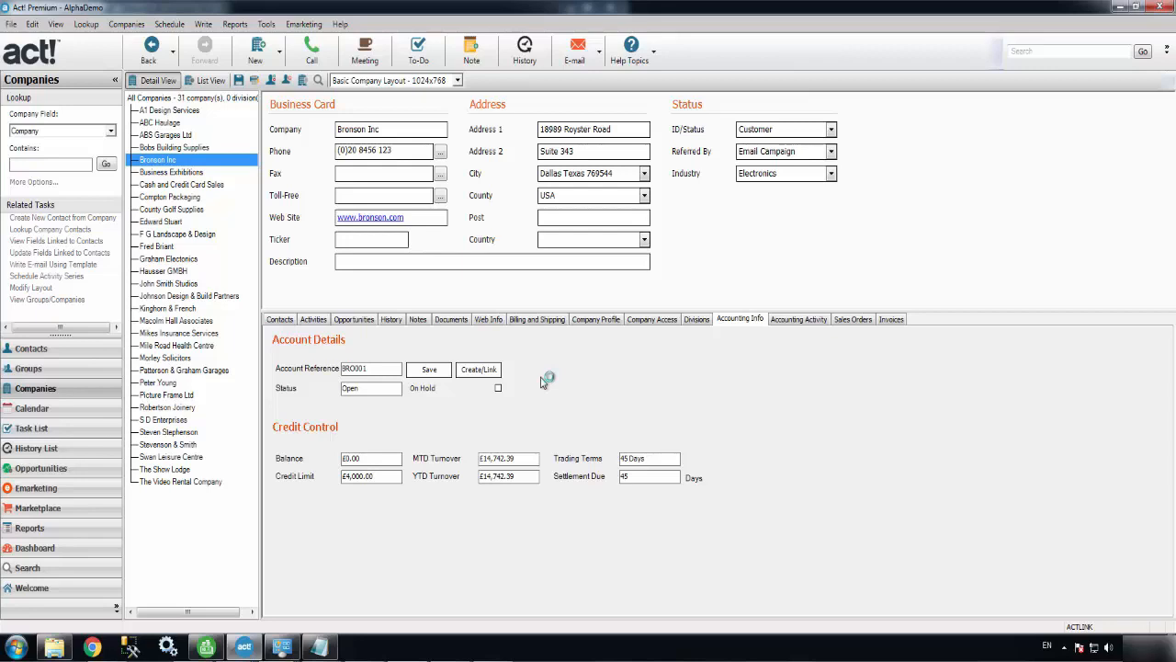
mouse_move(731, 378)
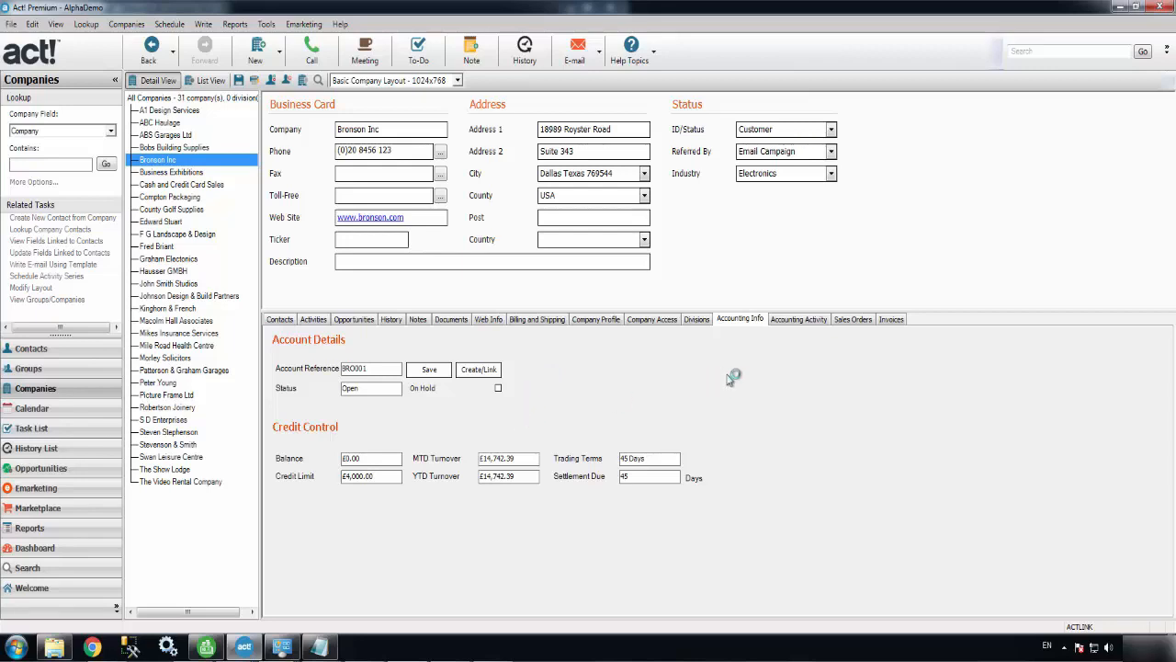
mouse_move(708, 408)
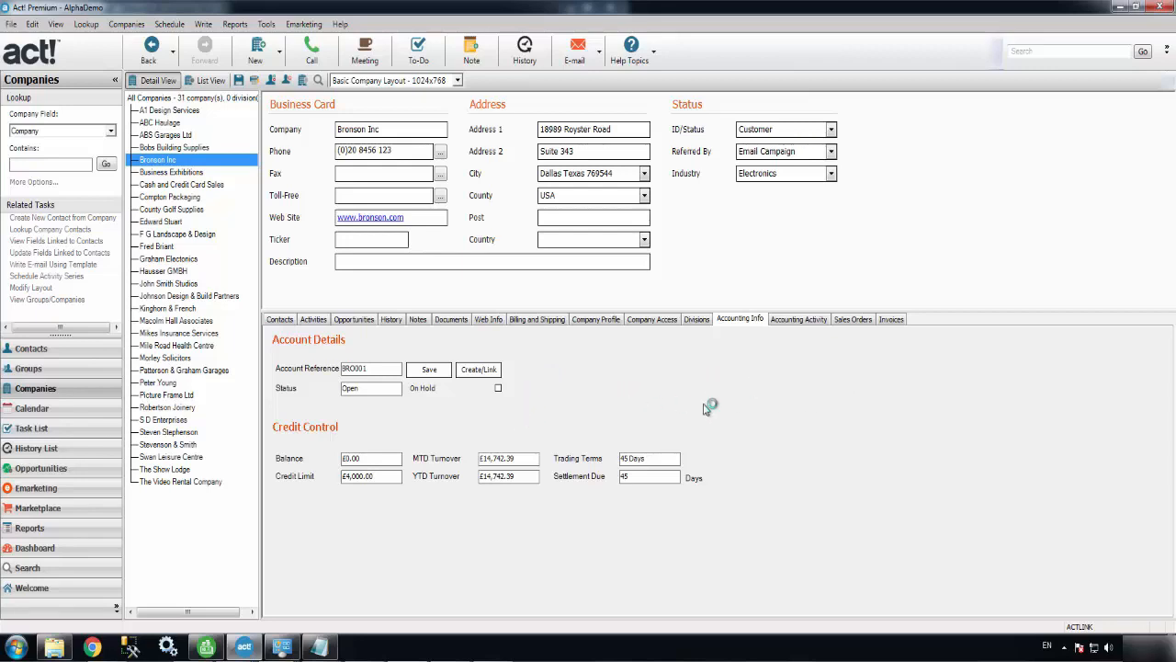
mouse_move(798, 320)
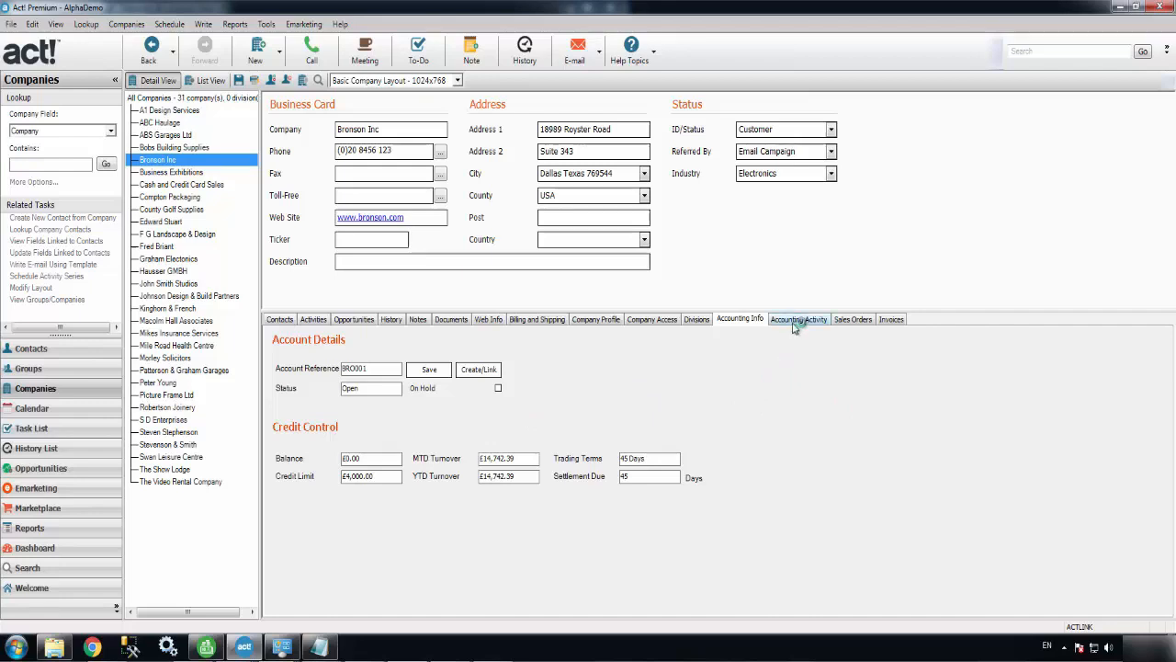
Show Bronson Inc's Accounting Activity and highlight individual Sage transactions in the list.
left_click(798, 320)
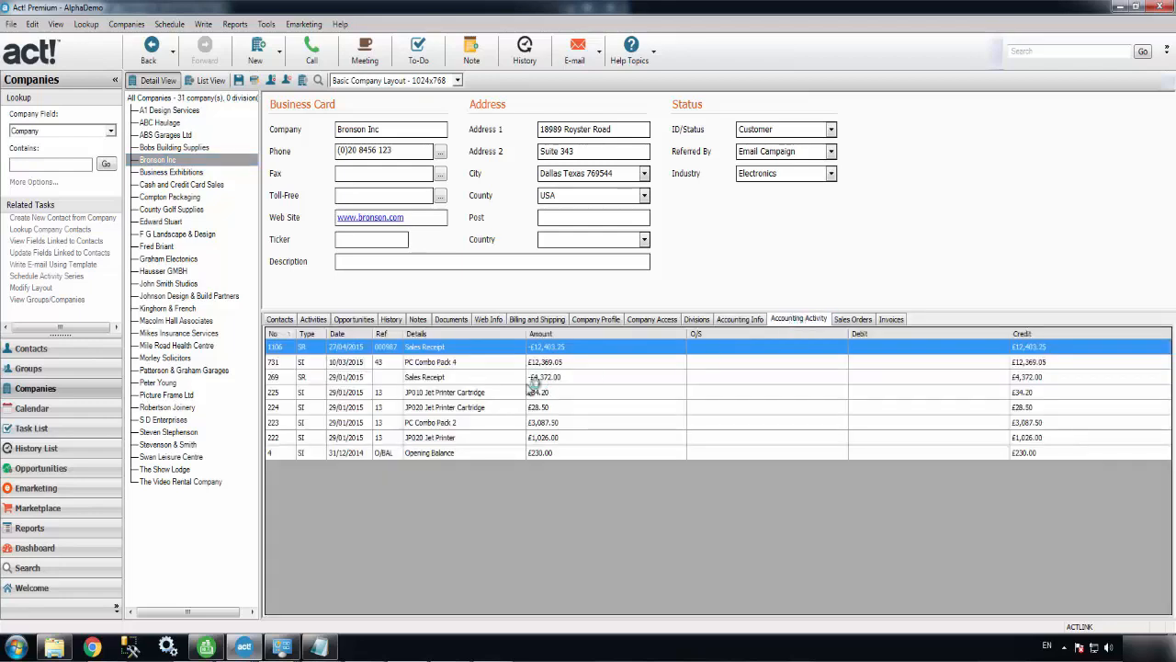
left_click(424, 376)
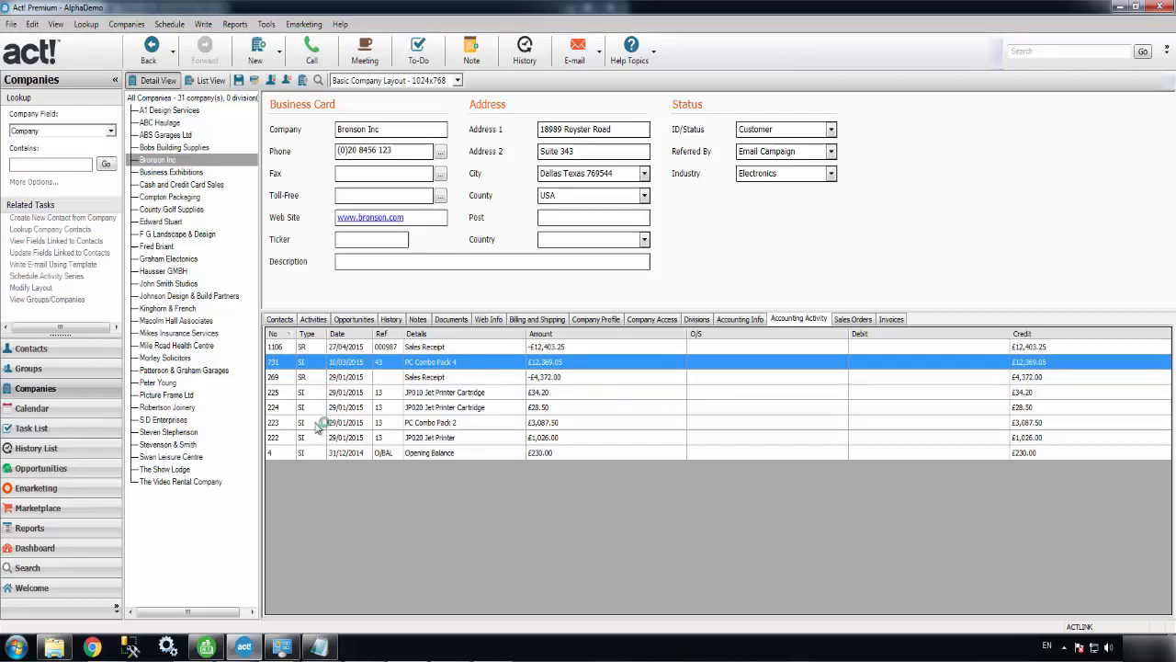
left_click(430, 421)
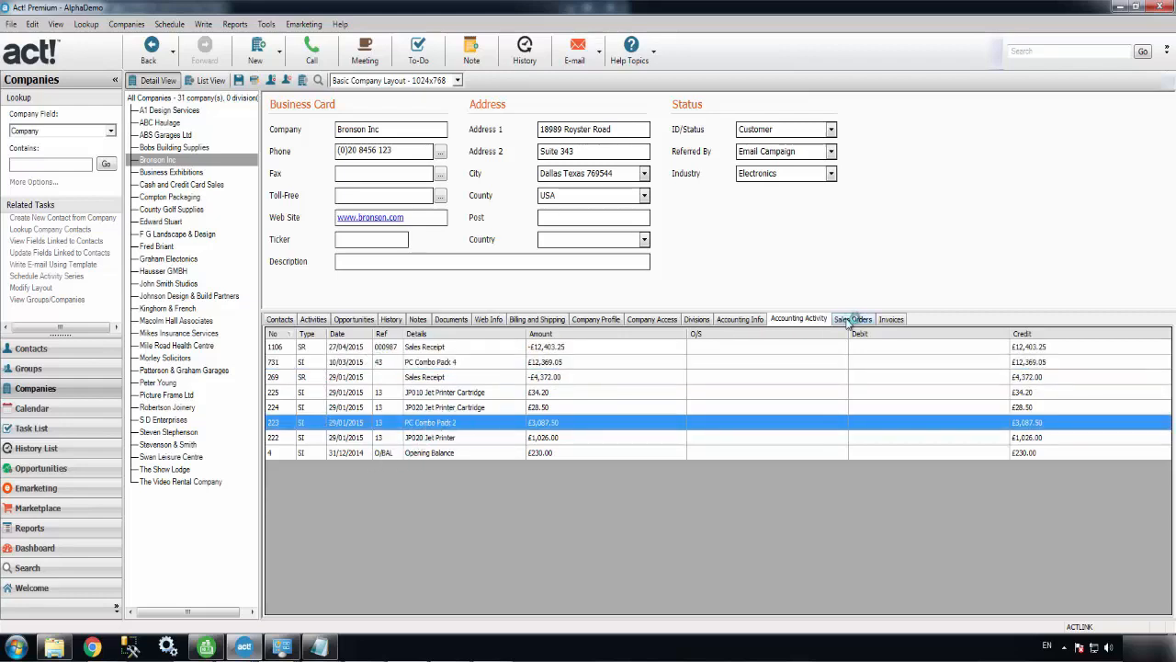
Review Bronson Inc's Sage sales orders and invoices, closing the line items of invoice 43.
left_click(853, 320)
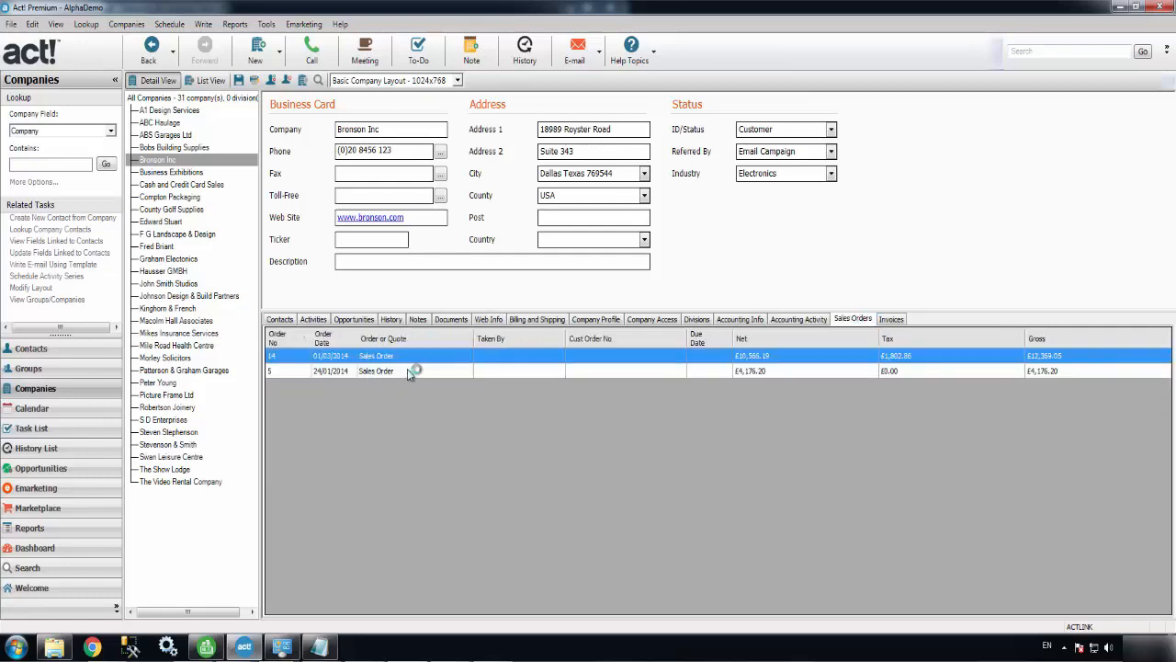
mouse_move(419, 373)
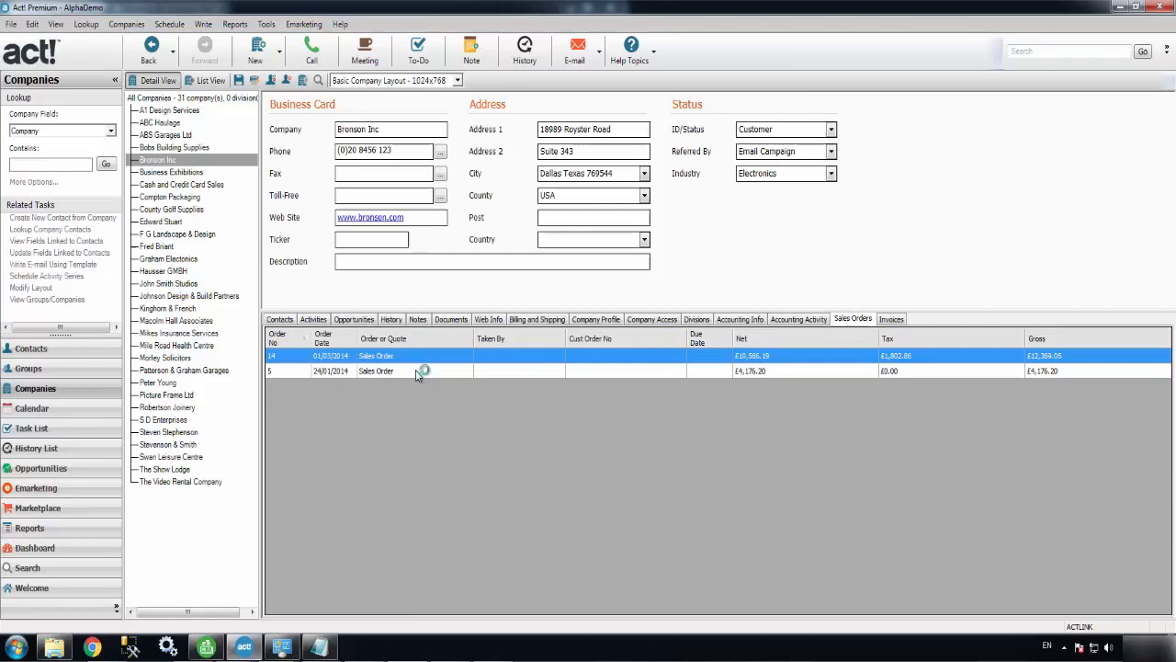
mouse_move(419, 359)
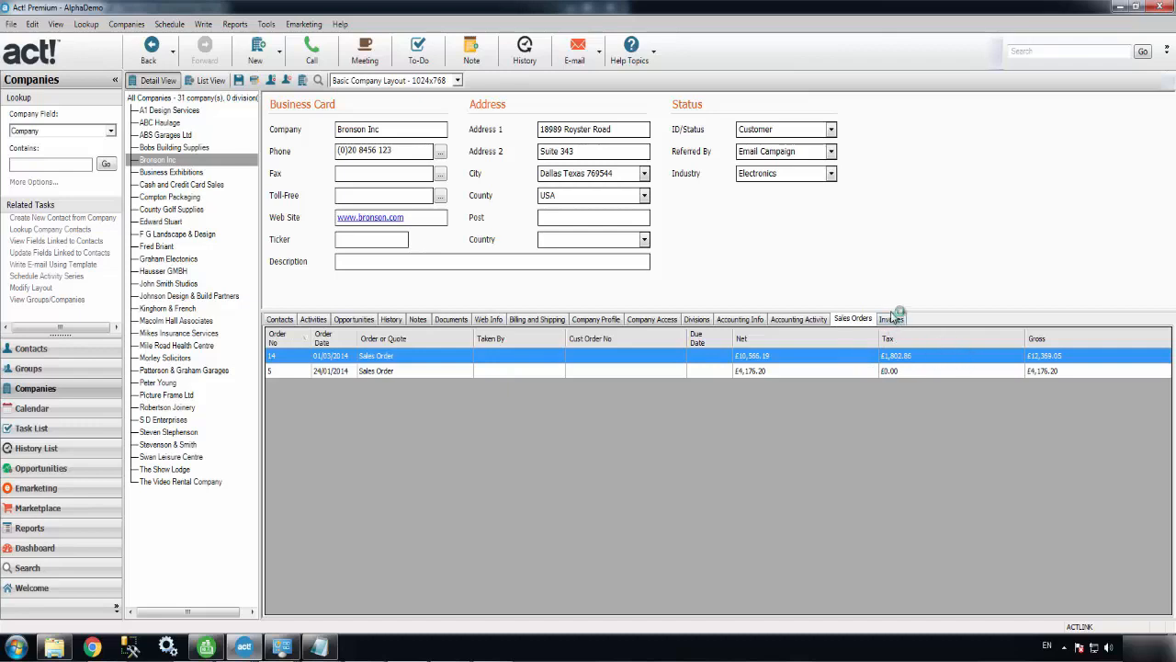
left_click(889, 320)
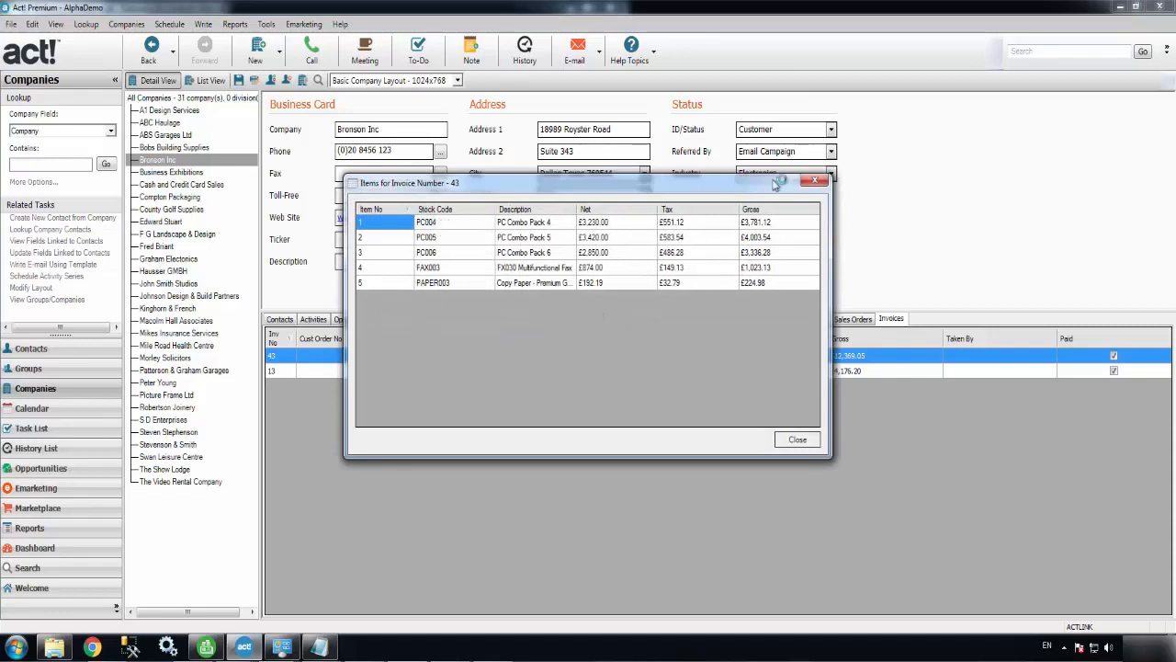
left_click(797, 438)
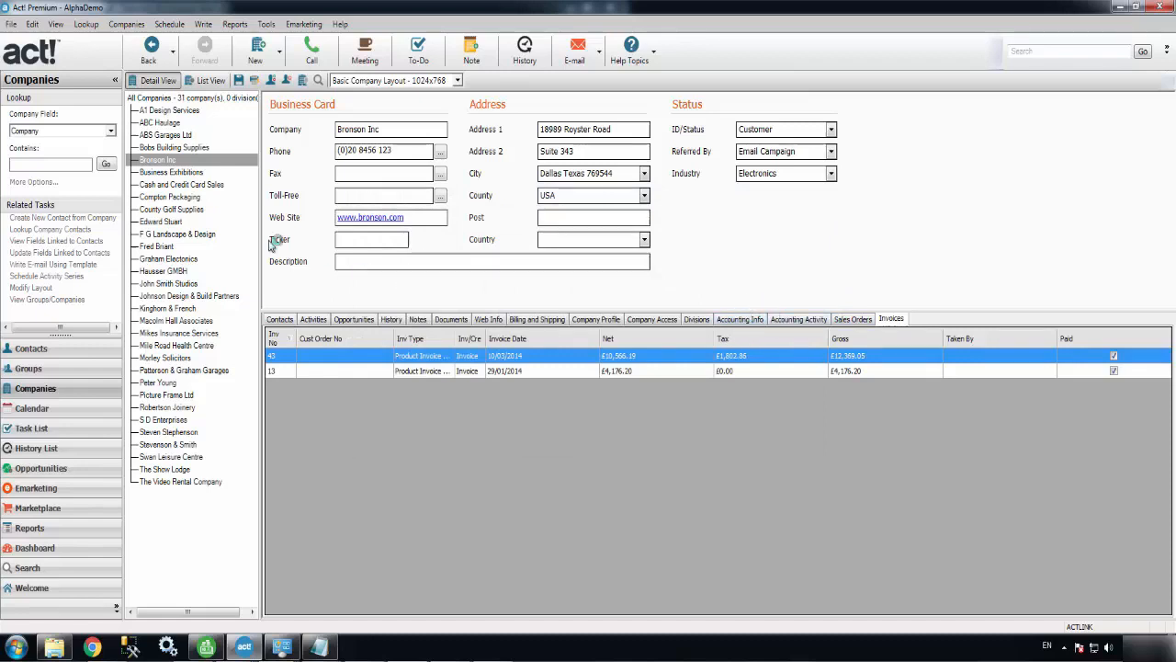
mouse_move(169, 122)
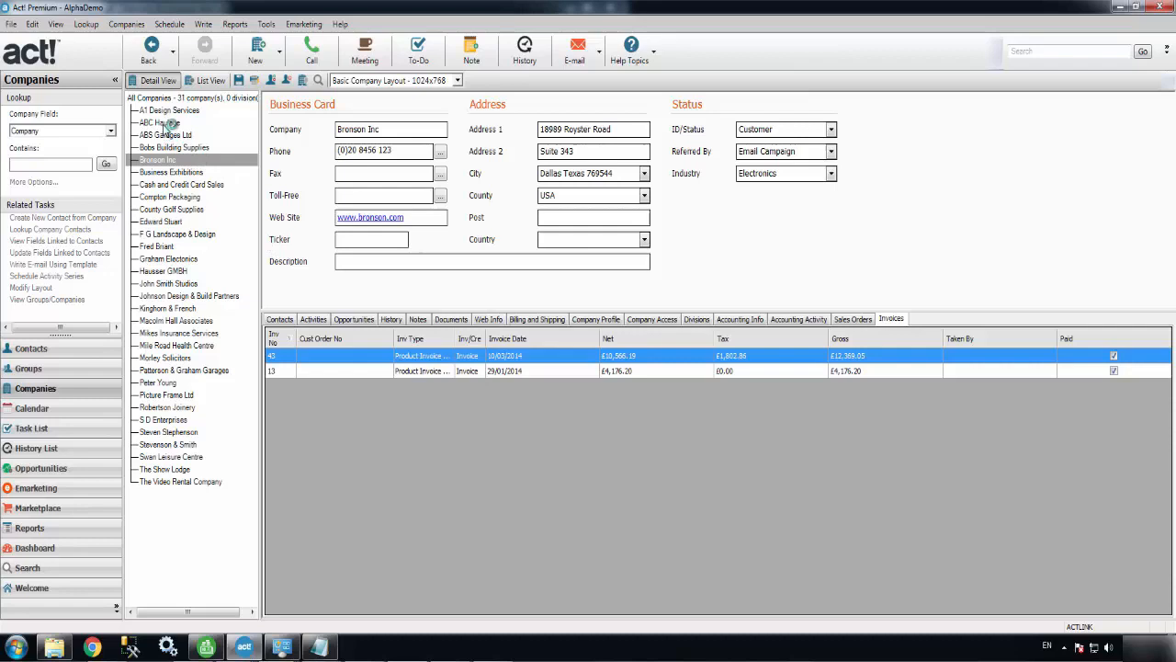
Show ABC Haulage's Accounting Info and bring up the New record options on the toolbar.
left_click(158, 121)
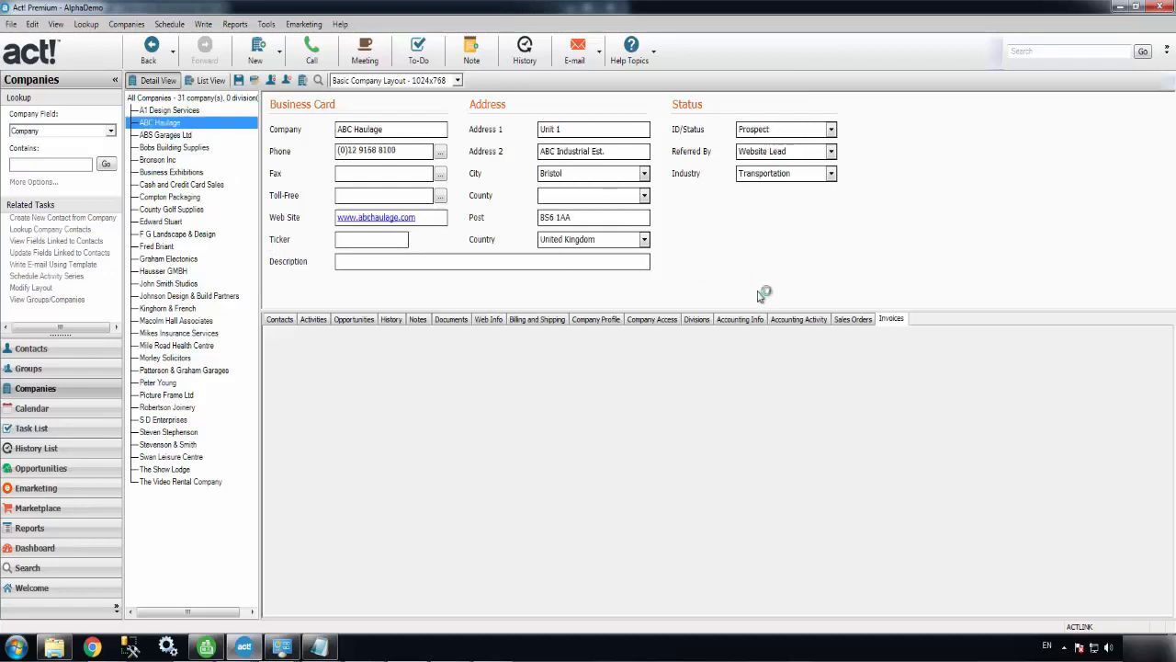
left_click(738, 320)
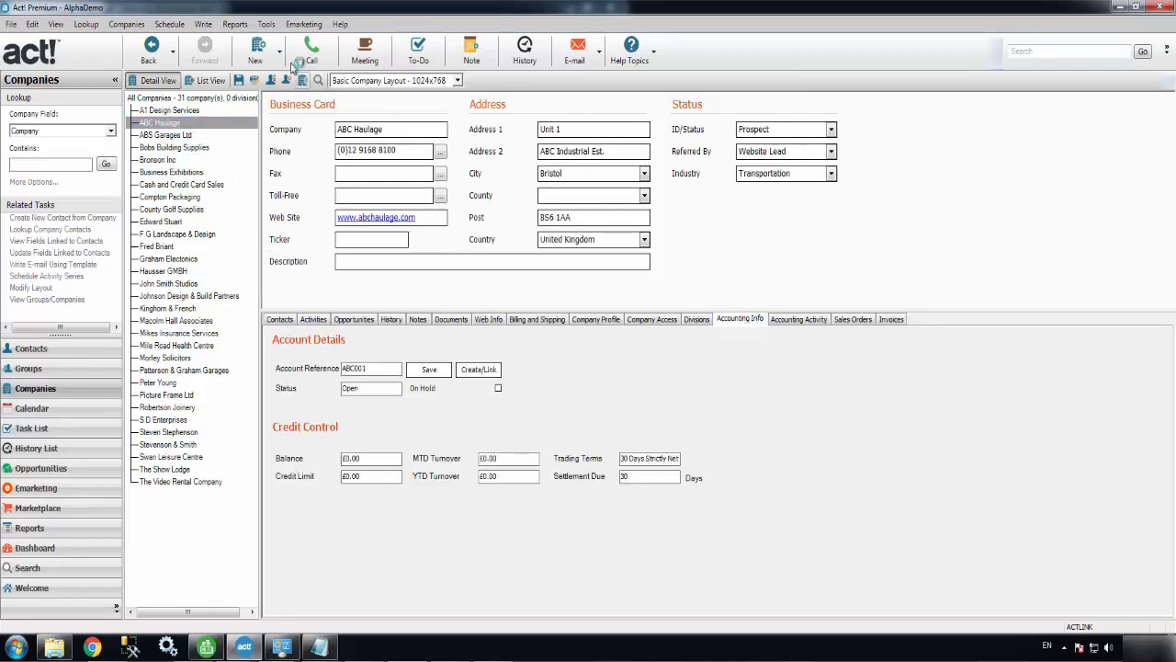
mouse_move(290, 57)
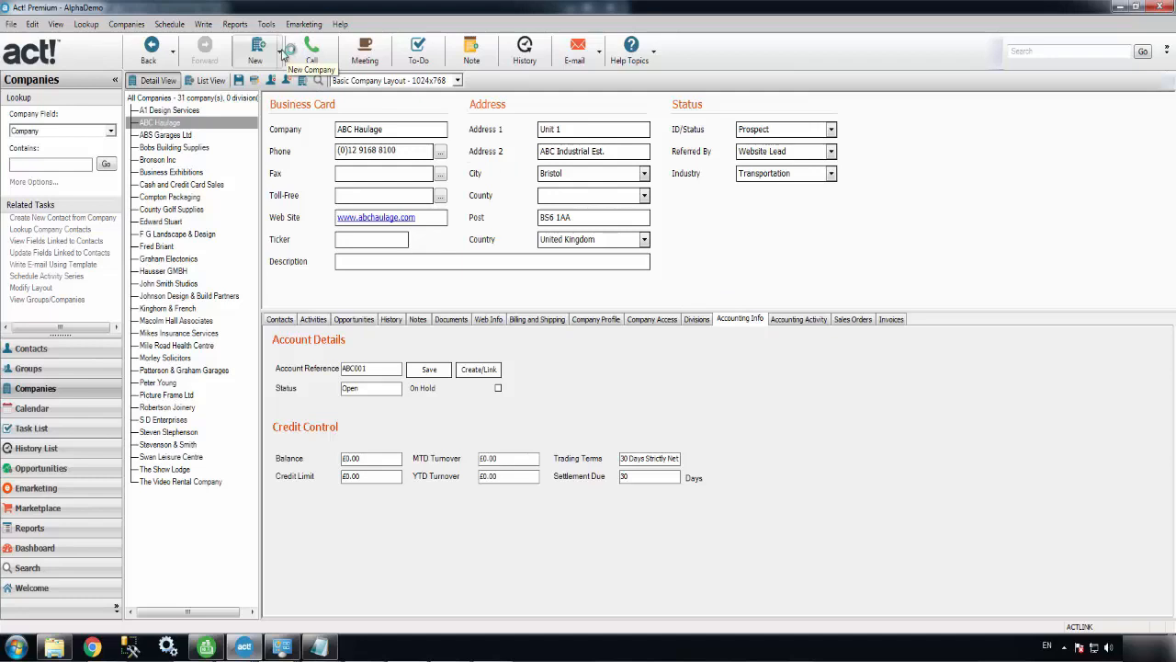
left_click(253, 52)
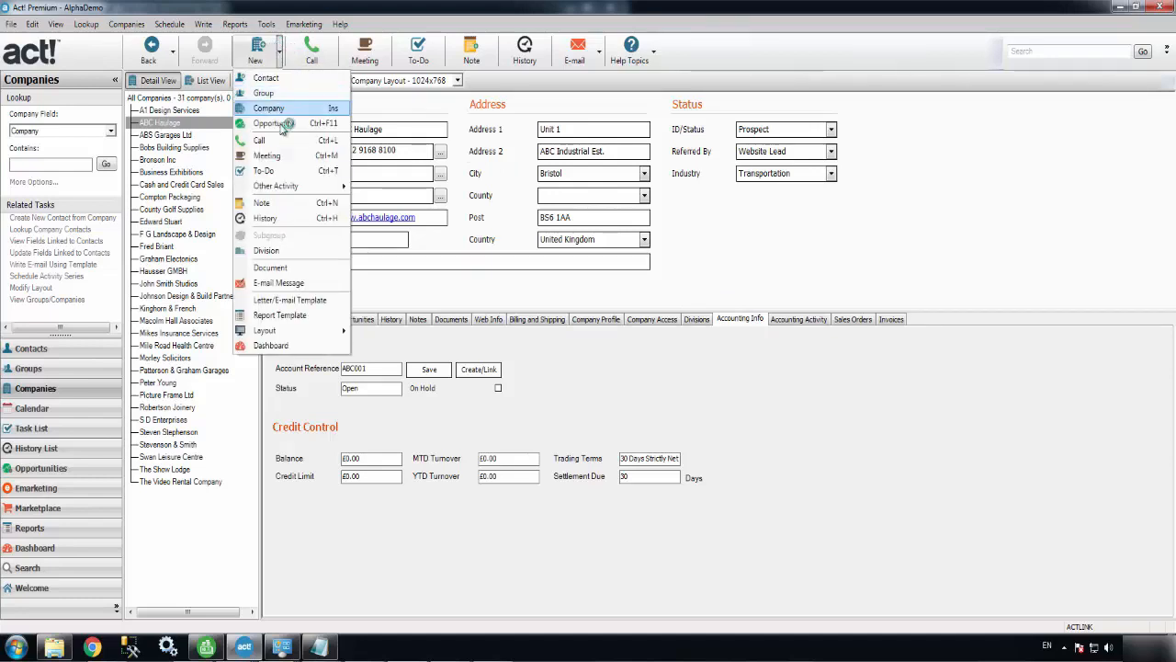
mouse_move(272, 123)
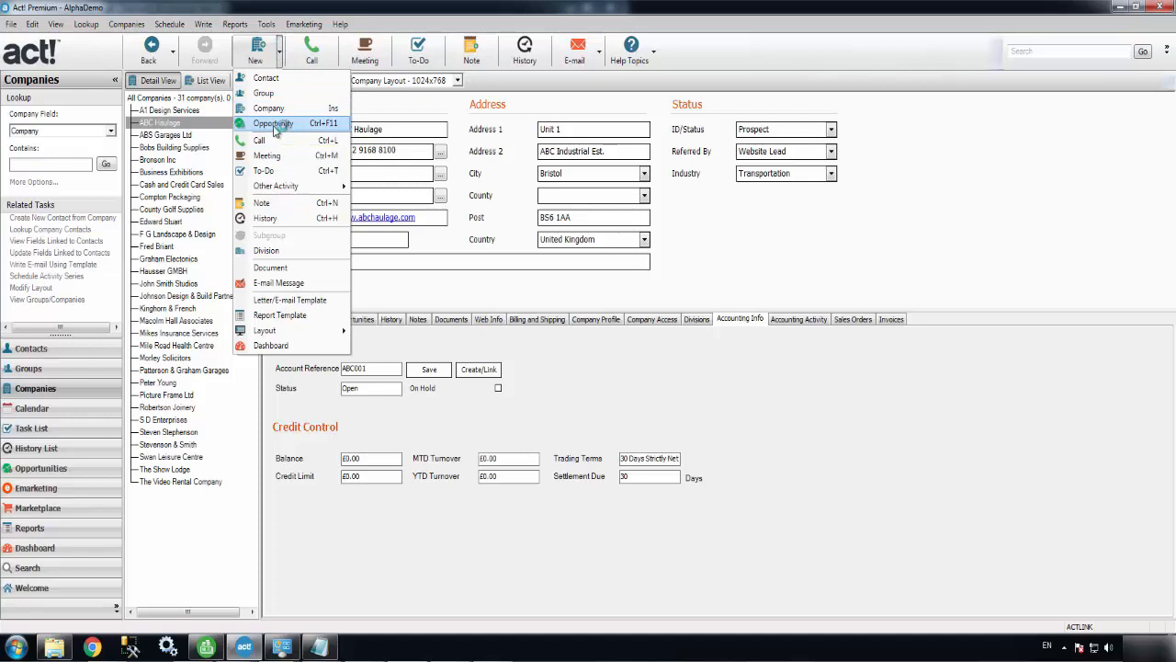
Create opportunity ABCQ001 for ABC Haulage, cancelling the first Add/Edit Product form.
left_click(274, 123)
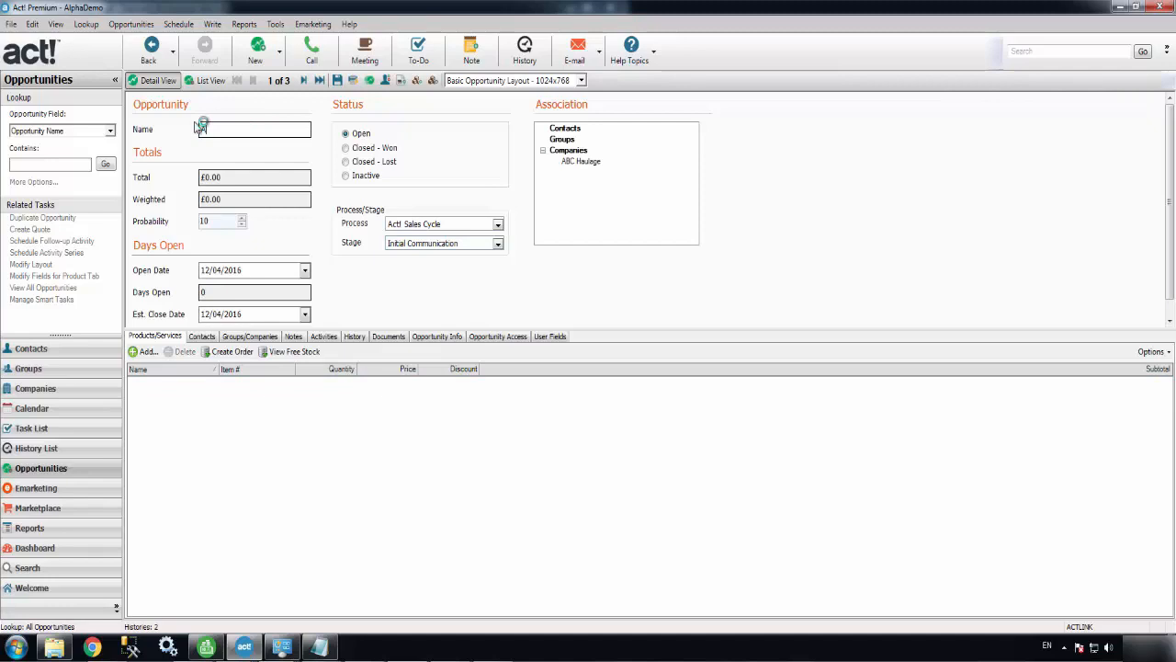
type("XBCQ001")
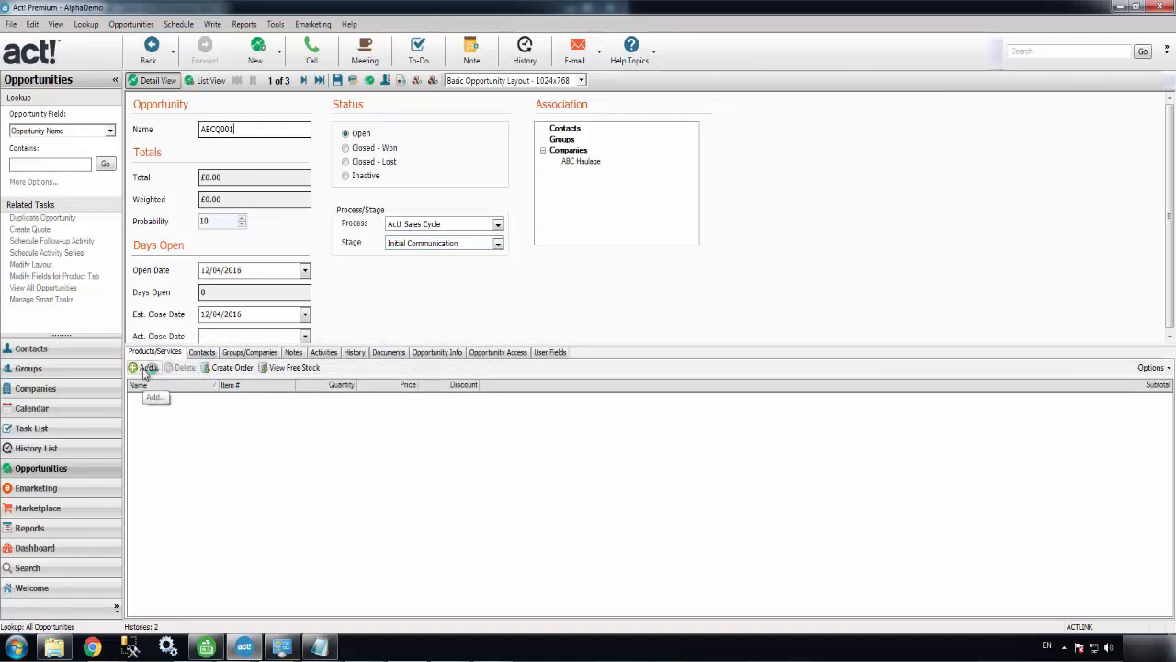
left_click(145, 367)
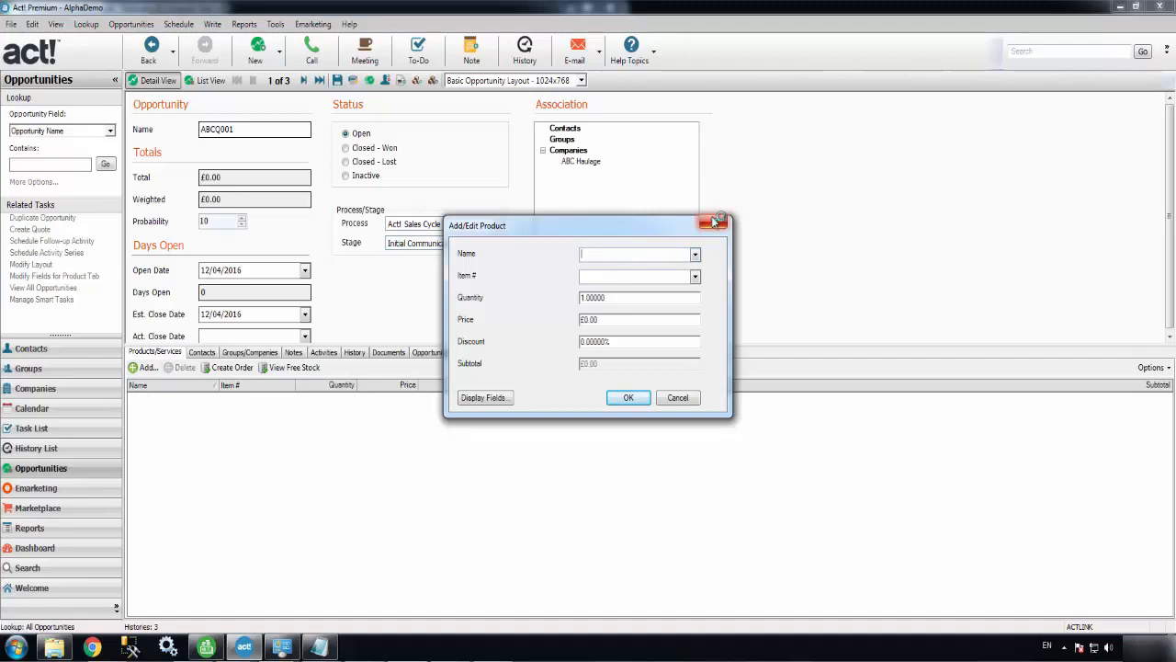
left_click(717, 221)
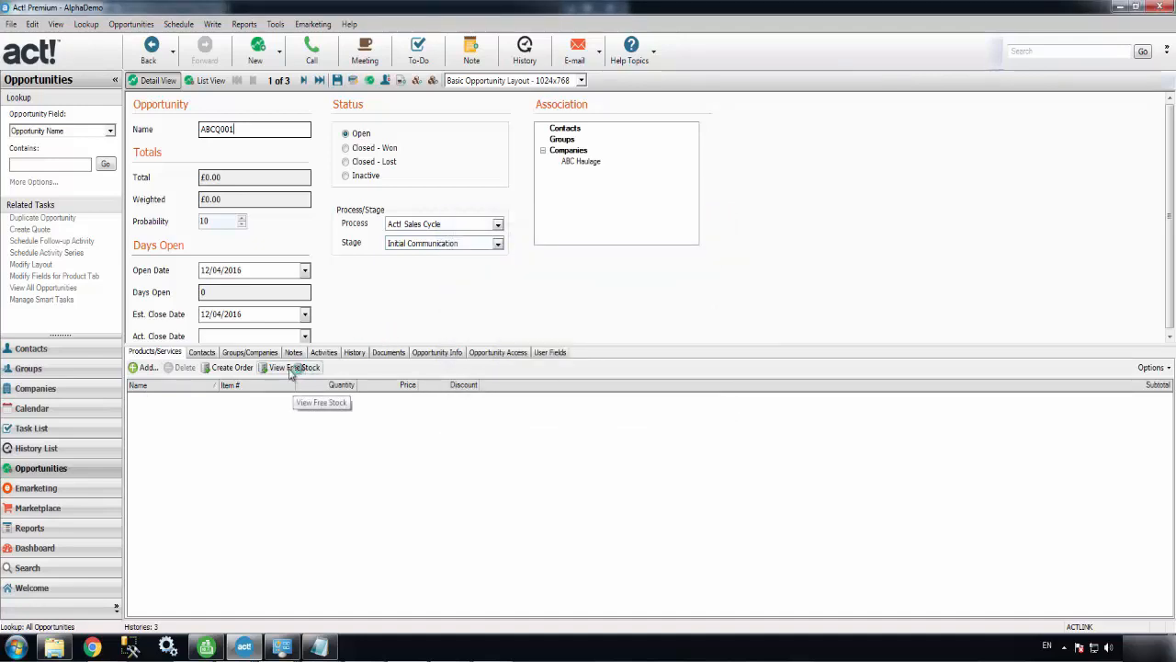
Check free stock levels for the PC Combo Packs and close the Free Stock list.
left_click(294, 368)
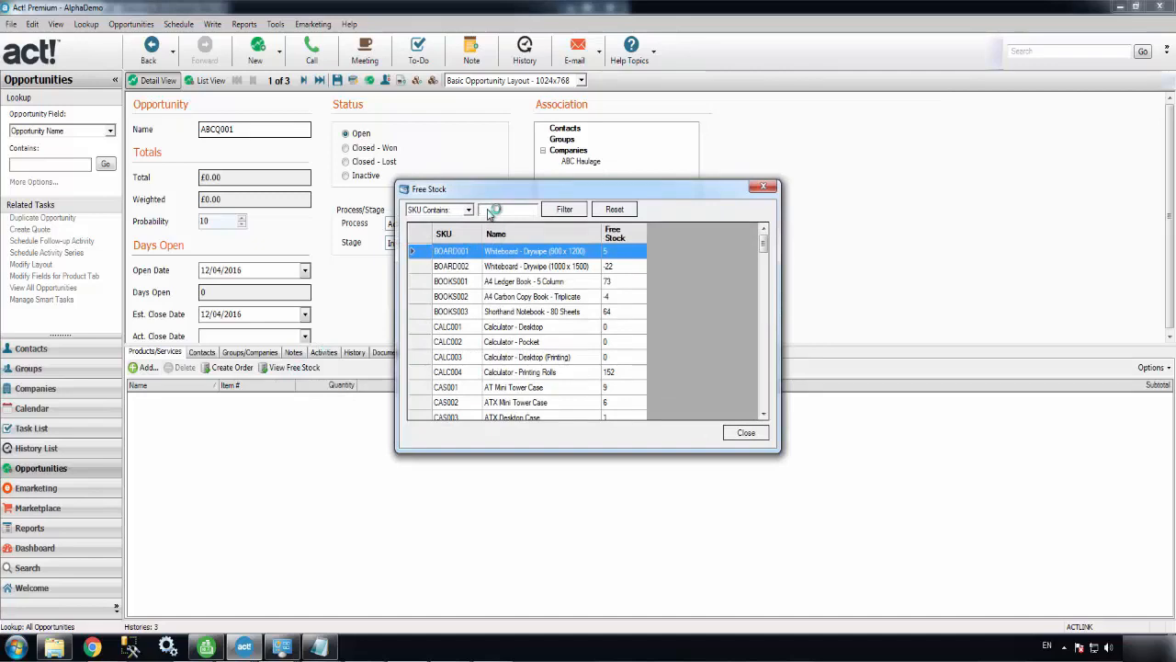
left_click(565, 209)
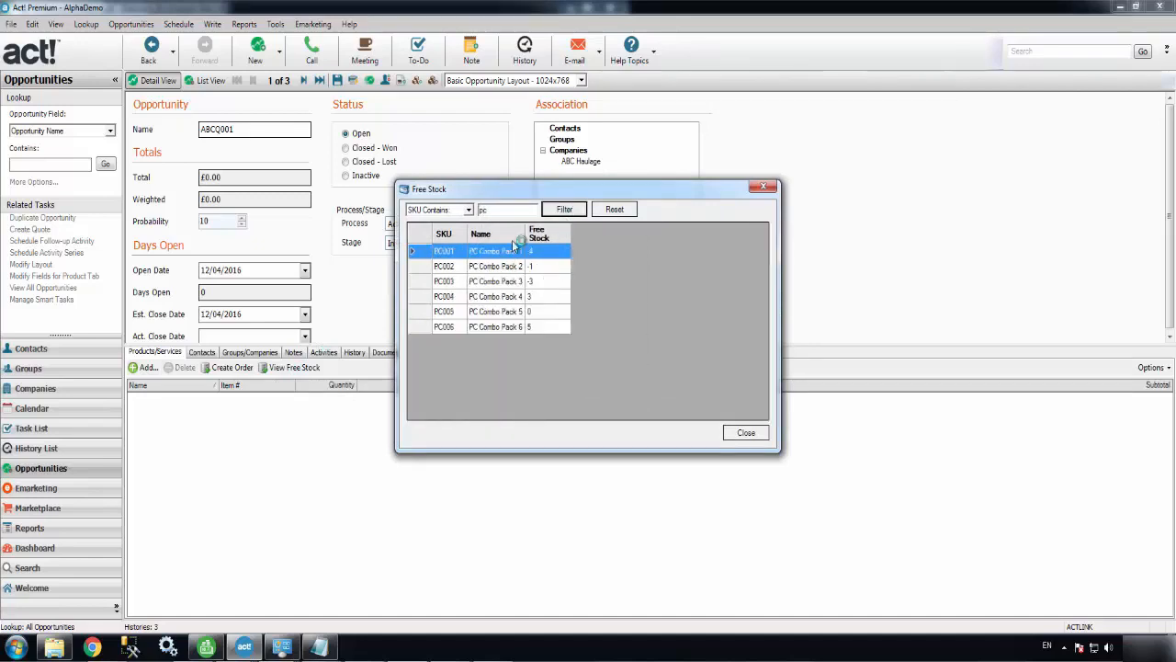
mouse_move(510, 296)
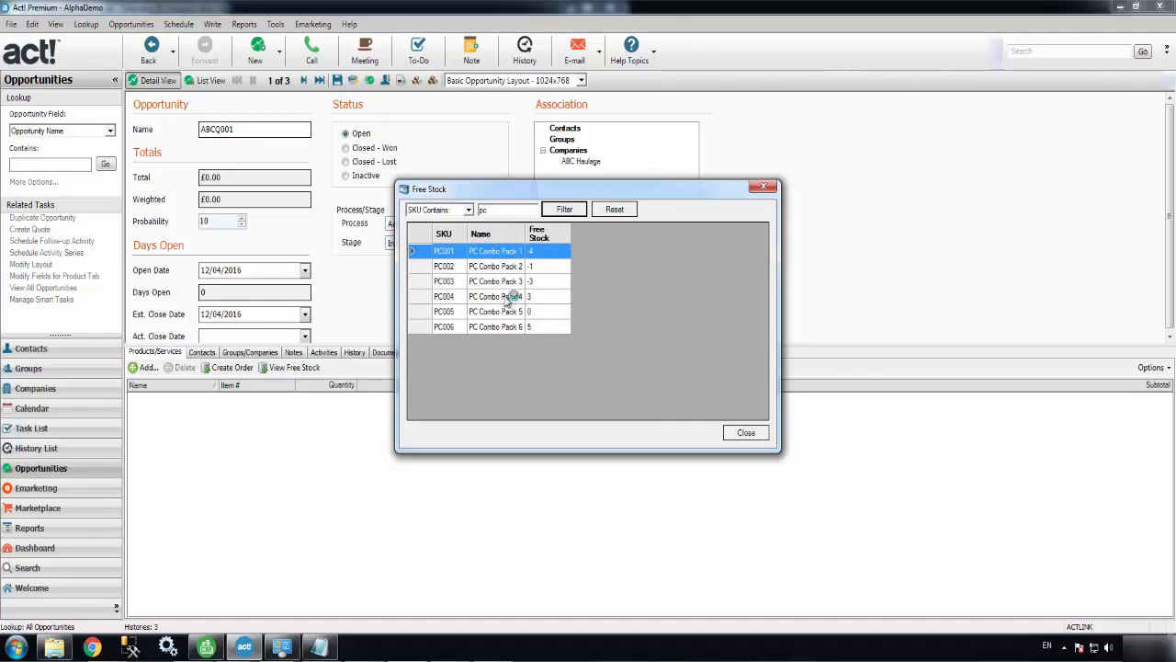
left_click(494, 296)
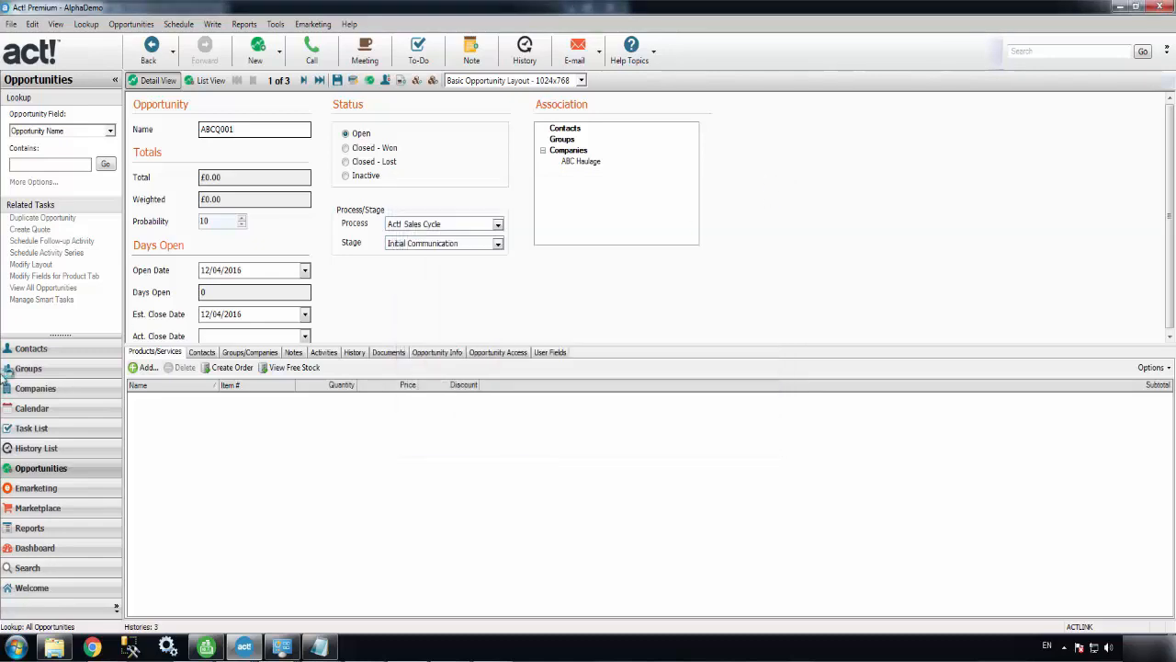
Add PC Combo Pack 4 and three 70gb Hard Drives as product lines on the opportunity.
left_click(144, 368)
type("PC")
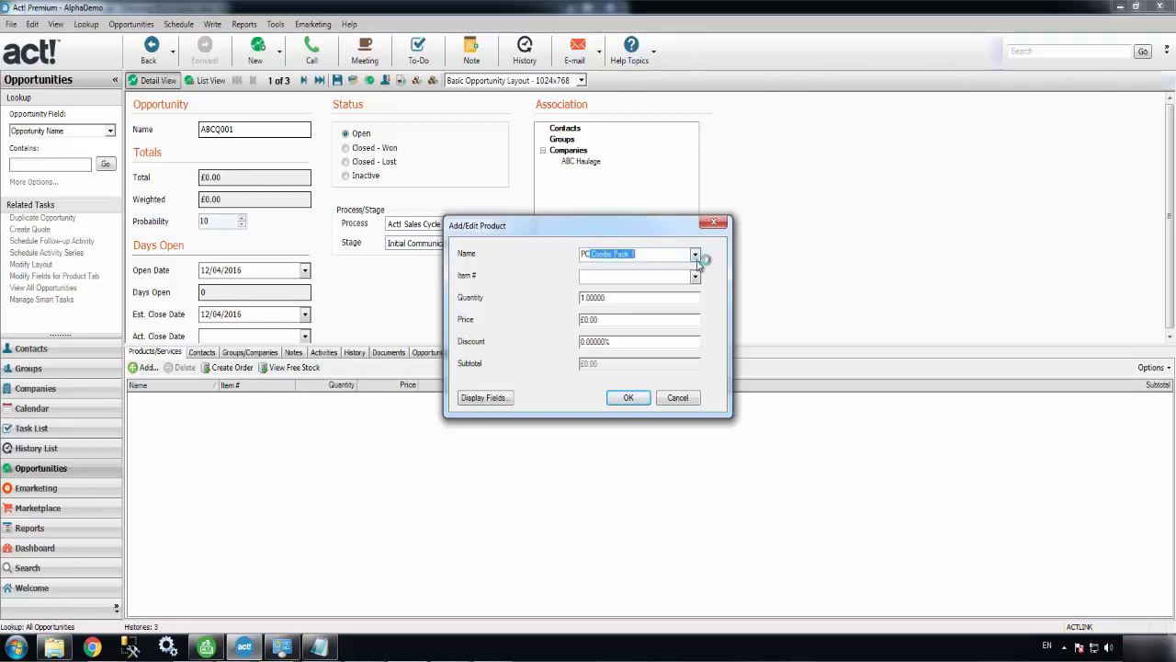
left_click(694, 254)
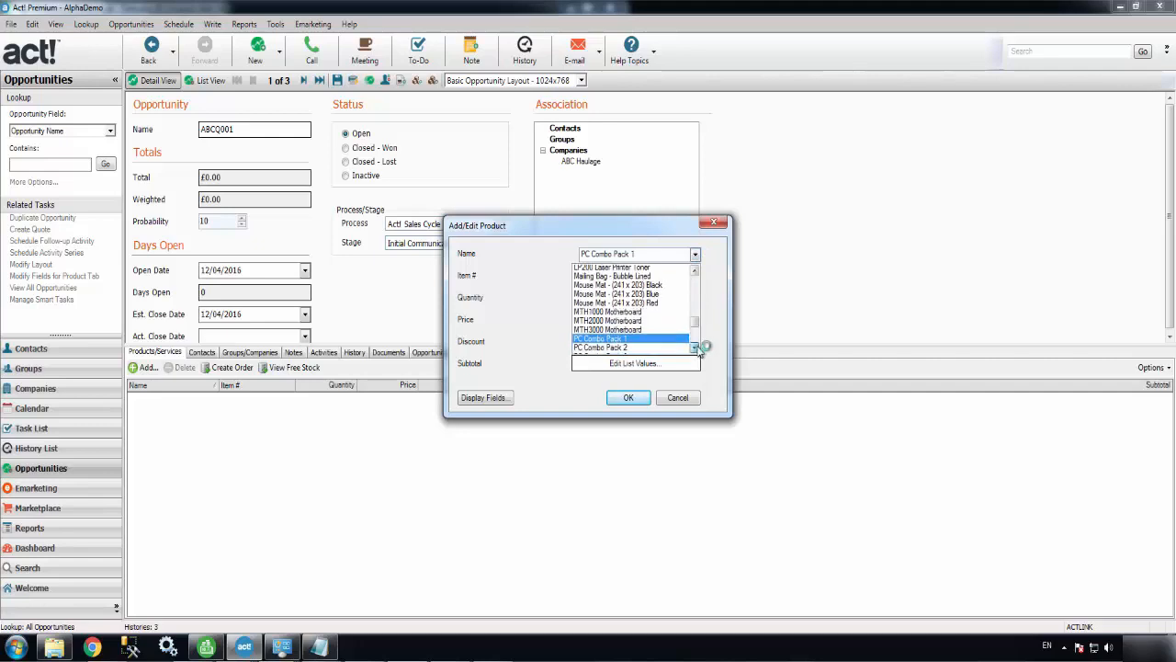
left_click(607, 348)
type("3")
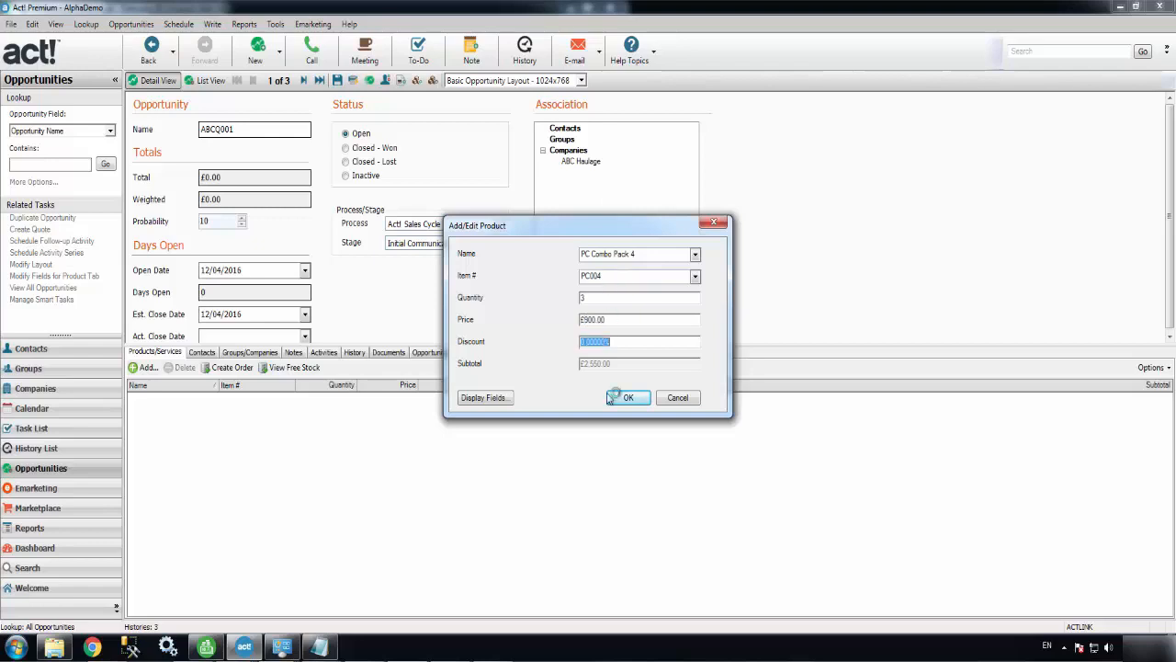
left_click(628, 397)
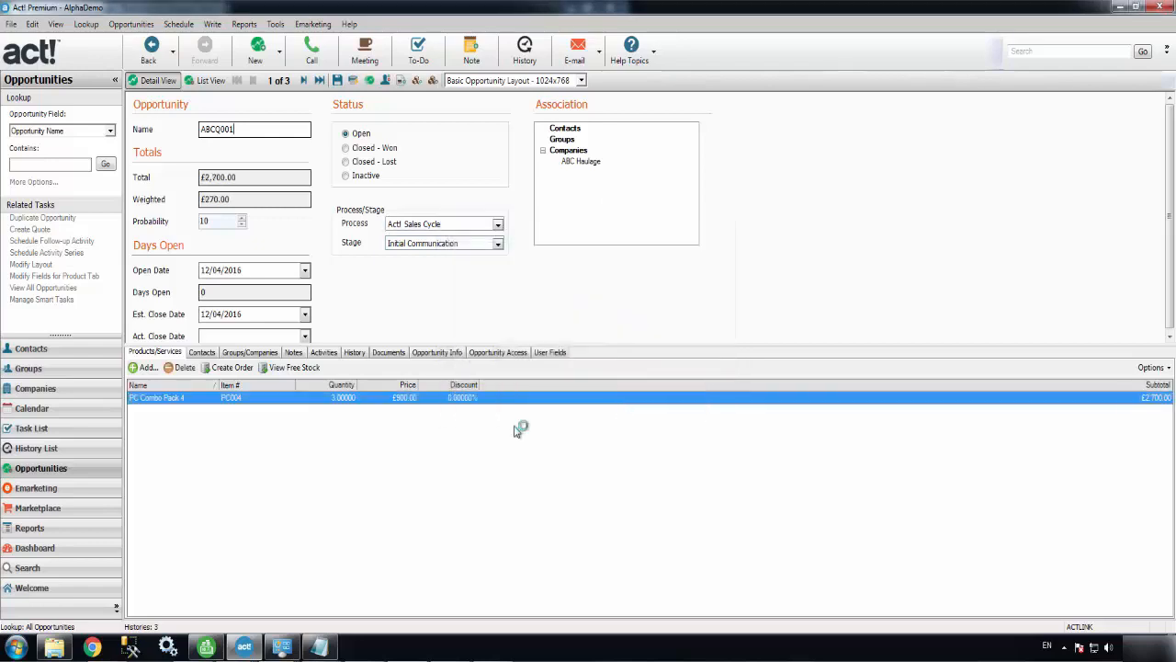
left_click(143, 367)
type("1")
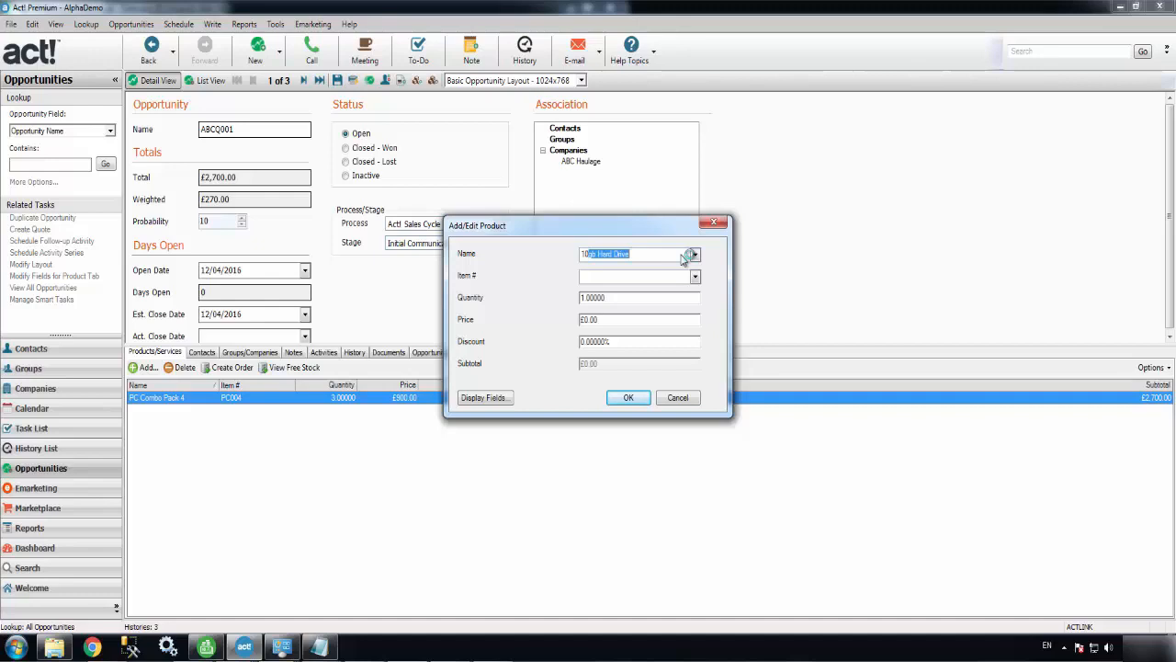
left_click(691, 253)
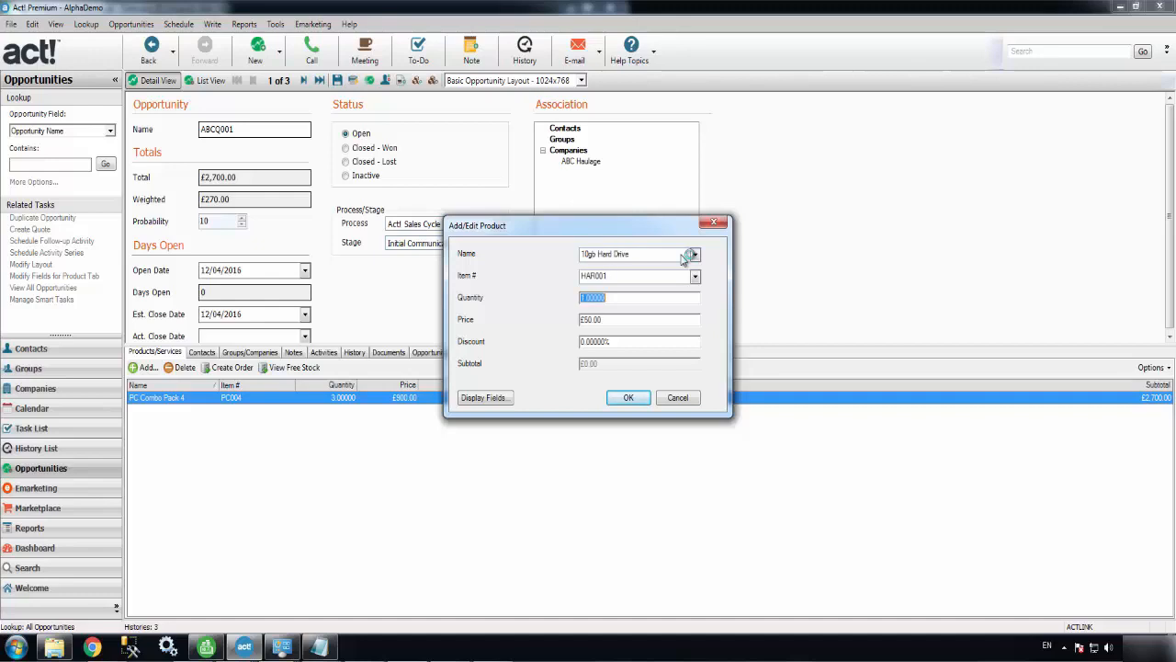
type("3")
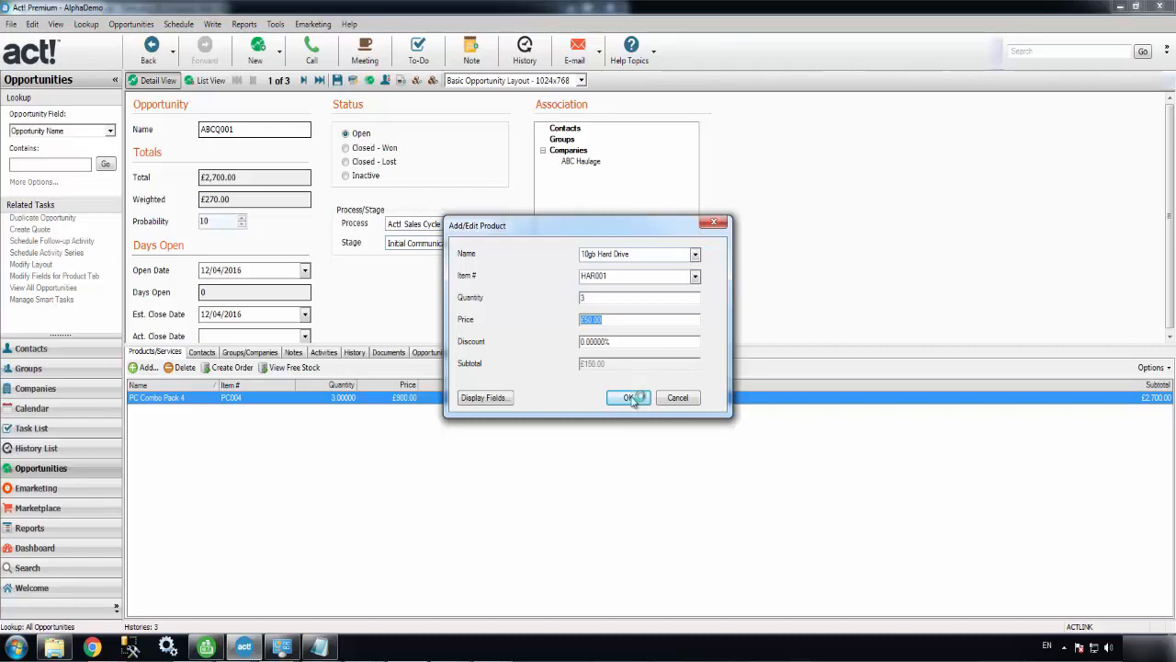
left_click(628, 397)
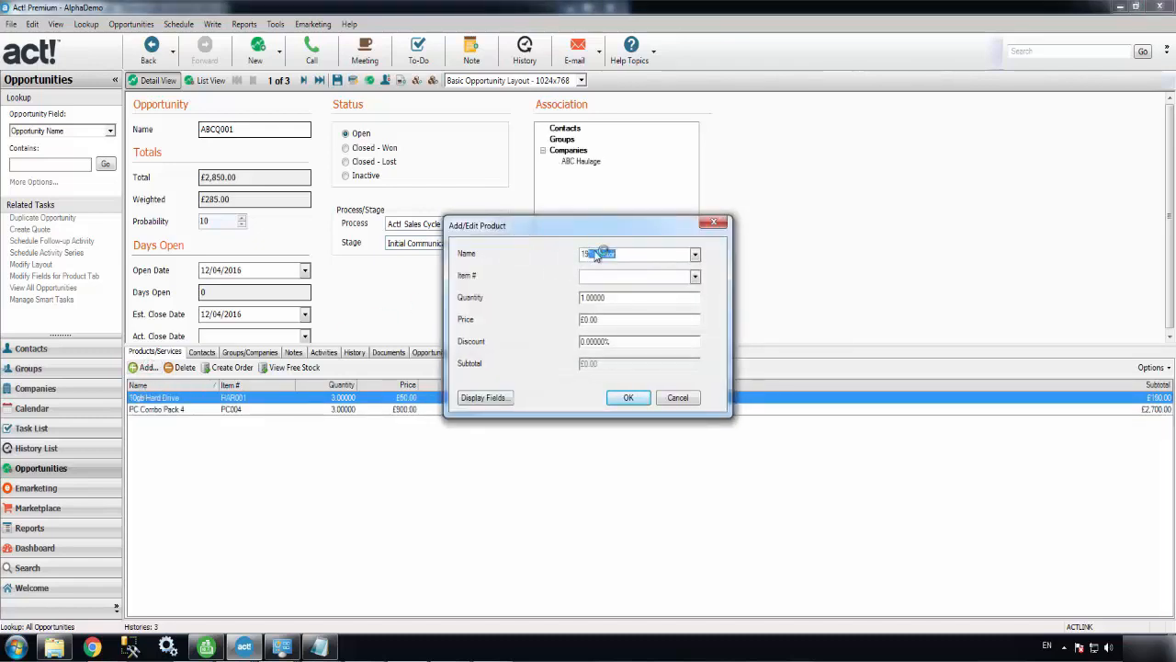
Add the discounted 19" Monitor and Installation lines, bringing the total to £3,166.80.
left_click(695, 253)
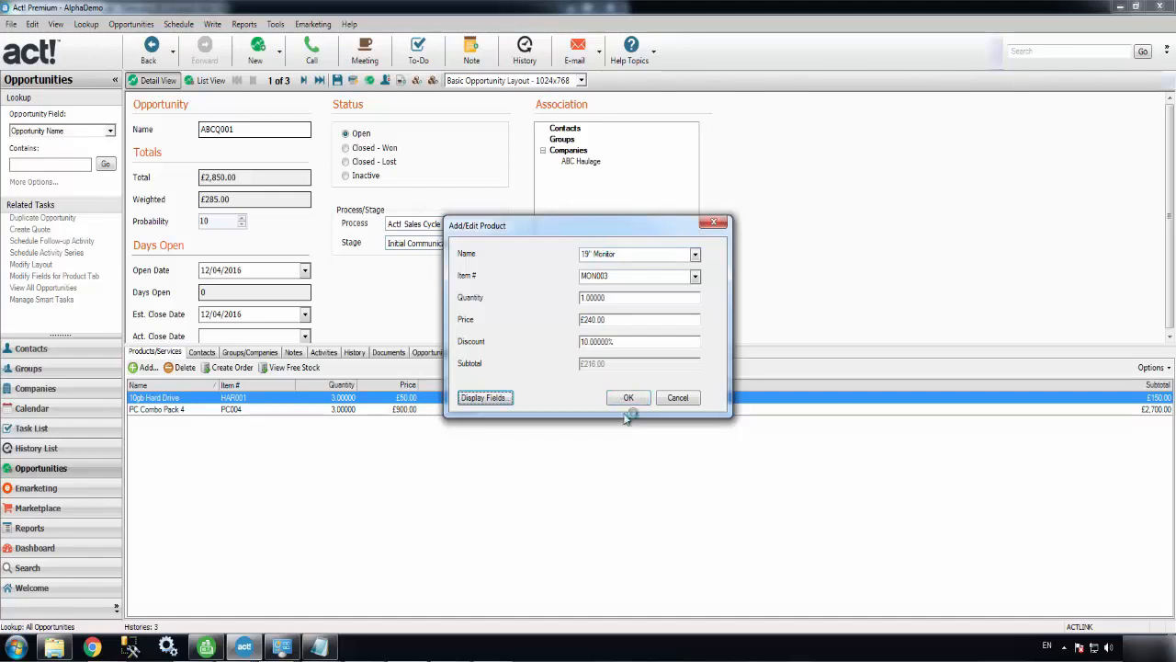
left_click(628, 397)
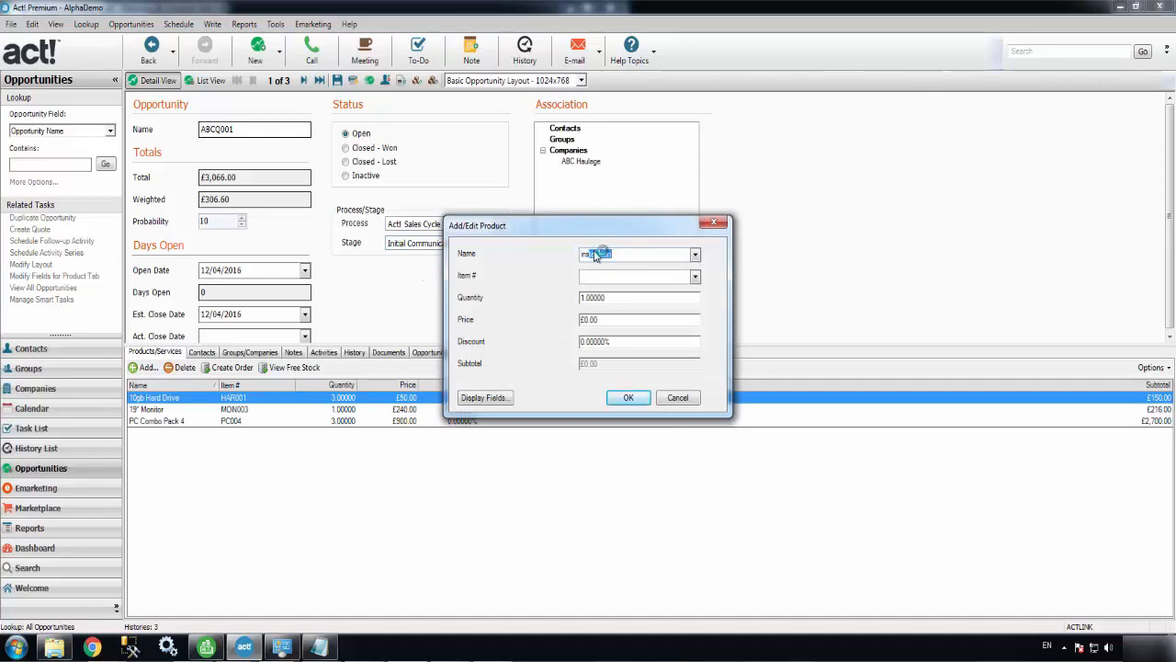
left_click(695, 254)
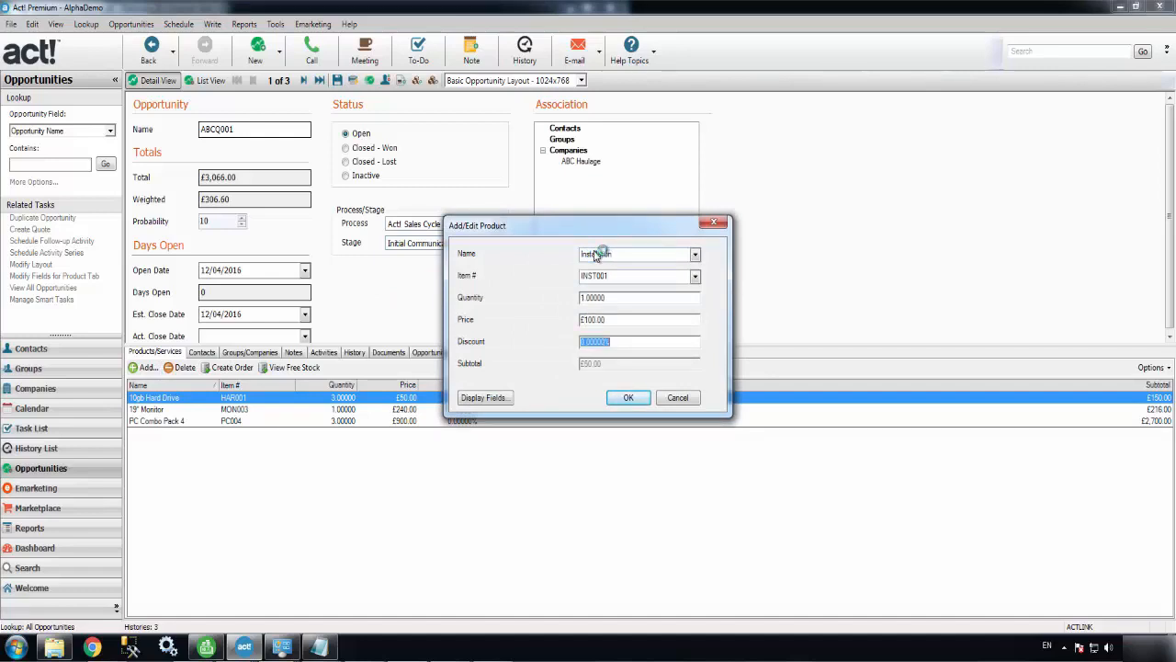
left_click(629, 397)
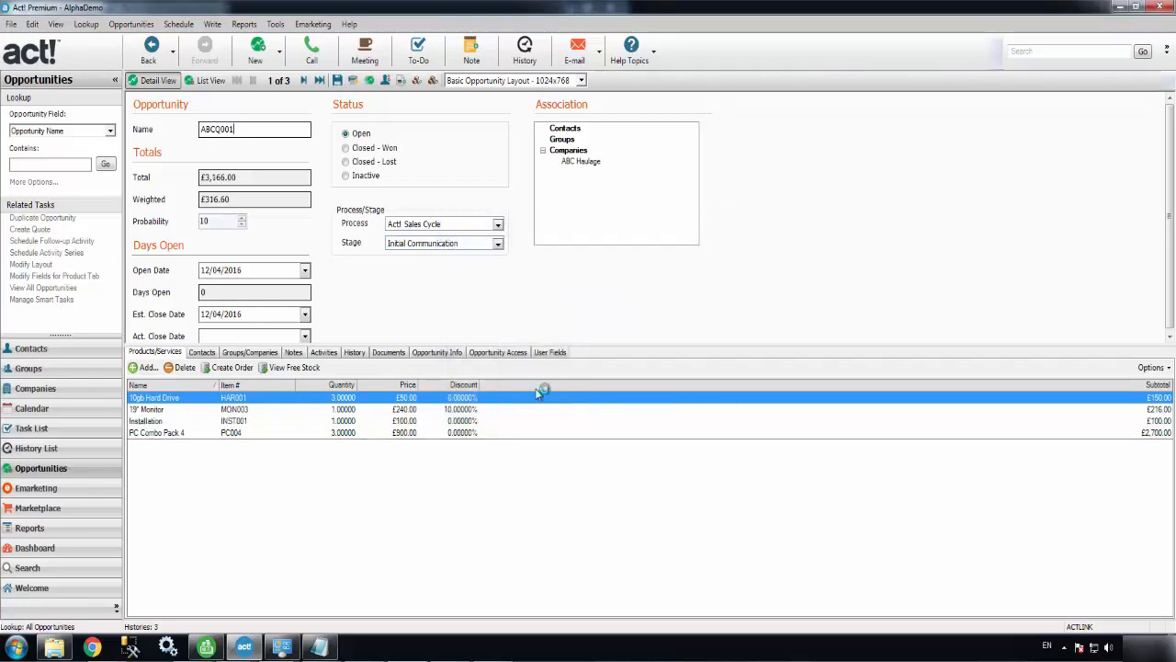
mouse_move(377, 334)
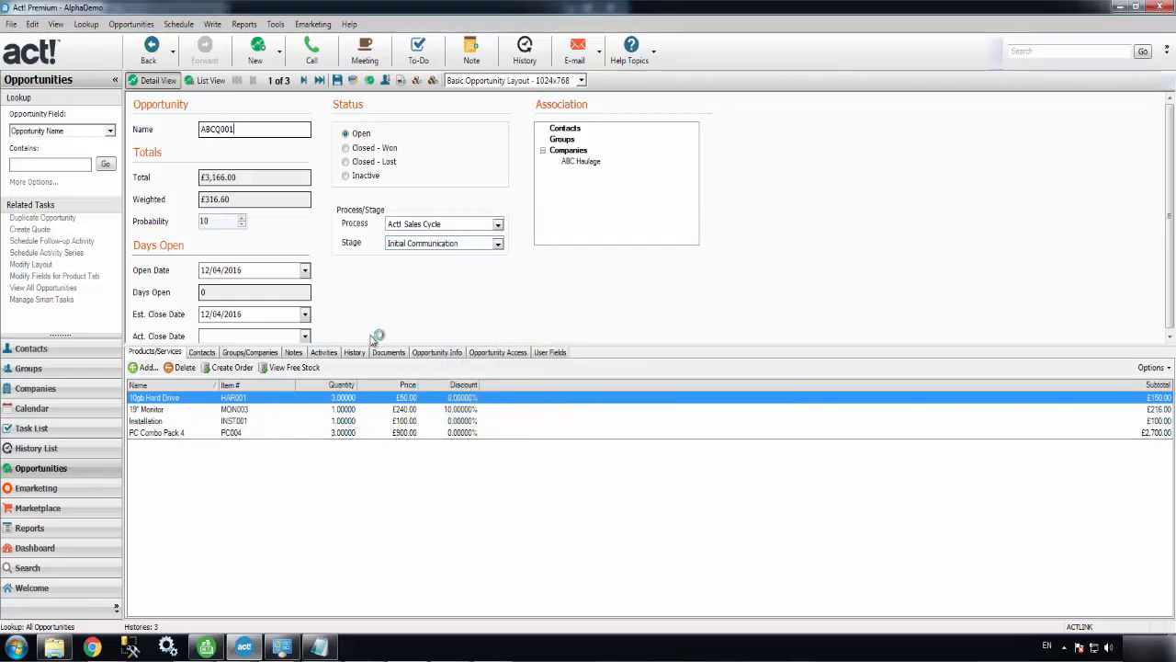
mouse_move(389, 353)
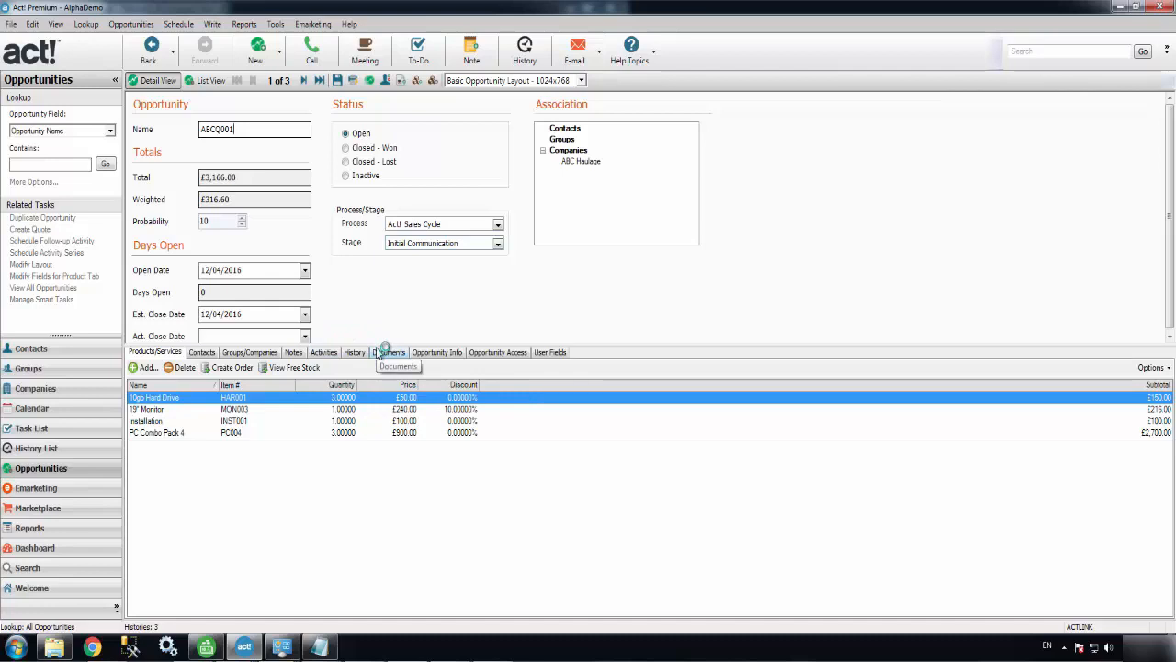
mouse_move(258, 367)
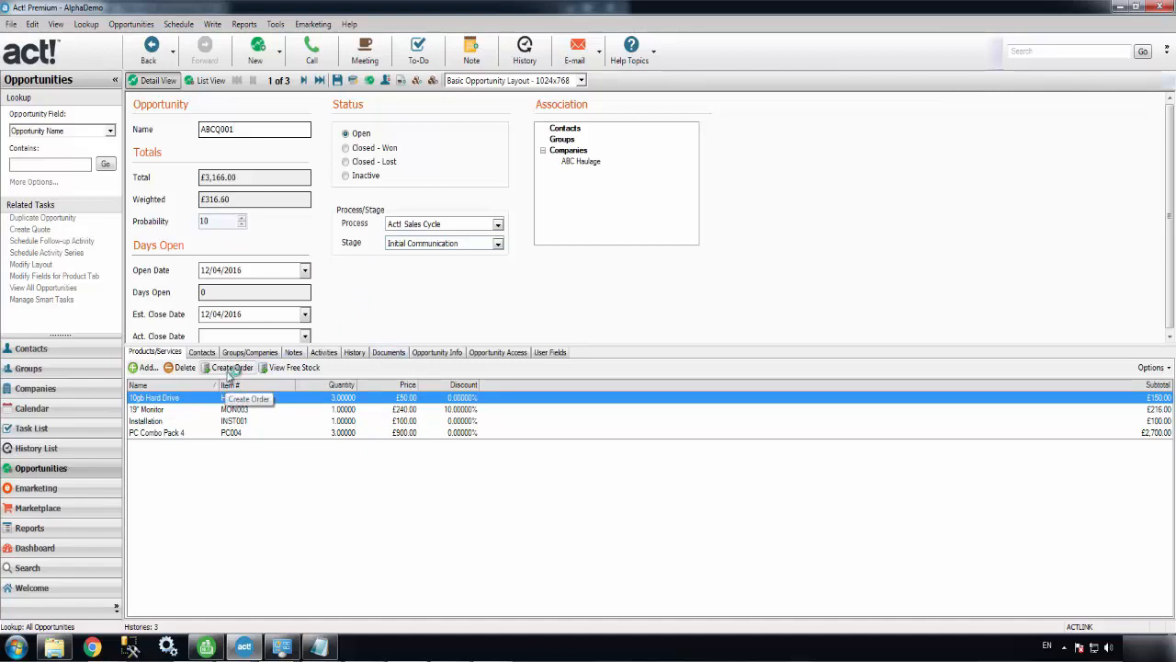
Create Sage sales order 31 from opportunity ABCQ001 and acknowledge the order-created message.
left_click(232, 368)
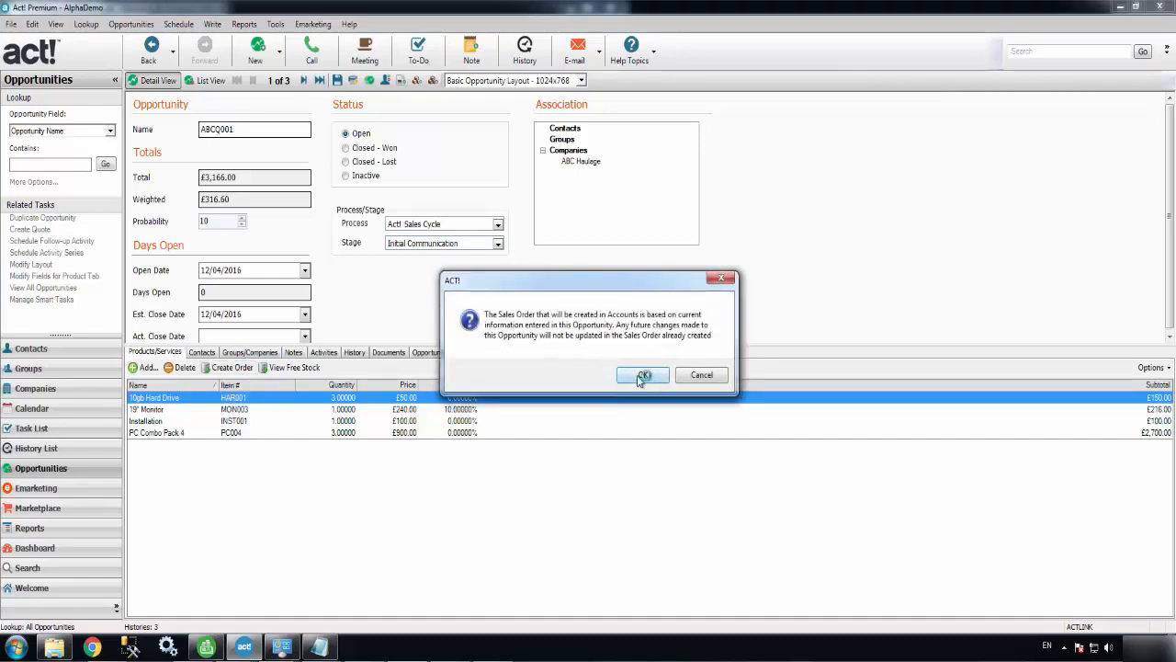
left_click(643, 375)
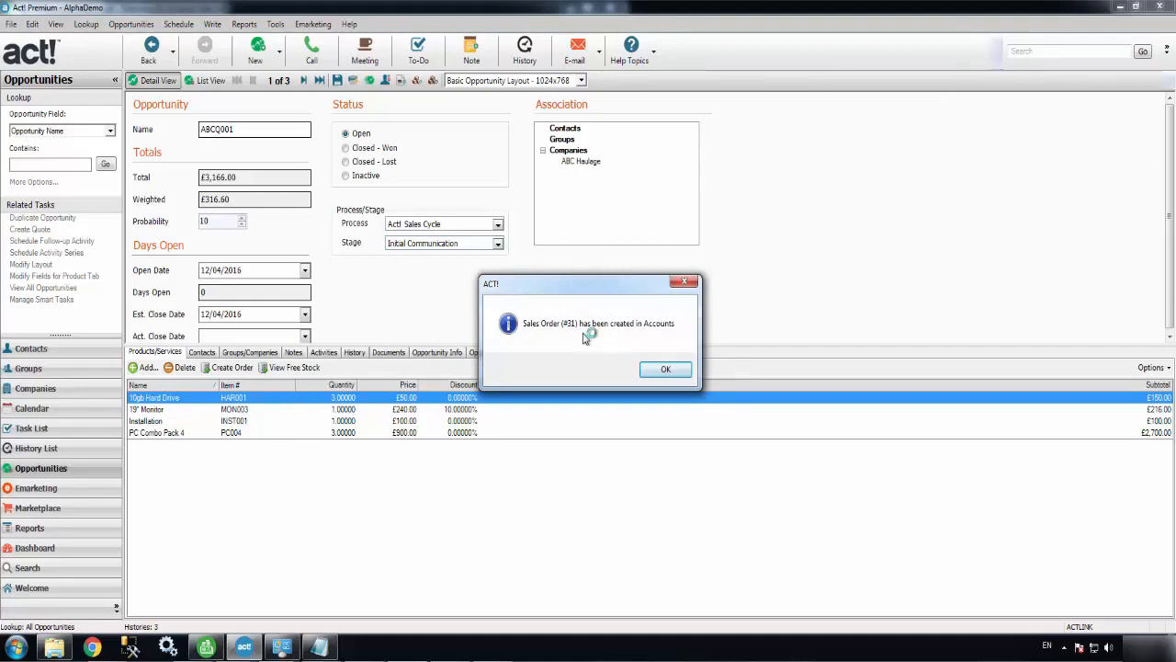
left_click(666, 367)
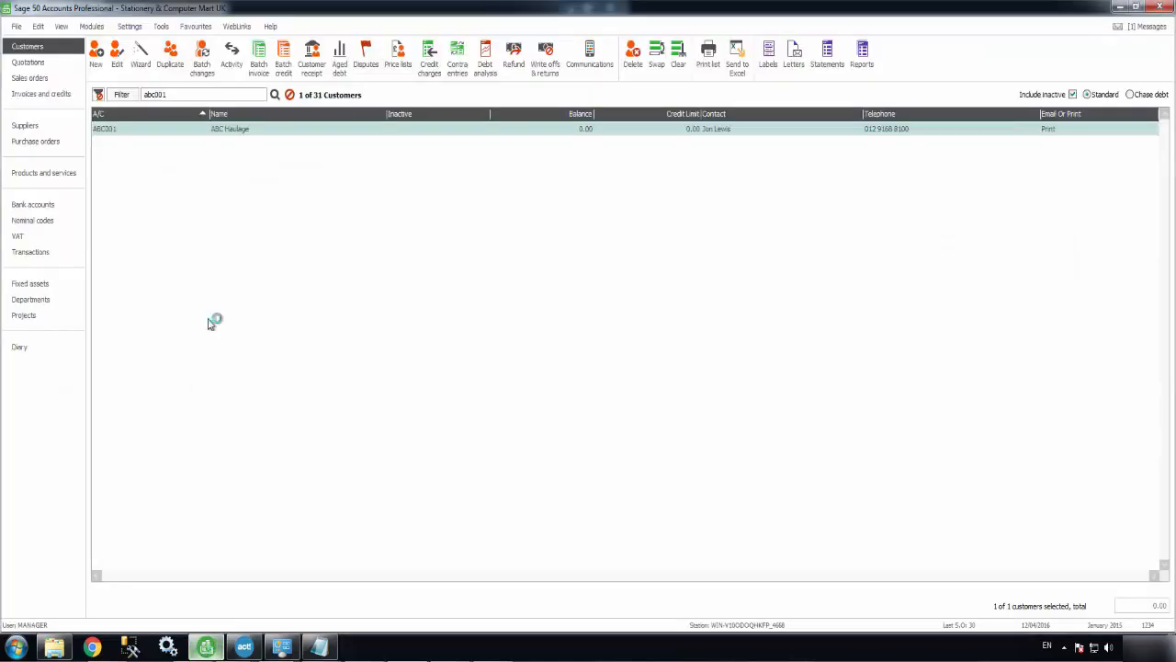
Bring up sales order 31 for ABC Haulage from the sales orders list, dismissing the terms warning.
left_click(30, 78)
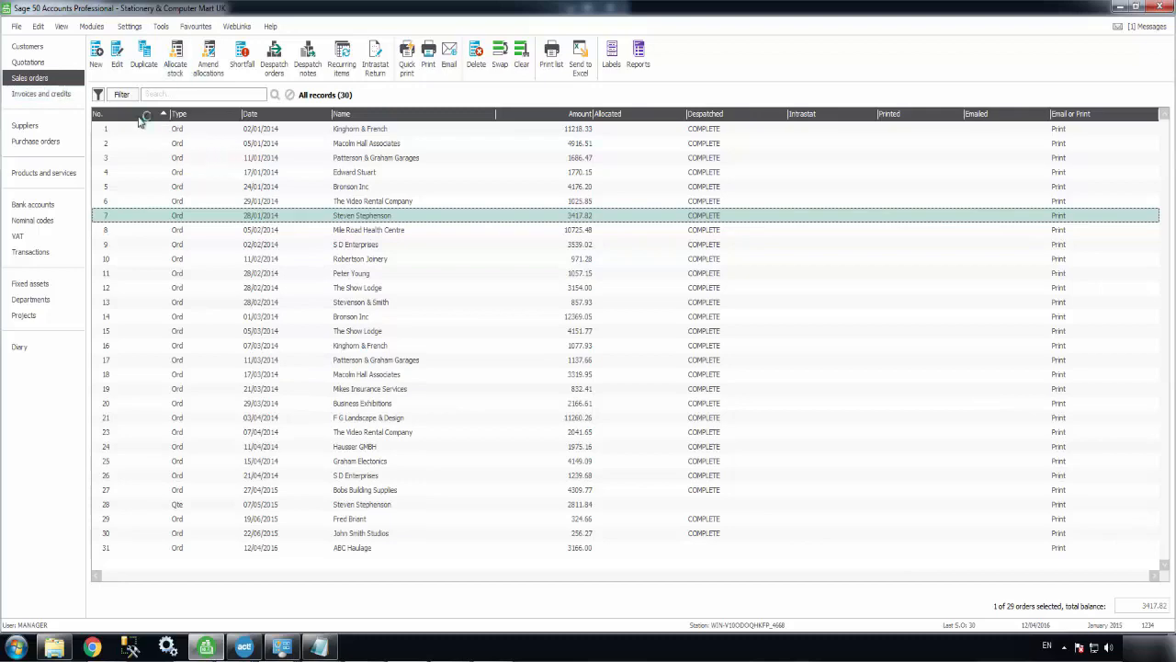
left_click(100, 114)
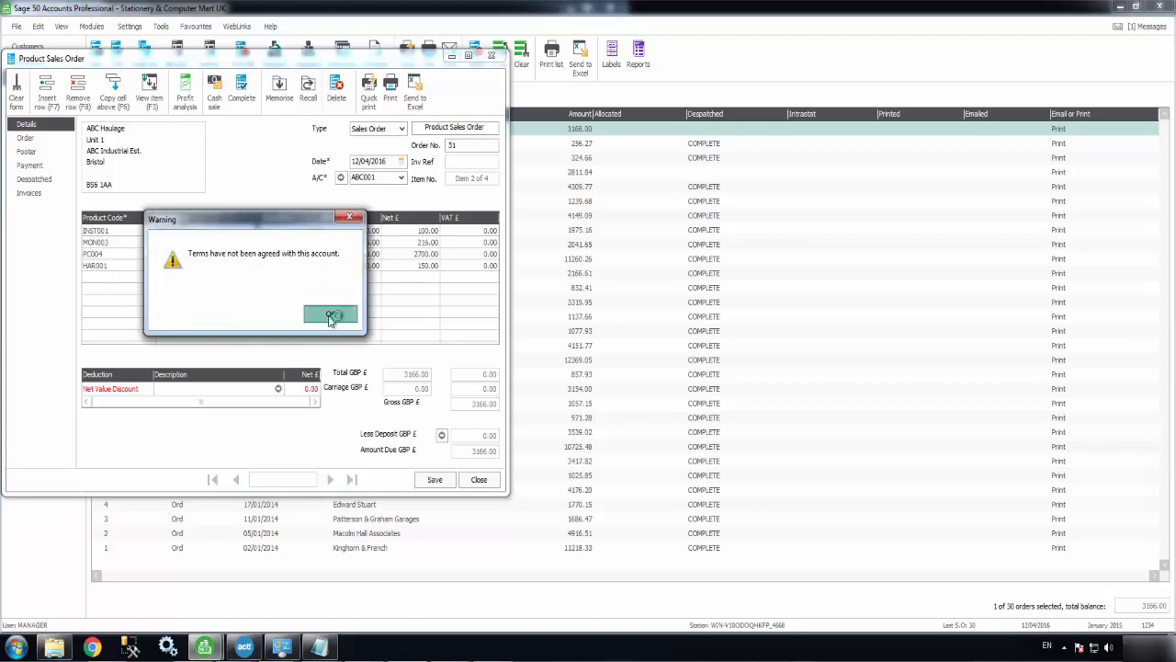
left_click(331, 316)
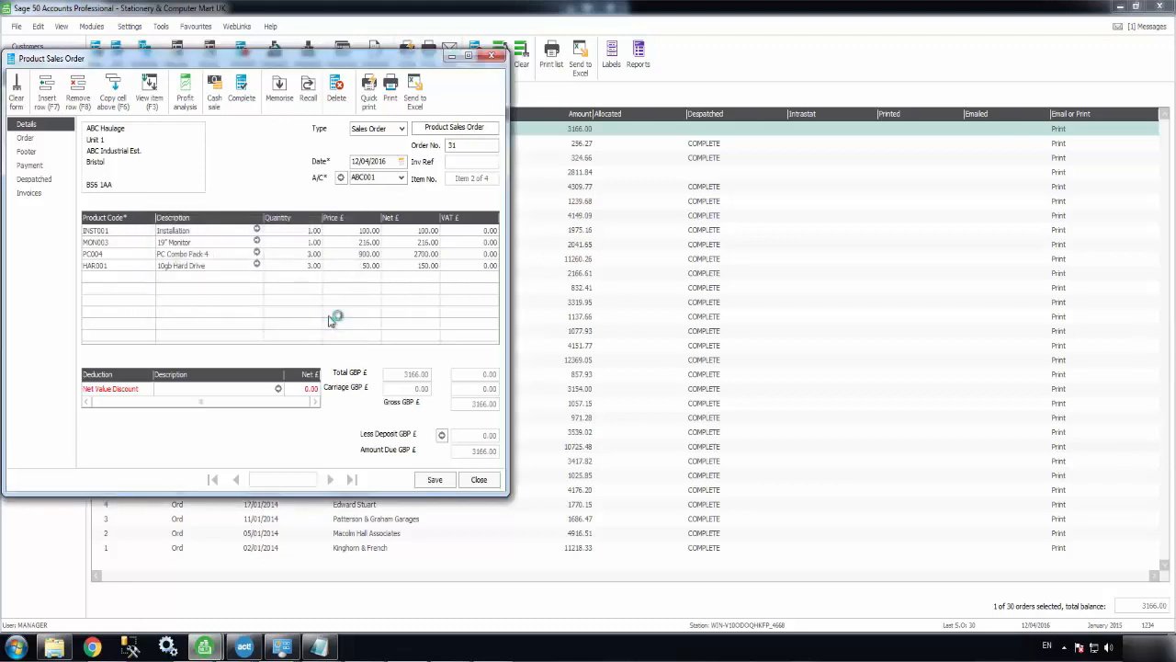
mouse_move(386, 292)
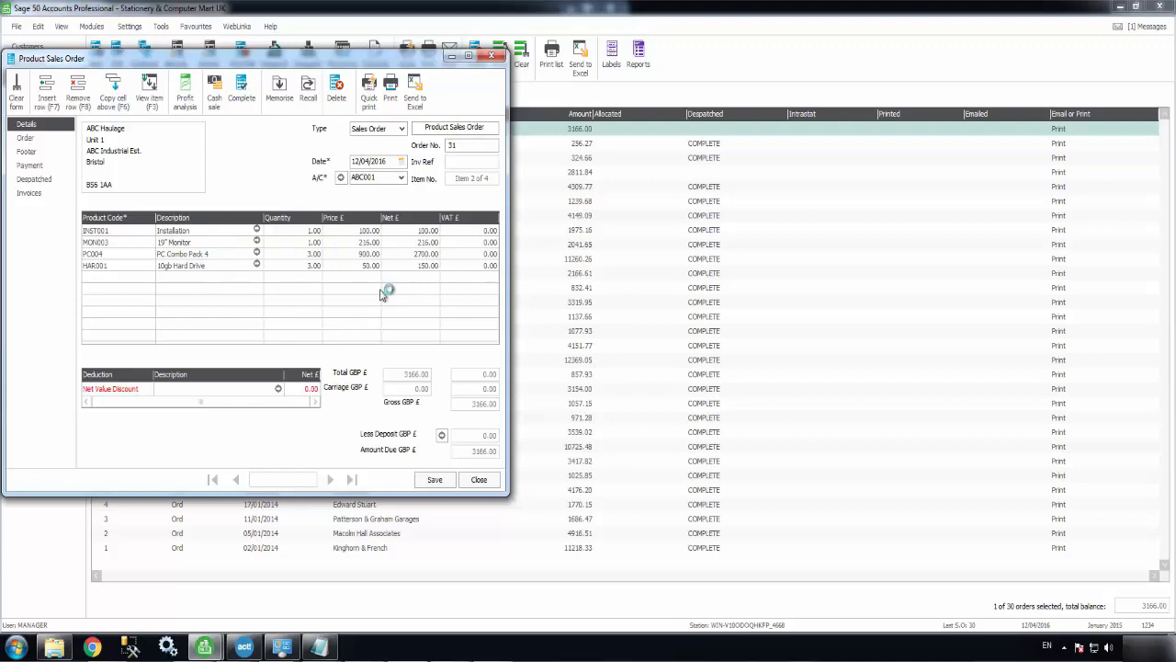
mouse_move(246, 434)
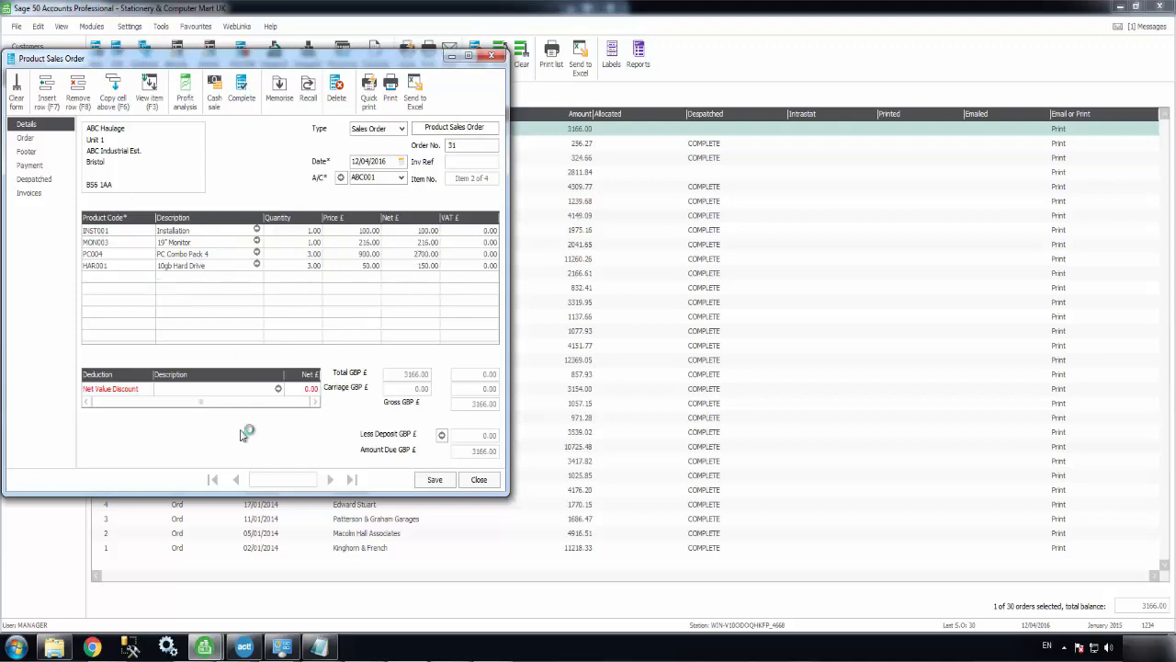
Save the order, accept the date warning, and despatch it with the despatched note printed later.
left_click(434, 478)
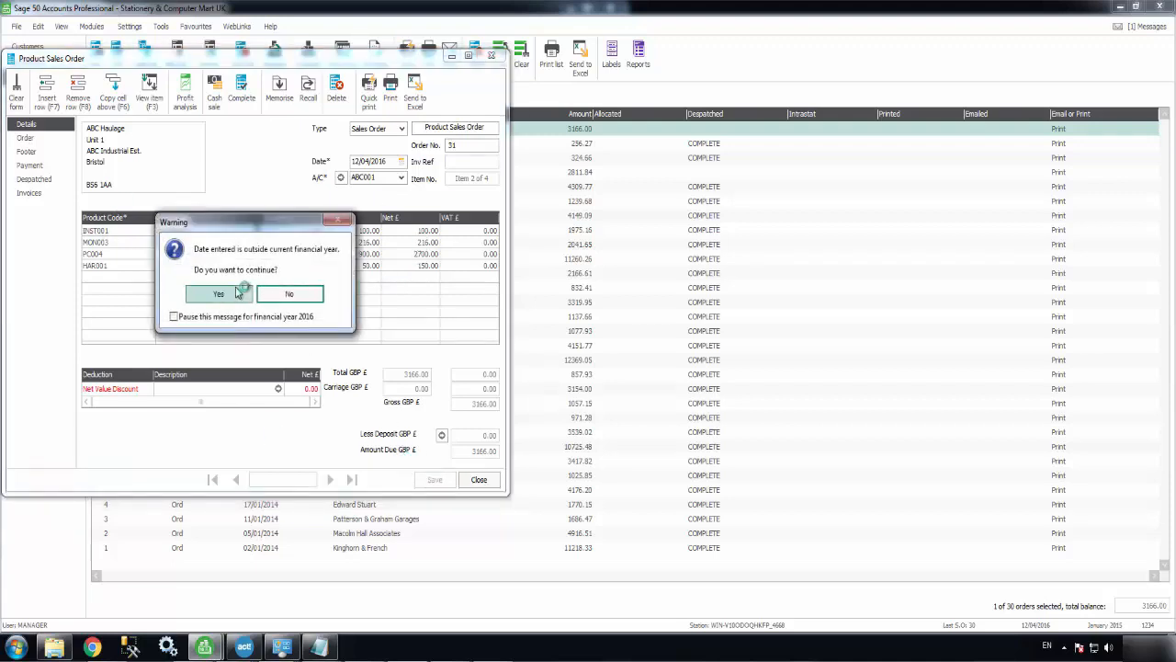
left_click(219, 294)
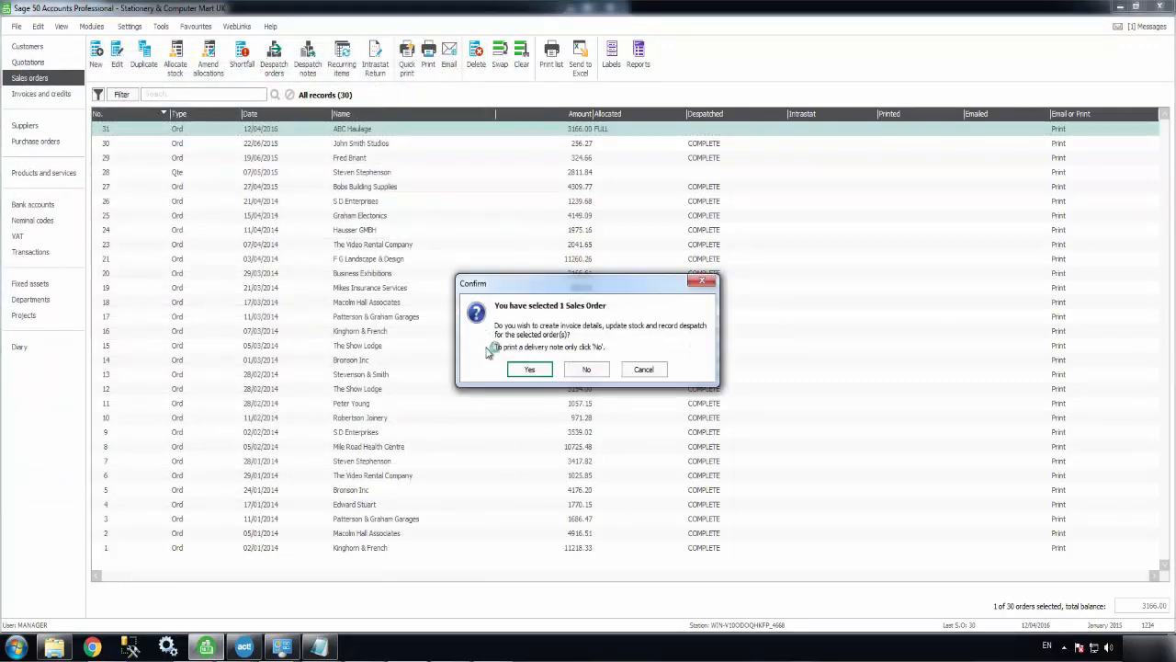
left_click(530, 368)
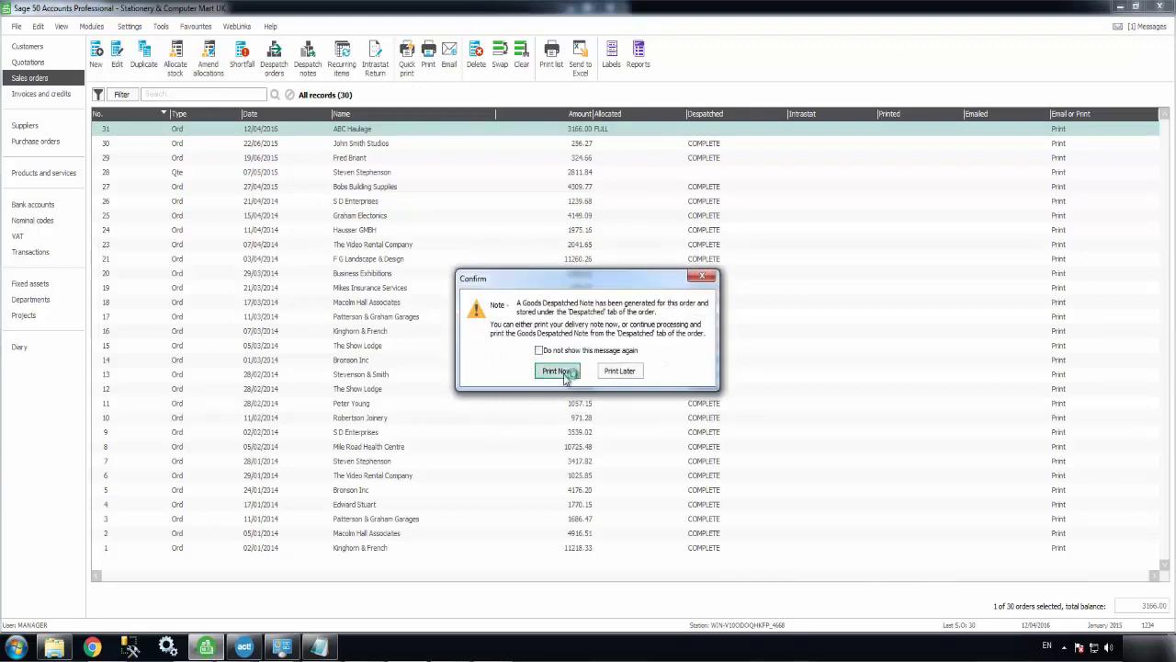
left_click(557, 371)
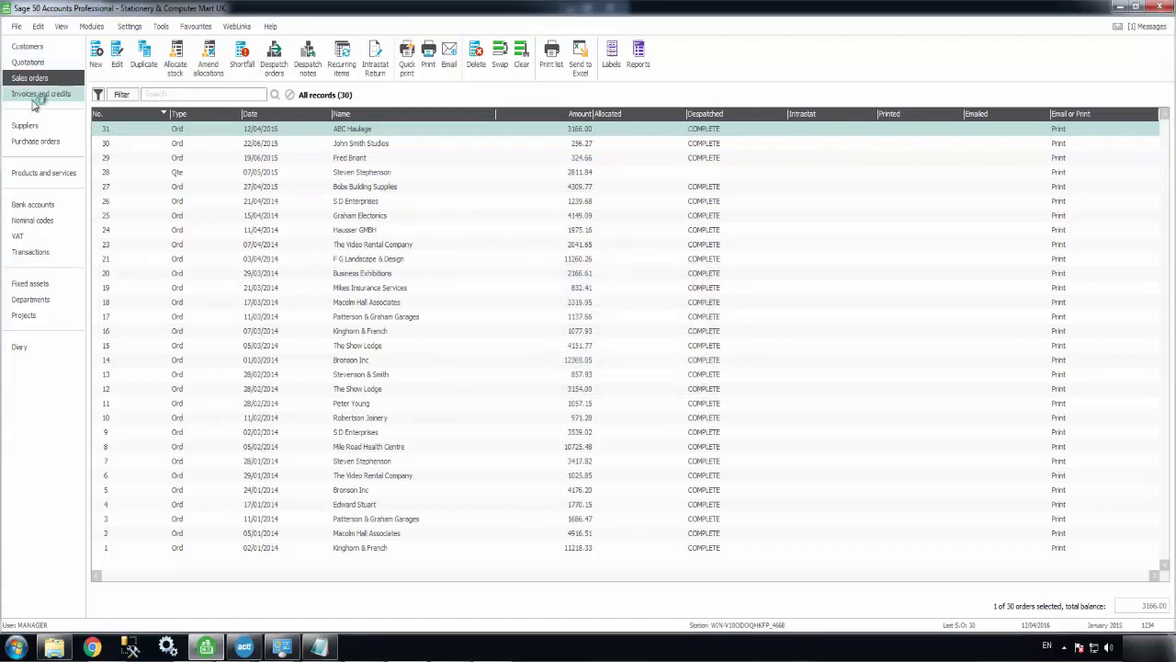
View ABC Haulage's new invoice 85 from the Invoices and credits list, newest first.
left_click(41, 92)
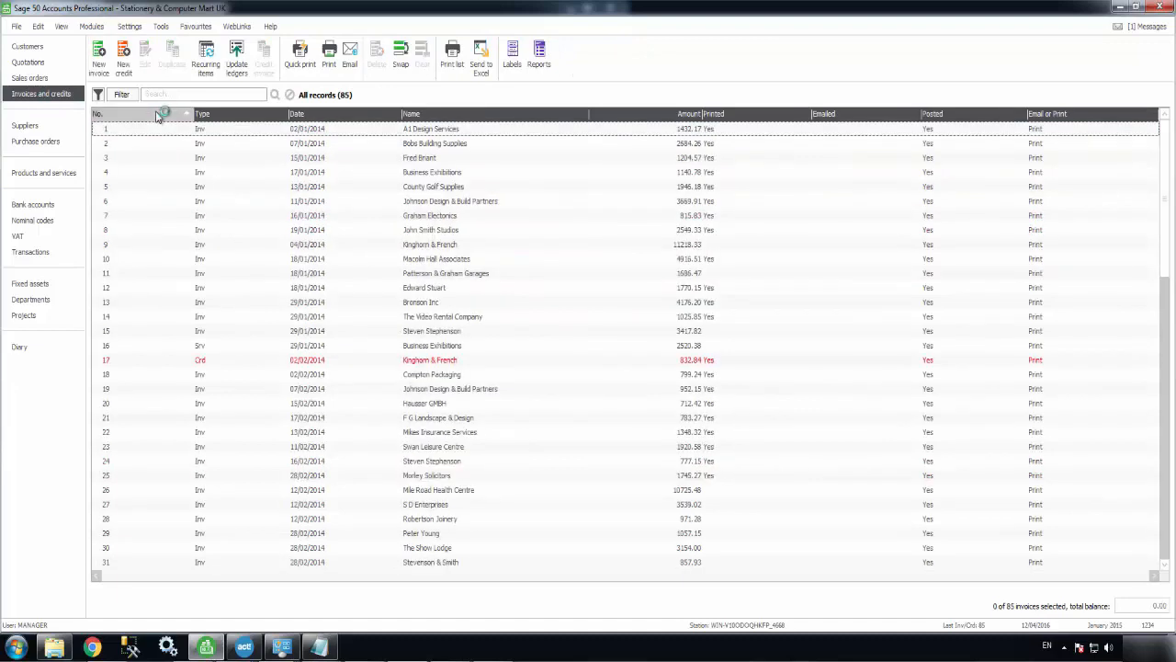
left_click(169, 128)
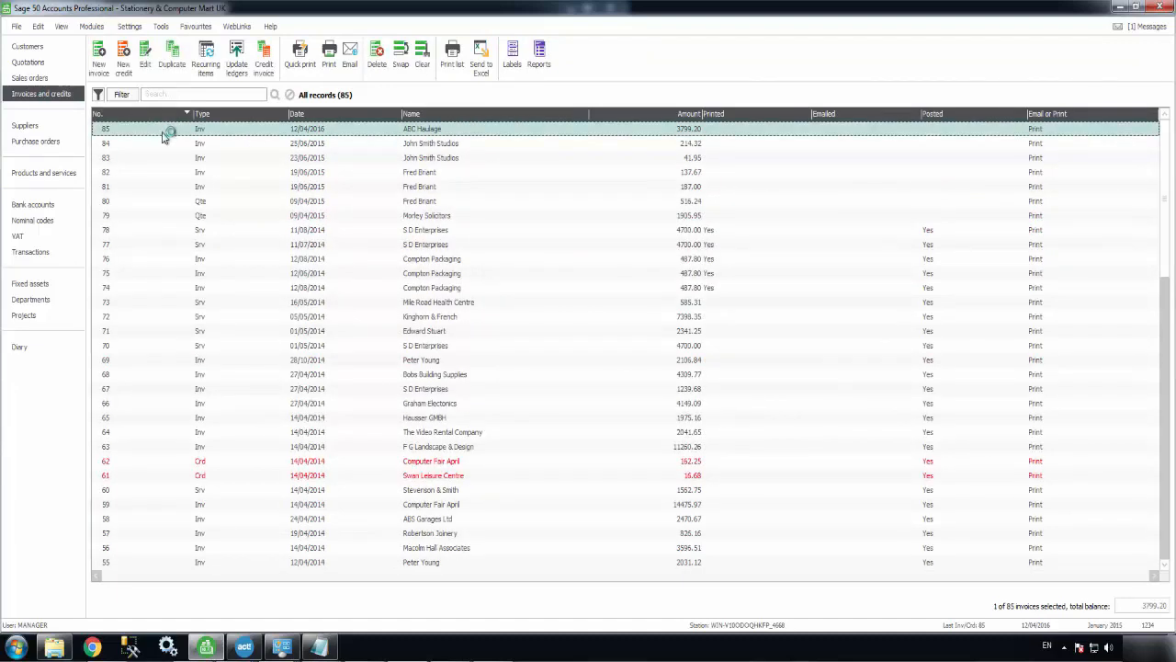
double_click(171, 129)
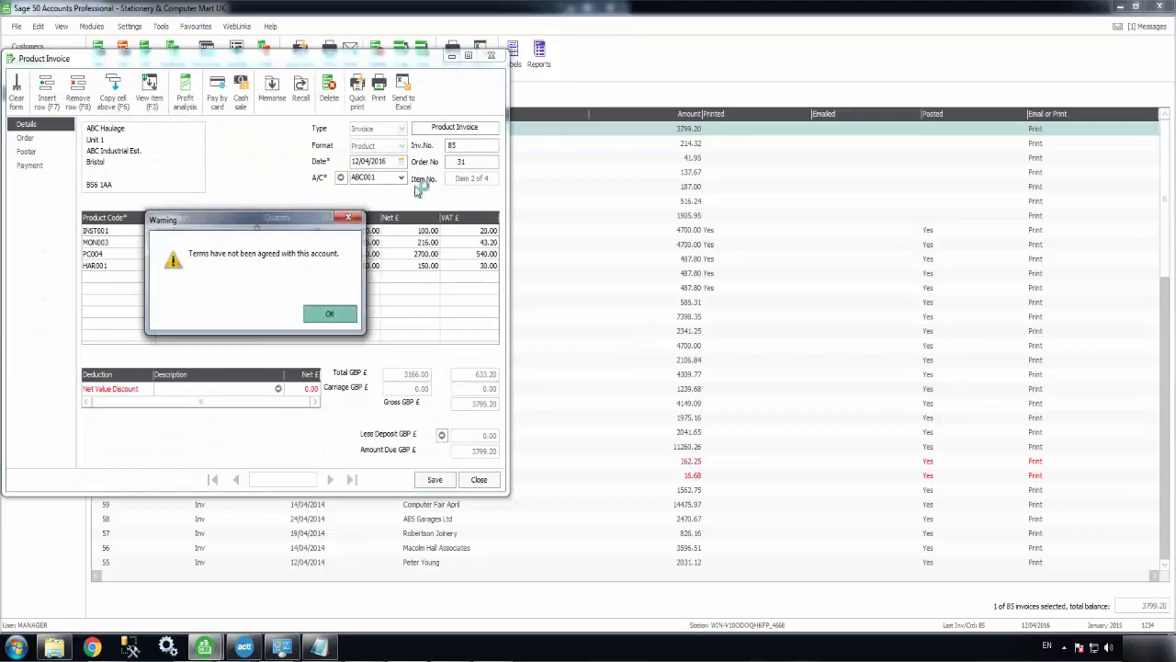
left_click(329, 313)
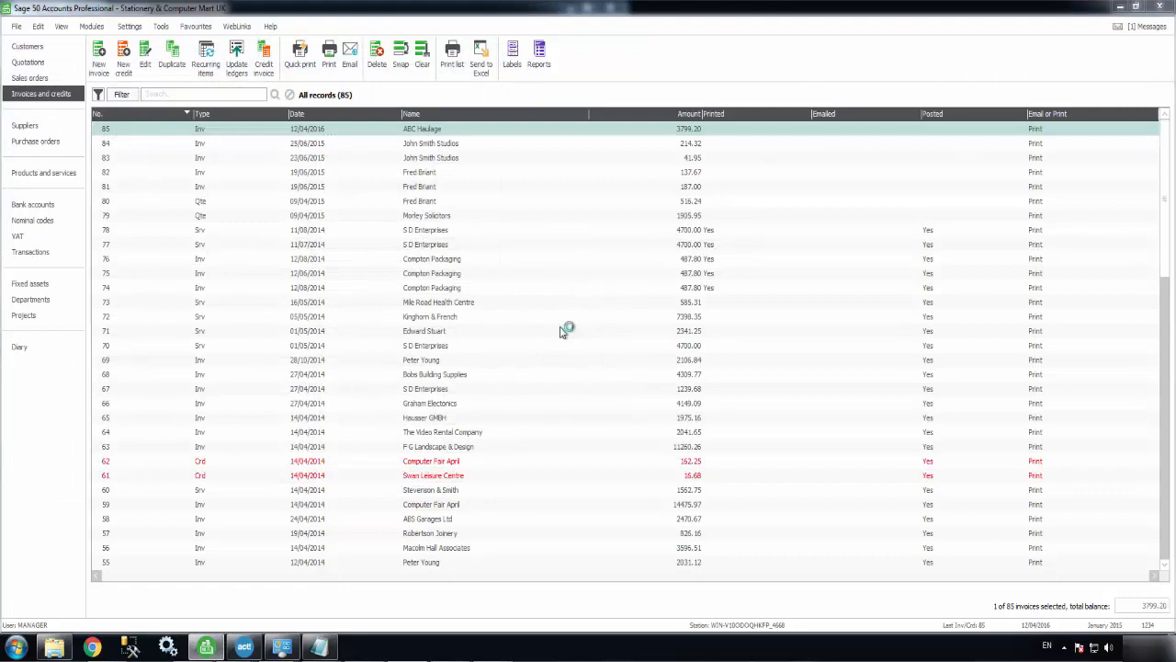
mouse_move(594, 349)
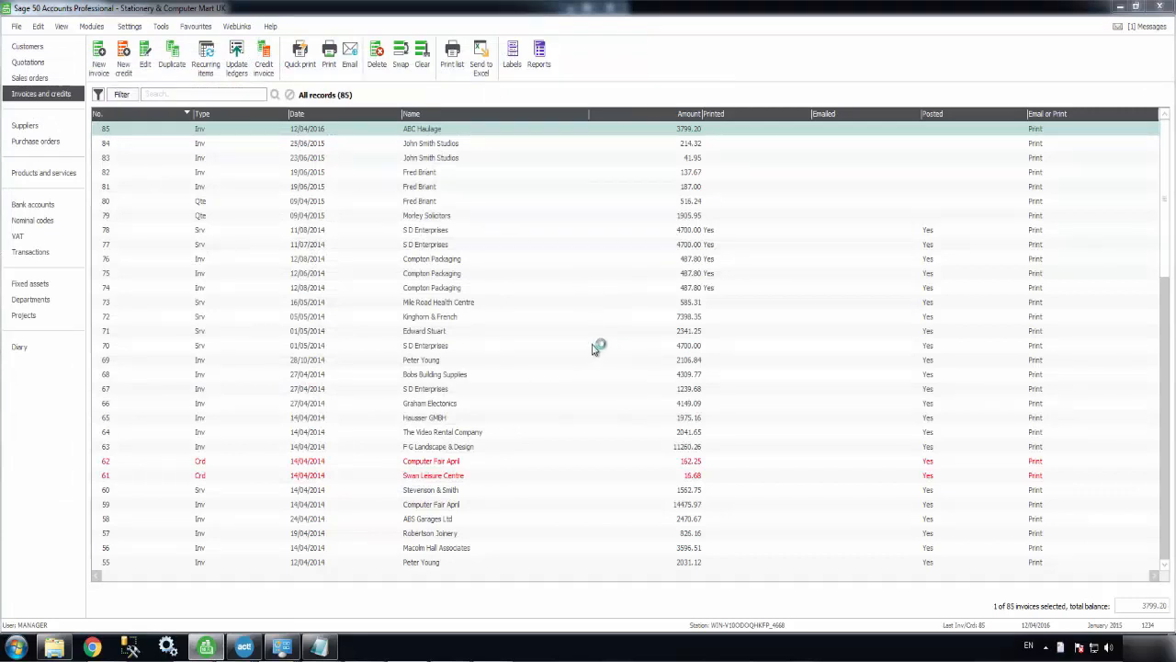
Post invoice 85 to the ledgers with Update Ledgers and return to the Act! opportunity.
left_click(237, 55)
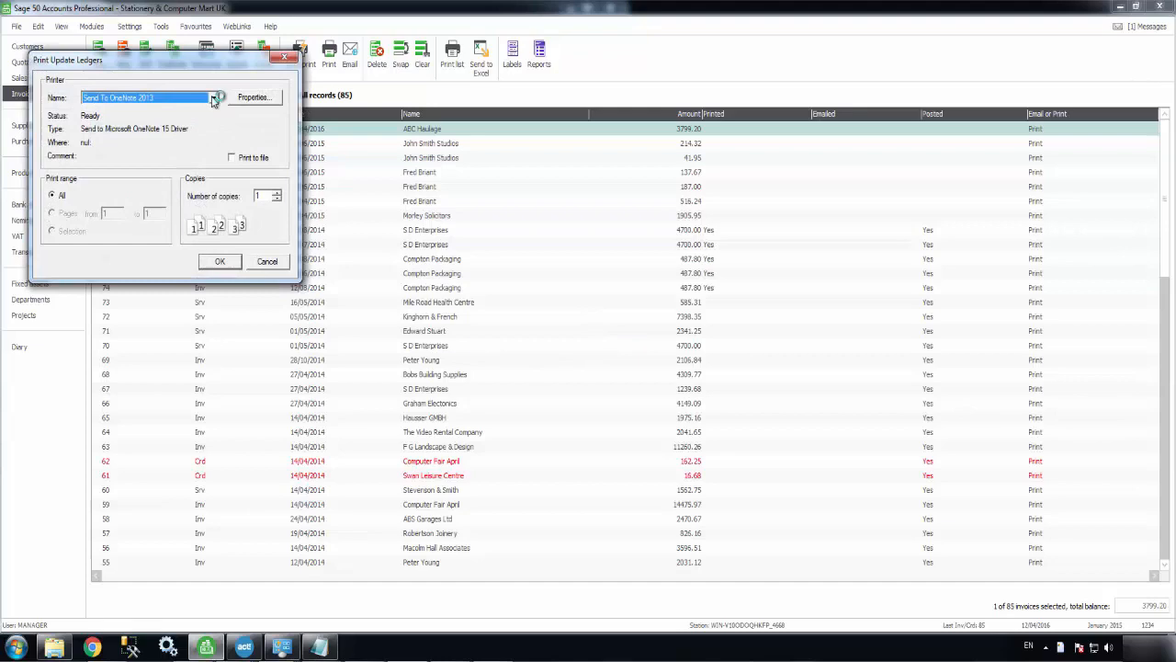
left_click(268, 261)
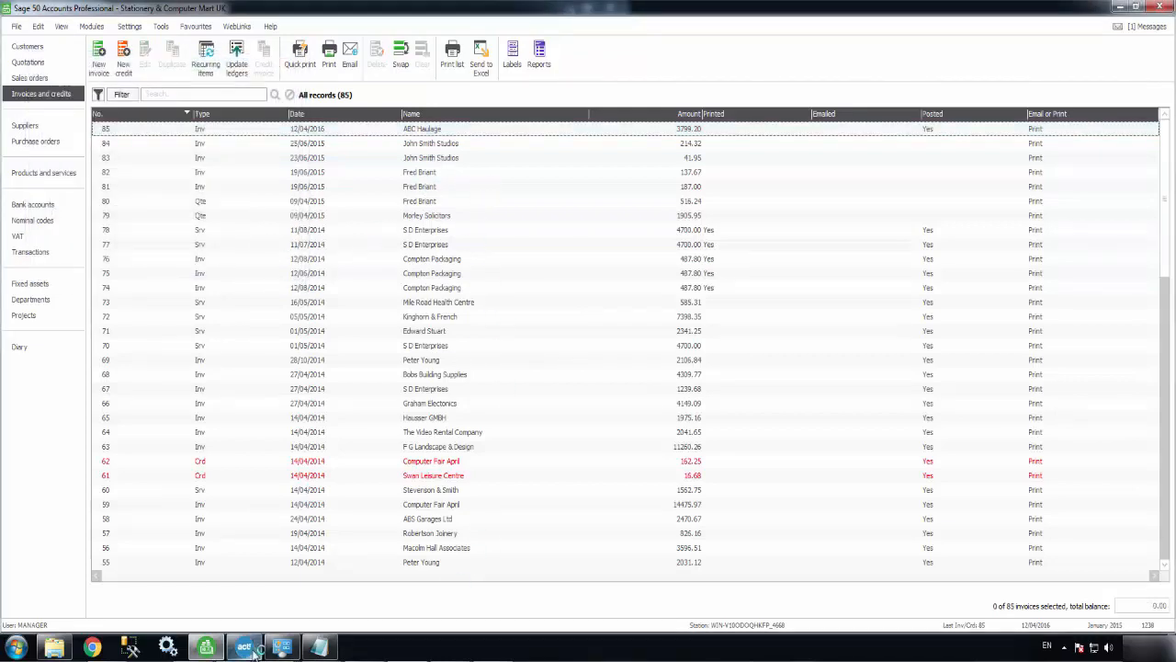
left_click(243, 647)
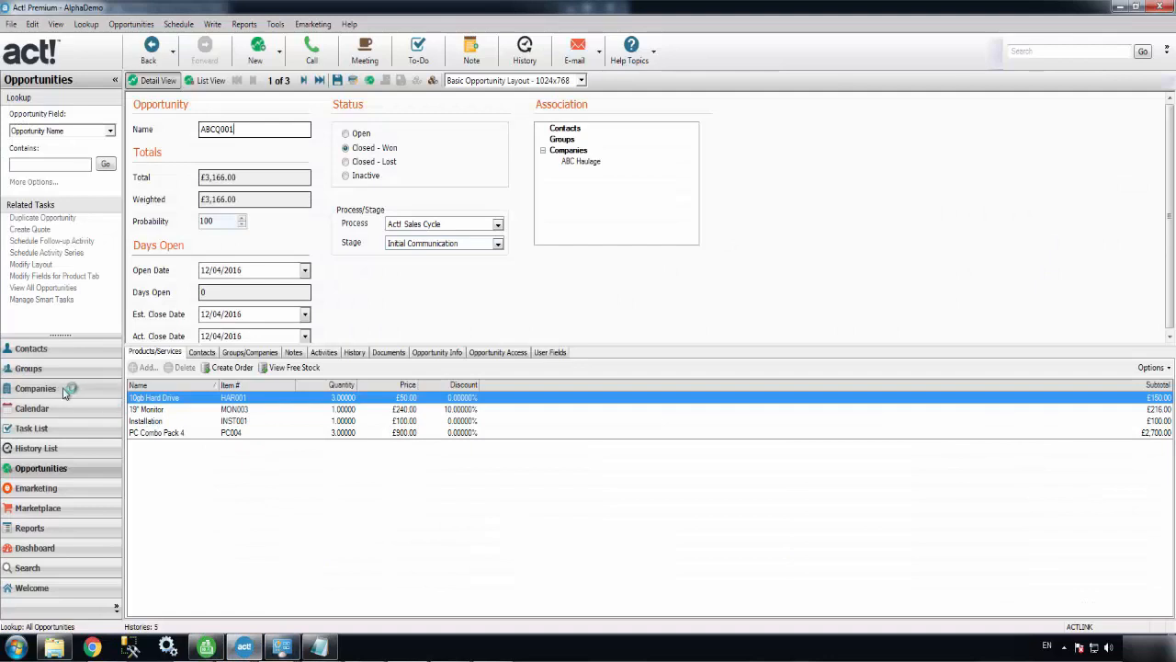
Review ABC Haulage's Accounting Activity, Sales Orders (order 31) and Invoices (invoice 85) in Act!
left_click(35, 388)
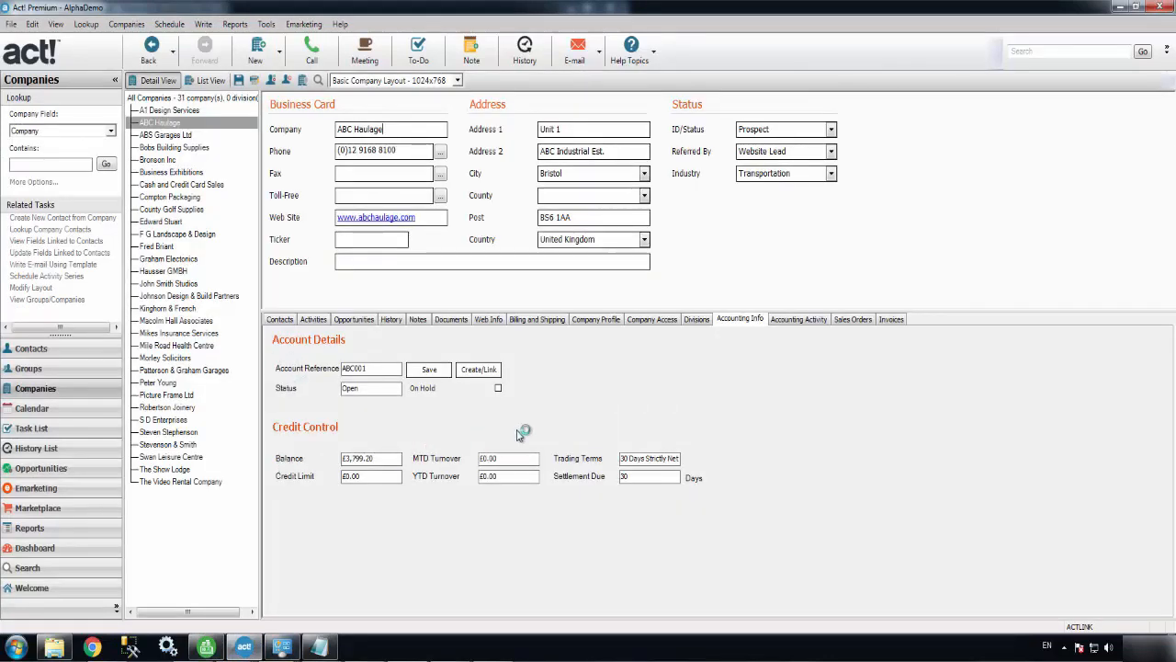
mouse_move(788, 353)
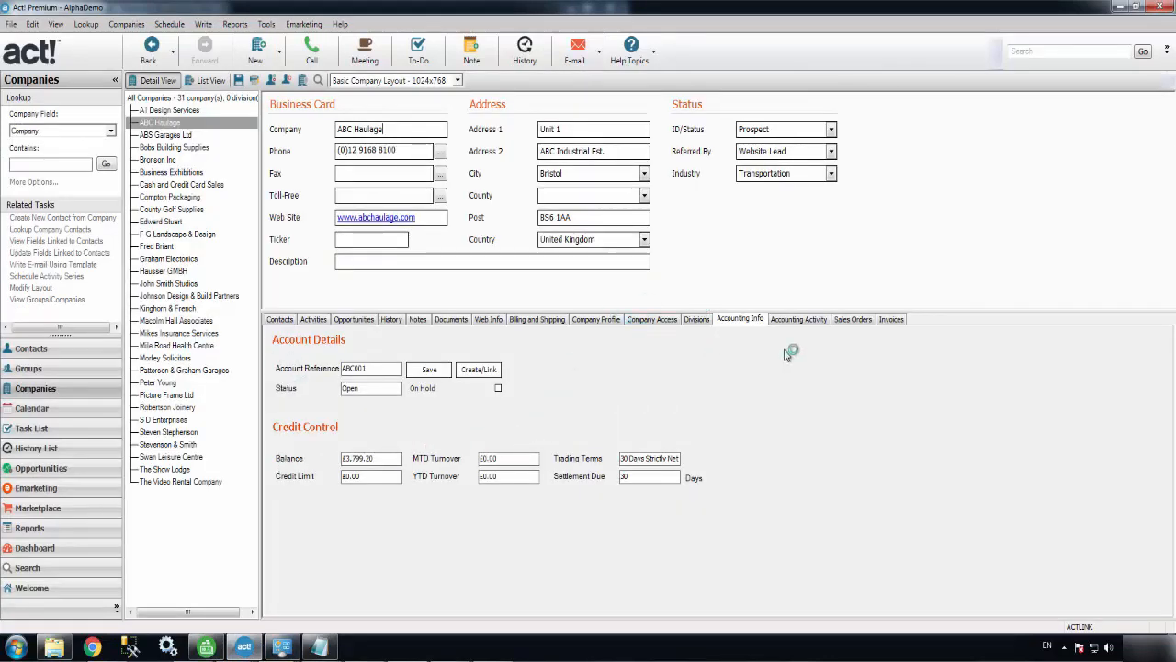
left_click(797, 320)
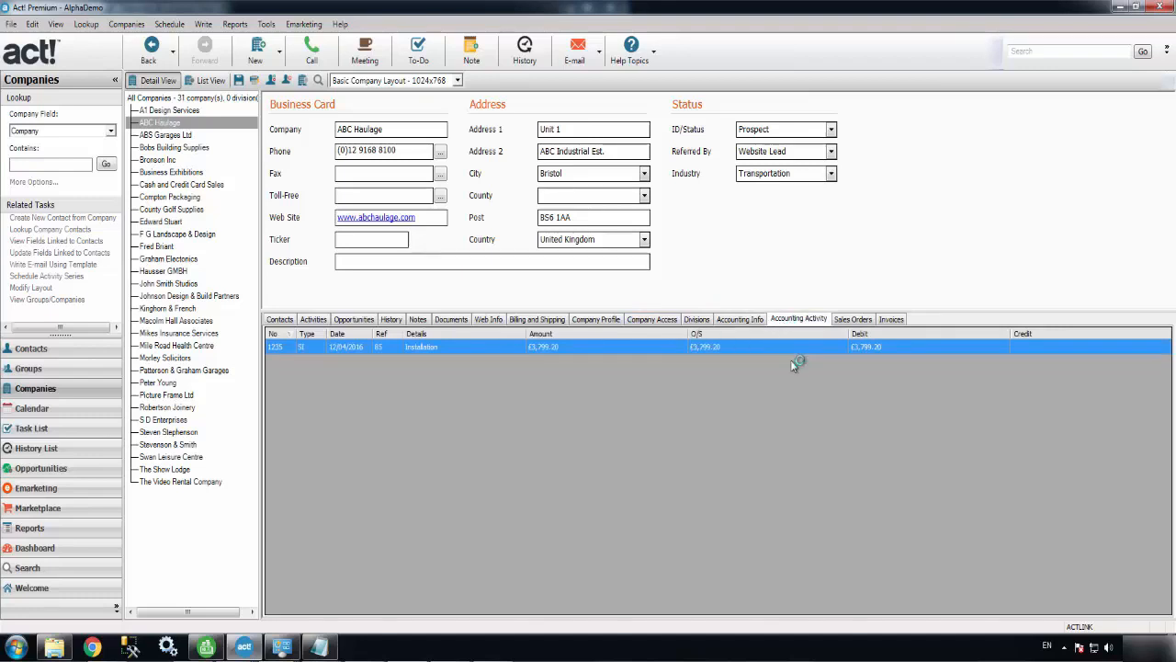
mouse_move(823, 327)
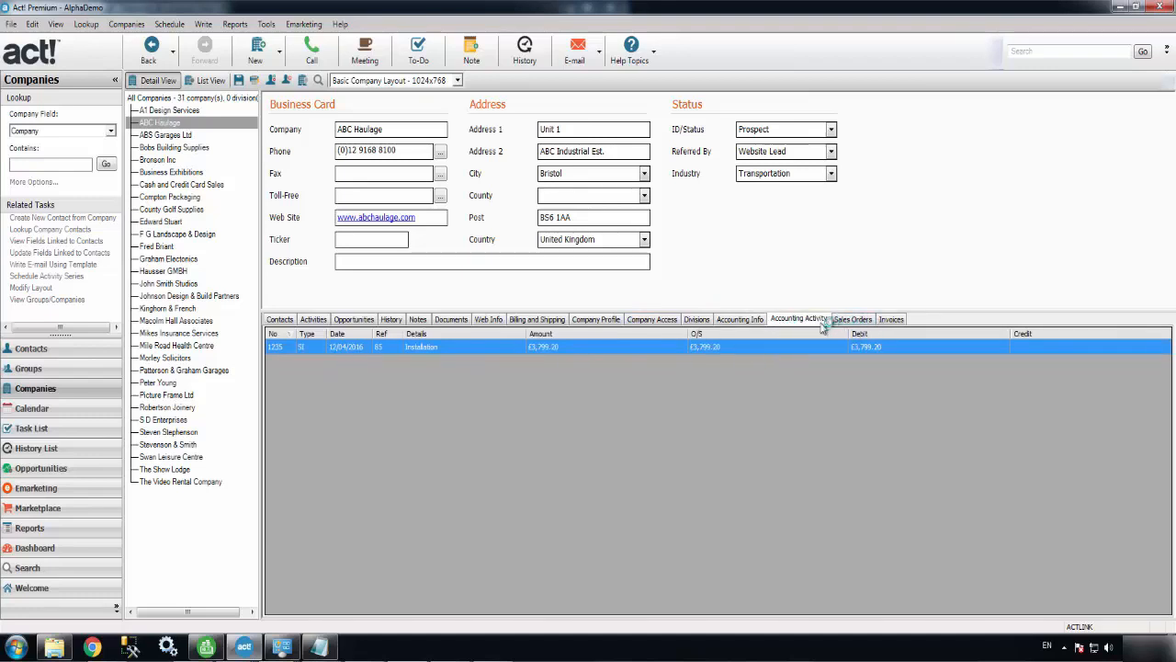
left_click(853, 320)
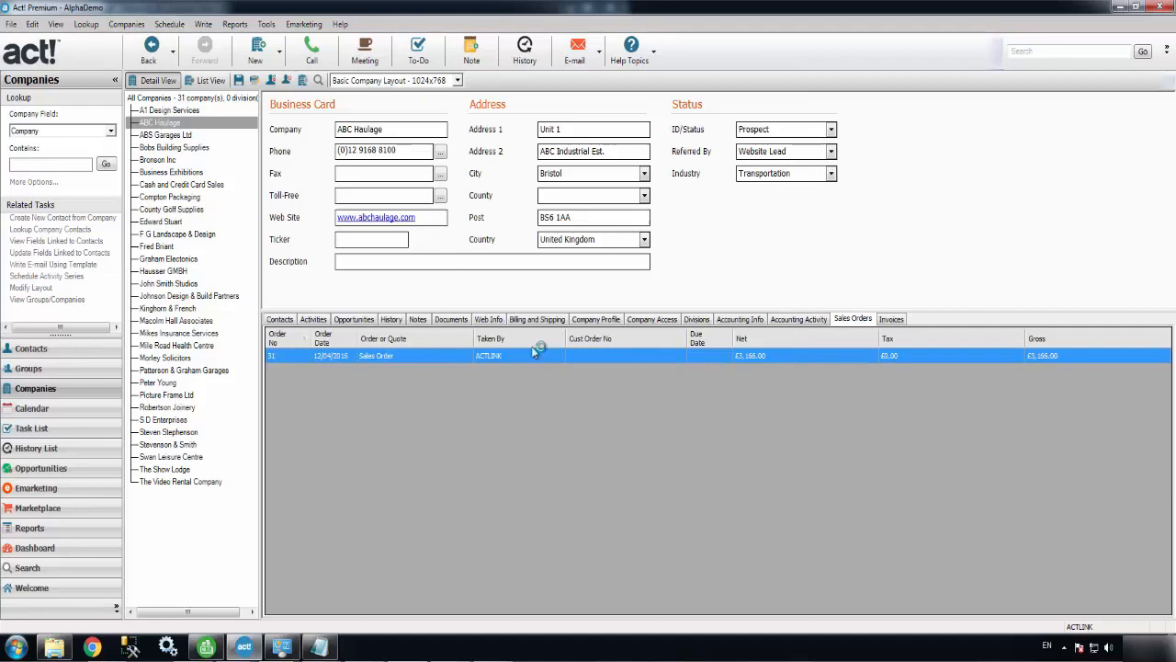
left_click(890, 320)
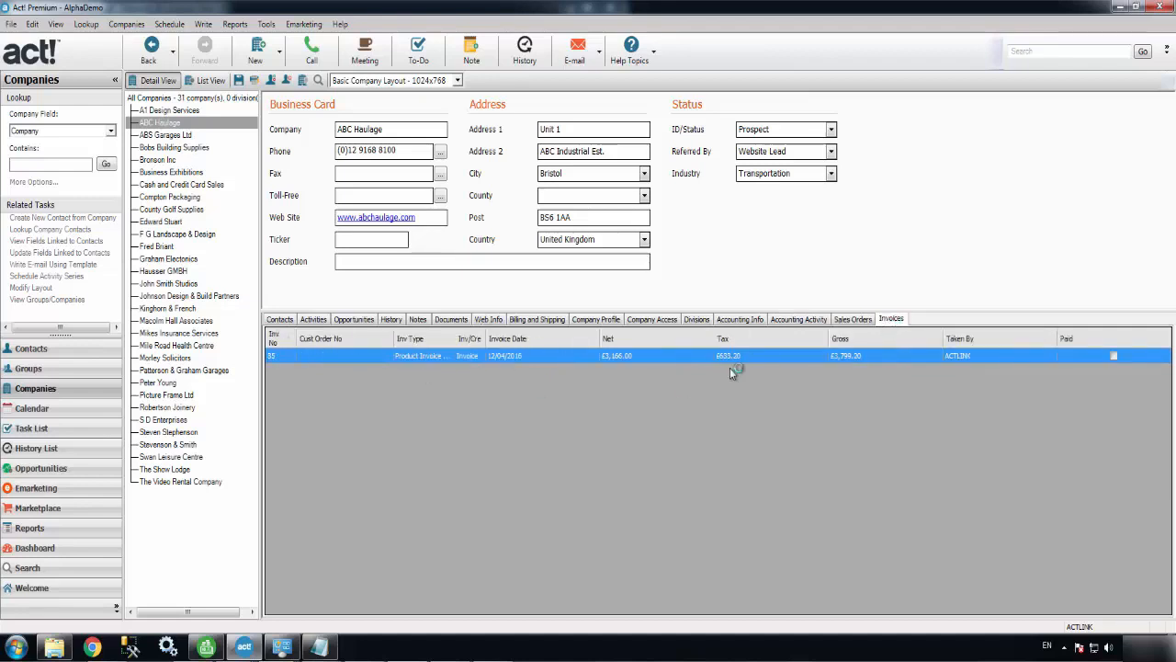
mouse_move(1119, 379)
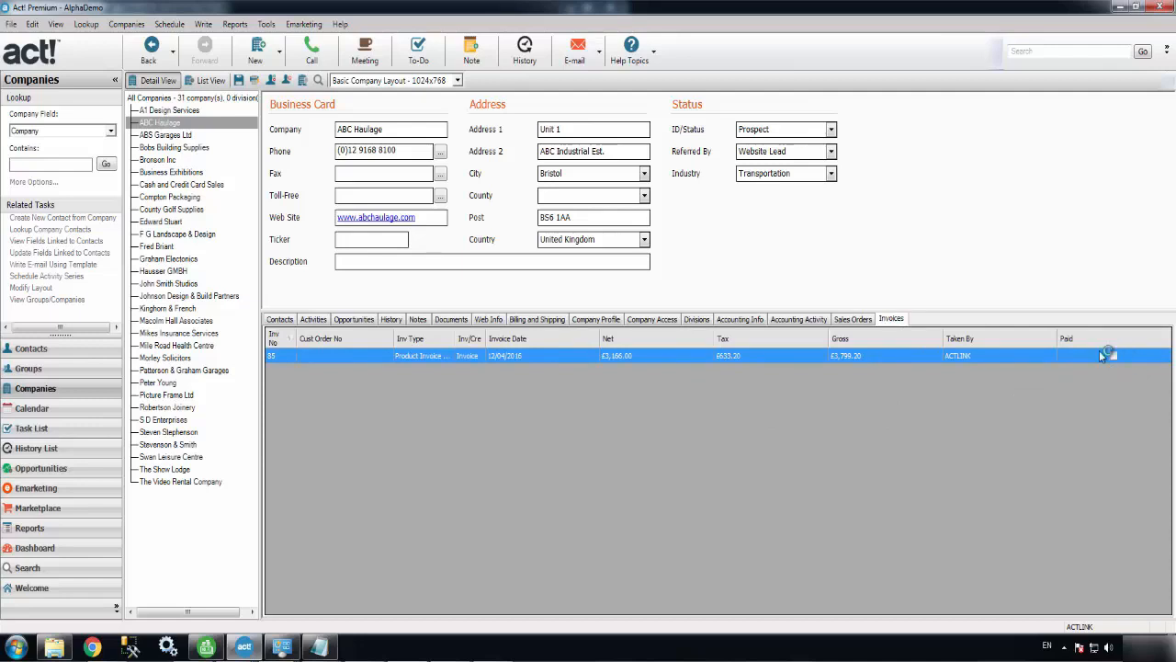
mouse_move(933, 308)
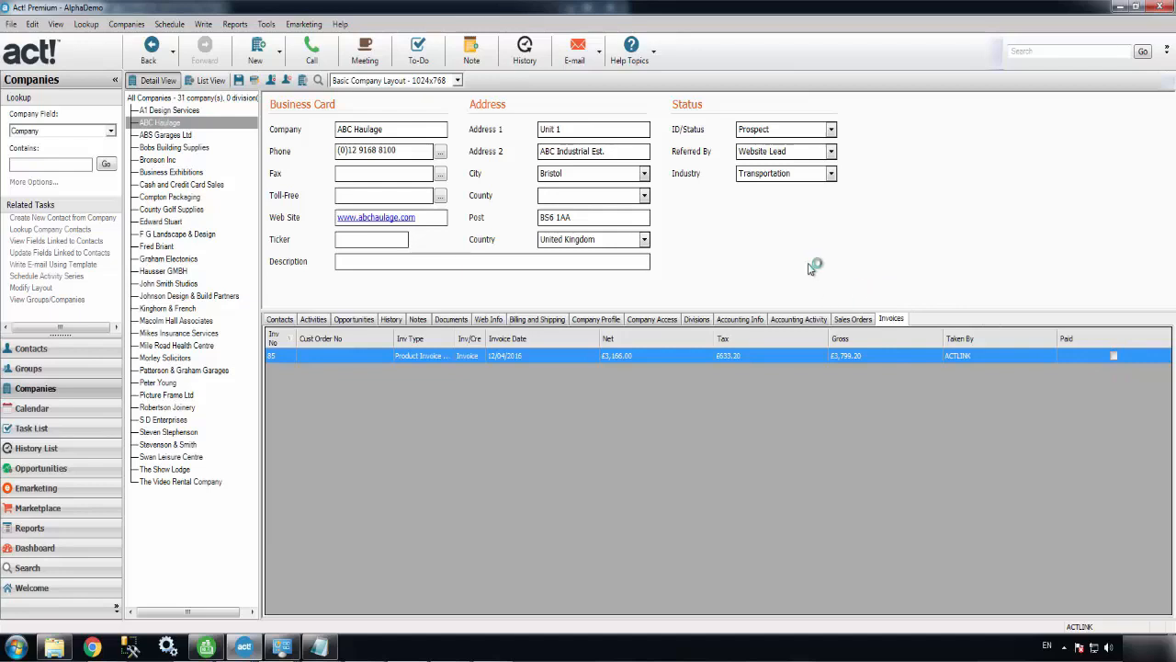
mouse_move(757, 312)
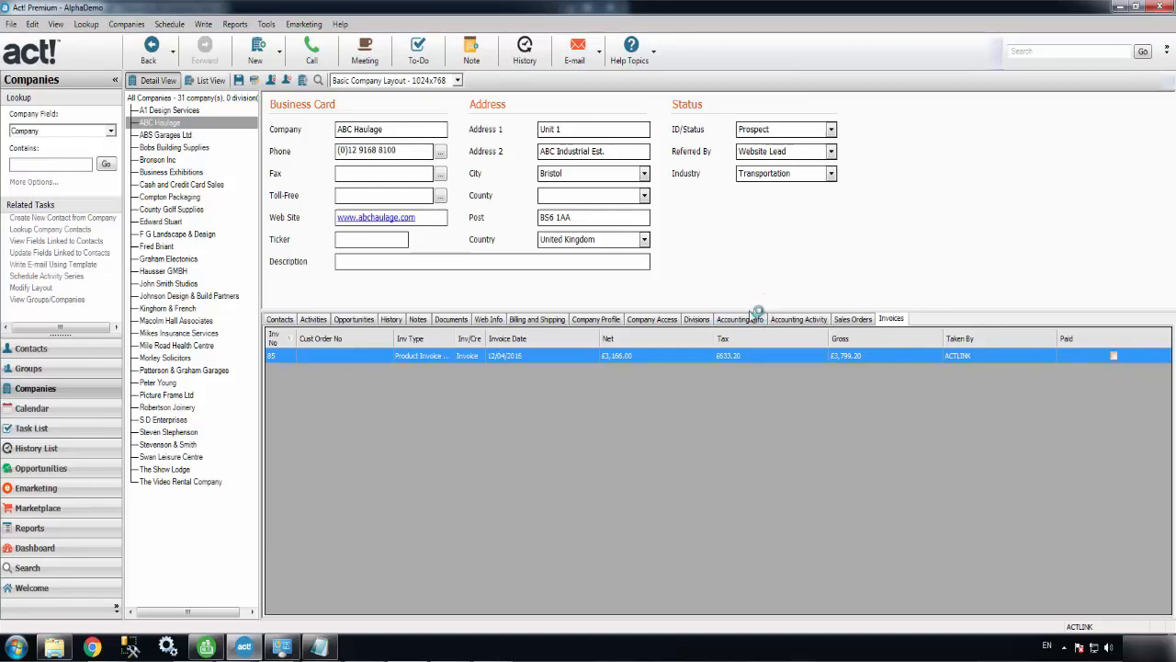